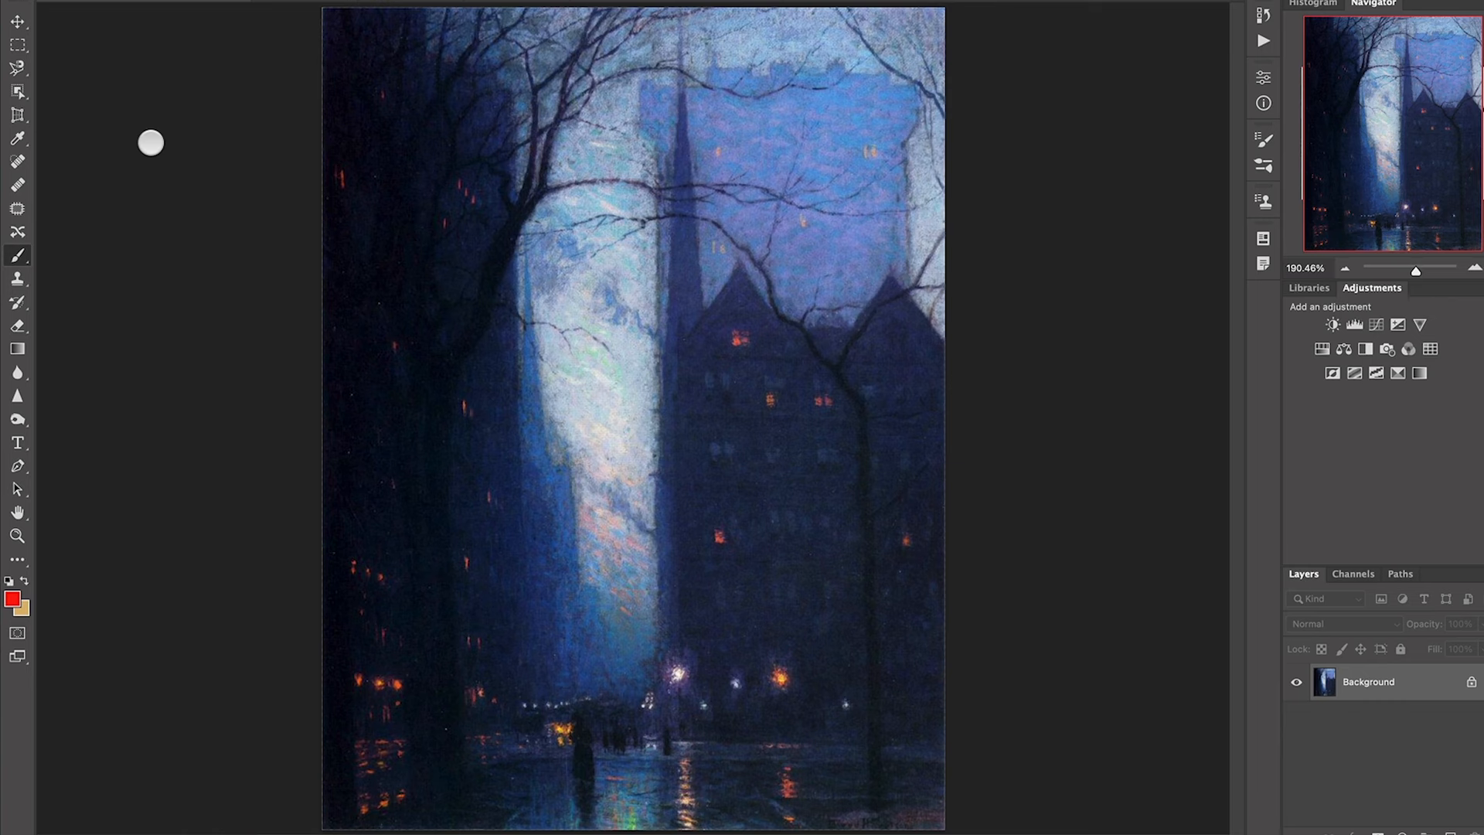
mouse_move(133, 361)
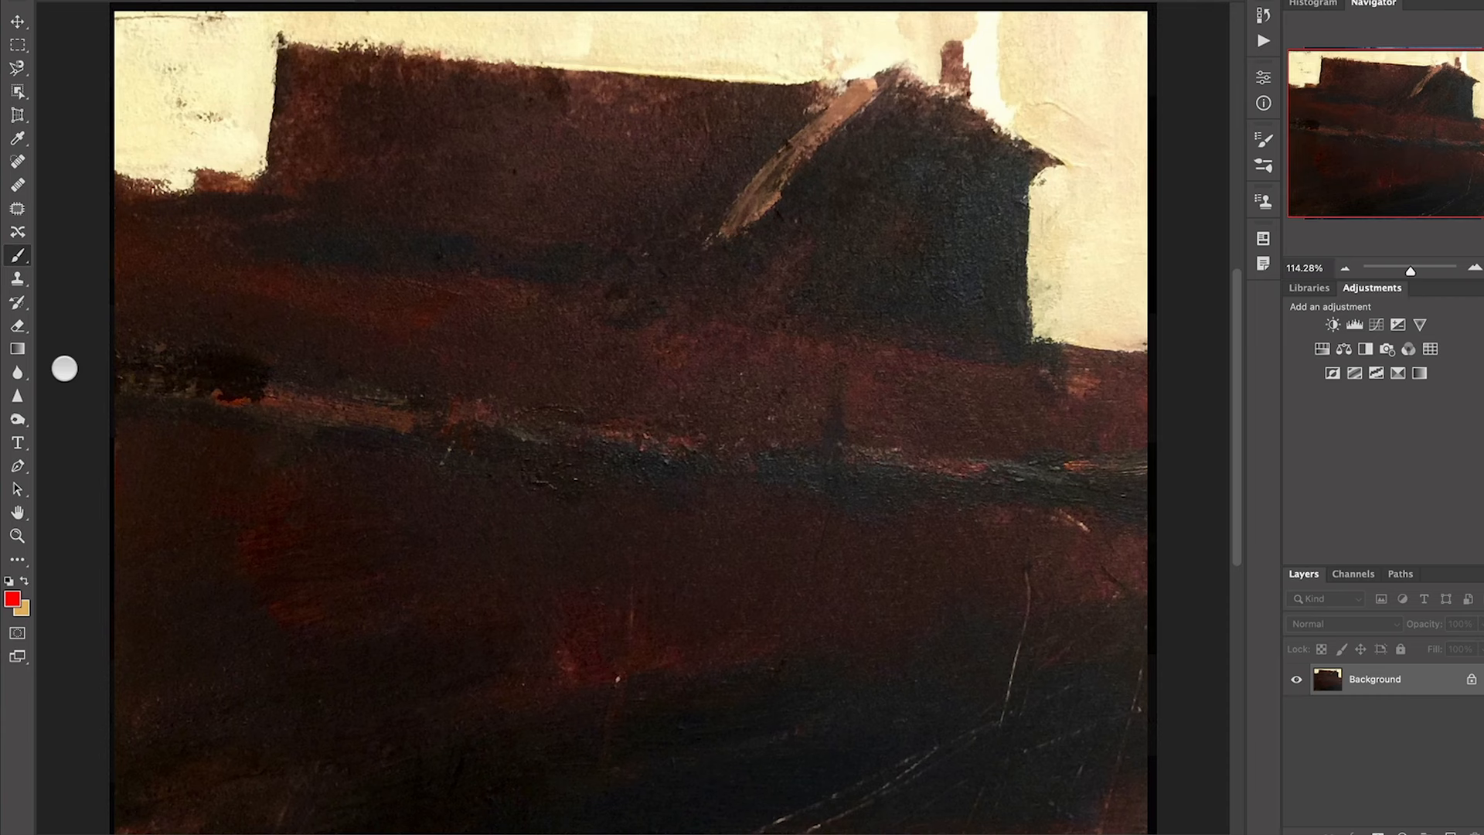
mouse_move(145, 40)
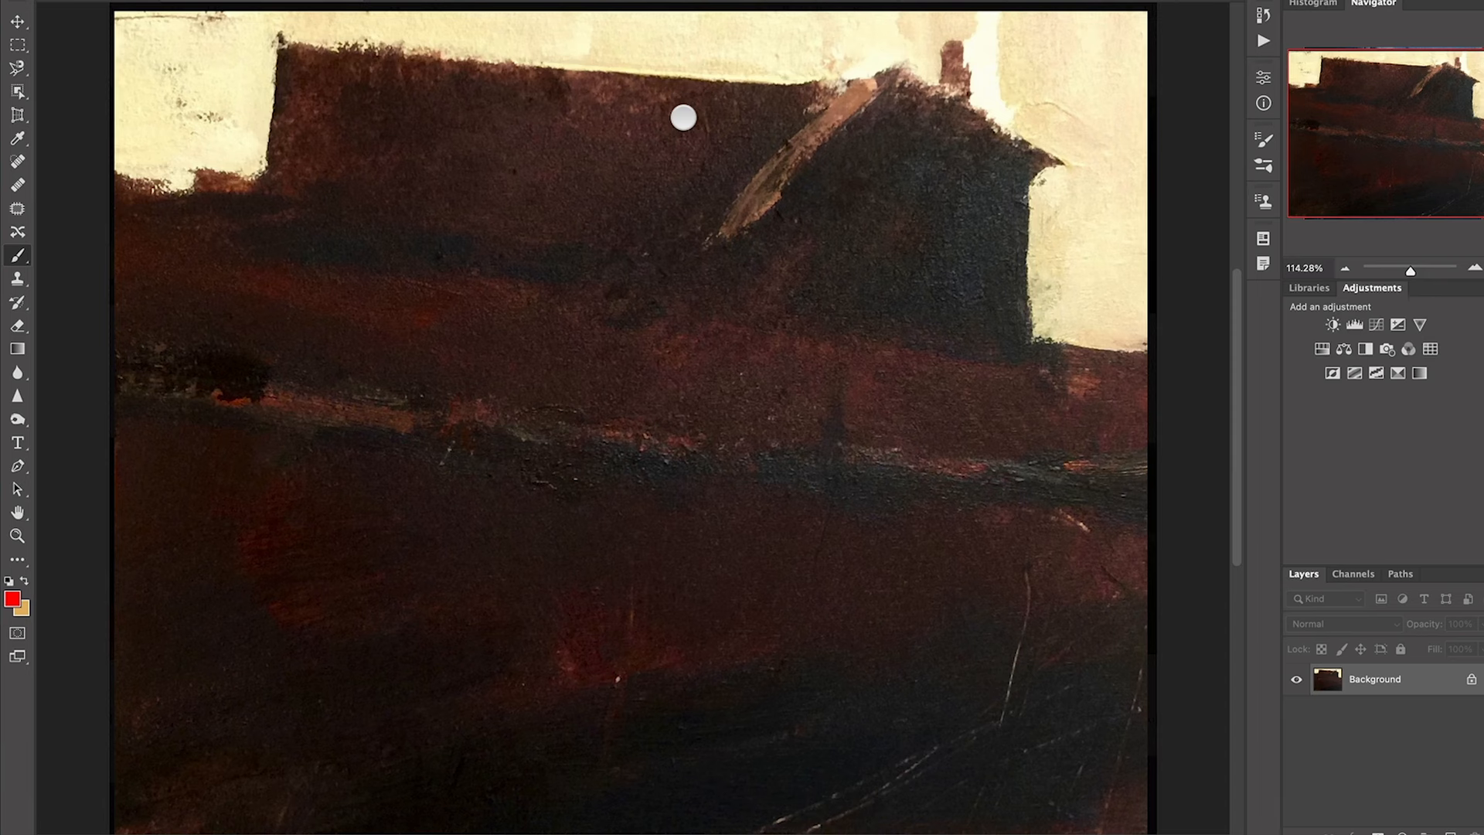
mouse_move(700, 102)
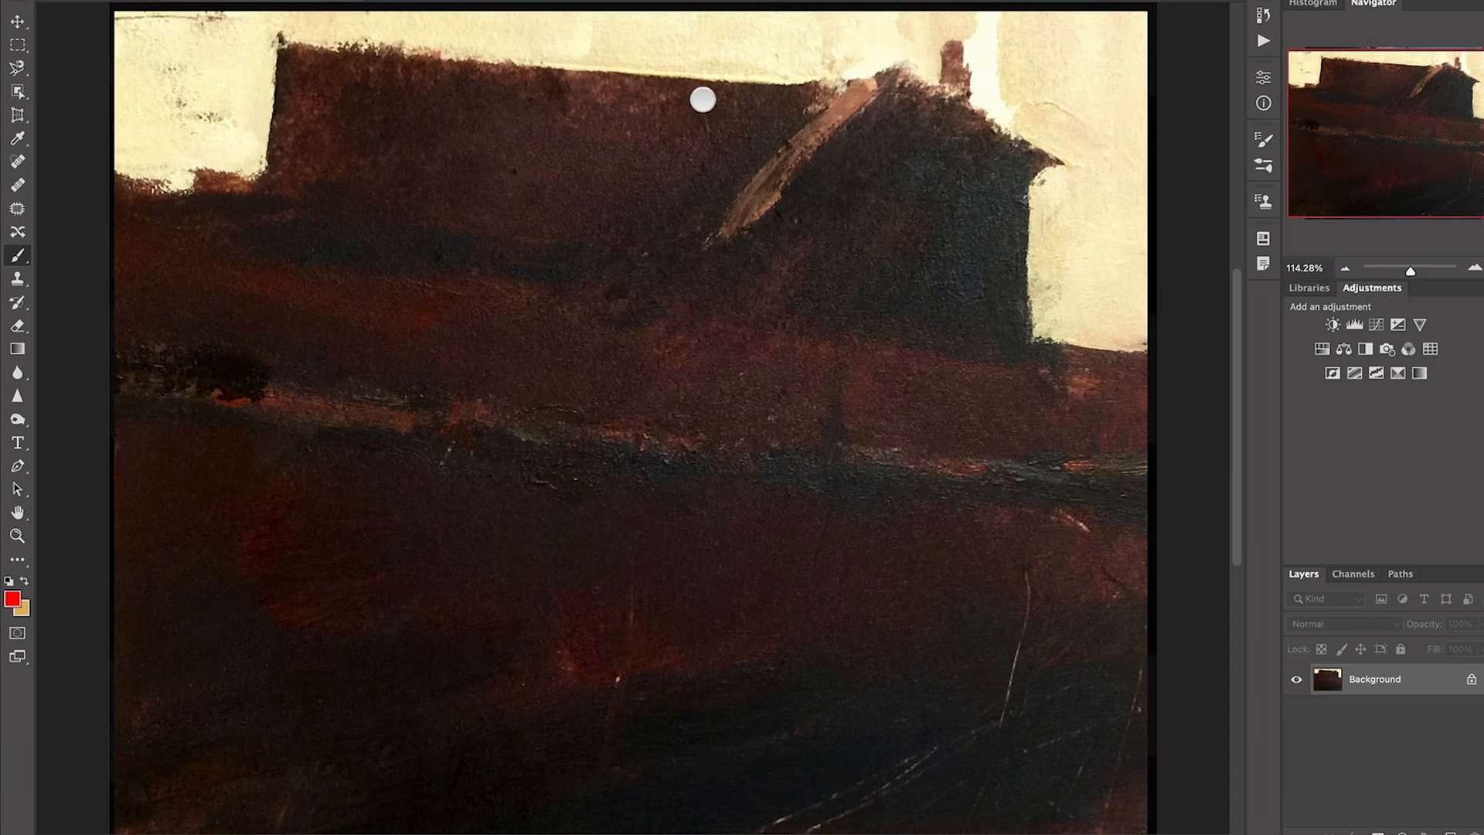
mouse_move(436, 48)
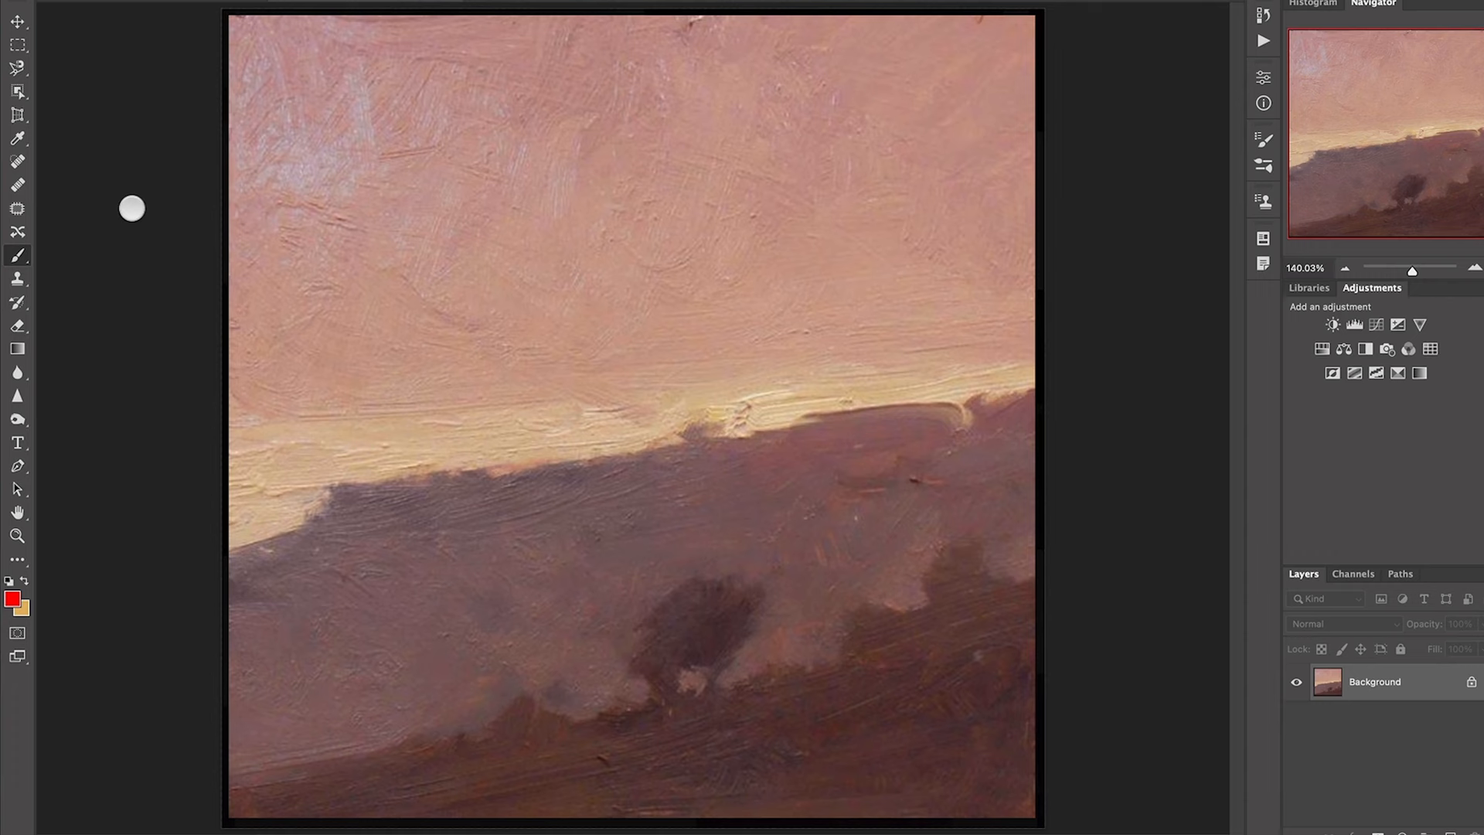
mouse_move(255, 42)
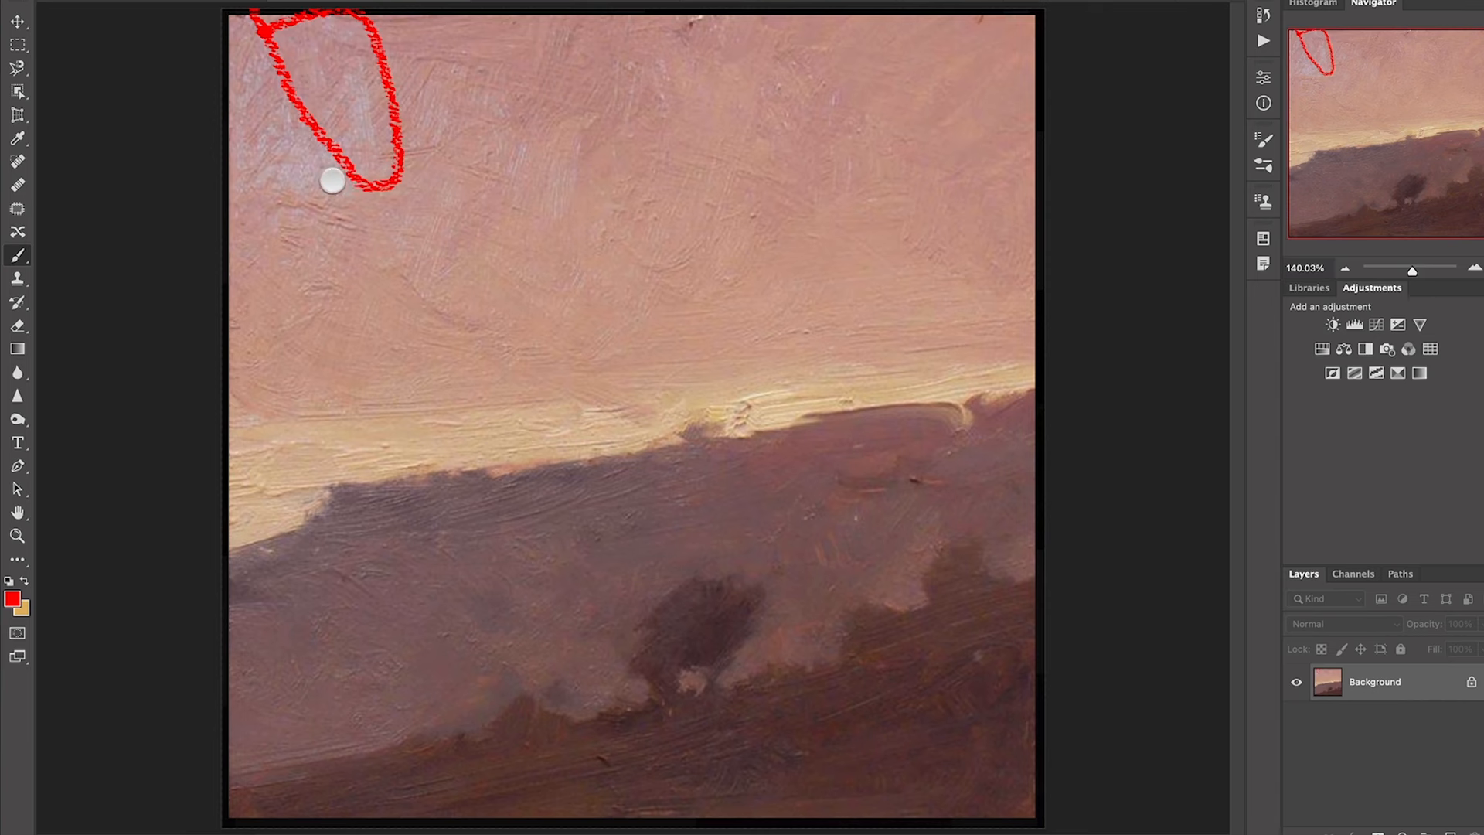
mouse_move(710, 307)
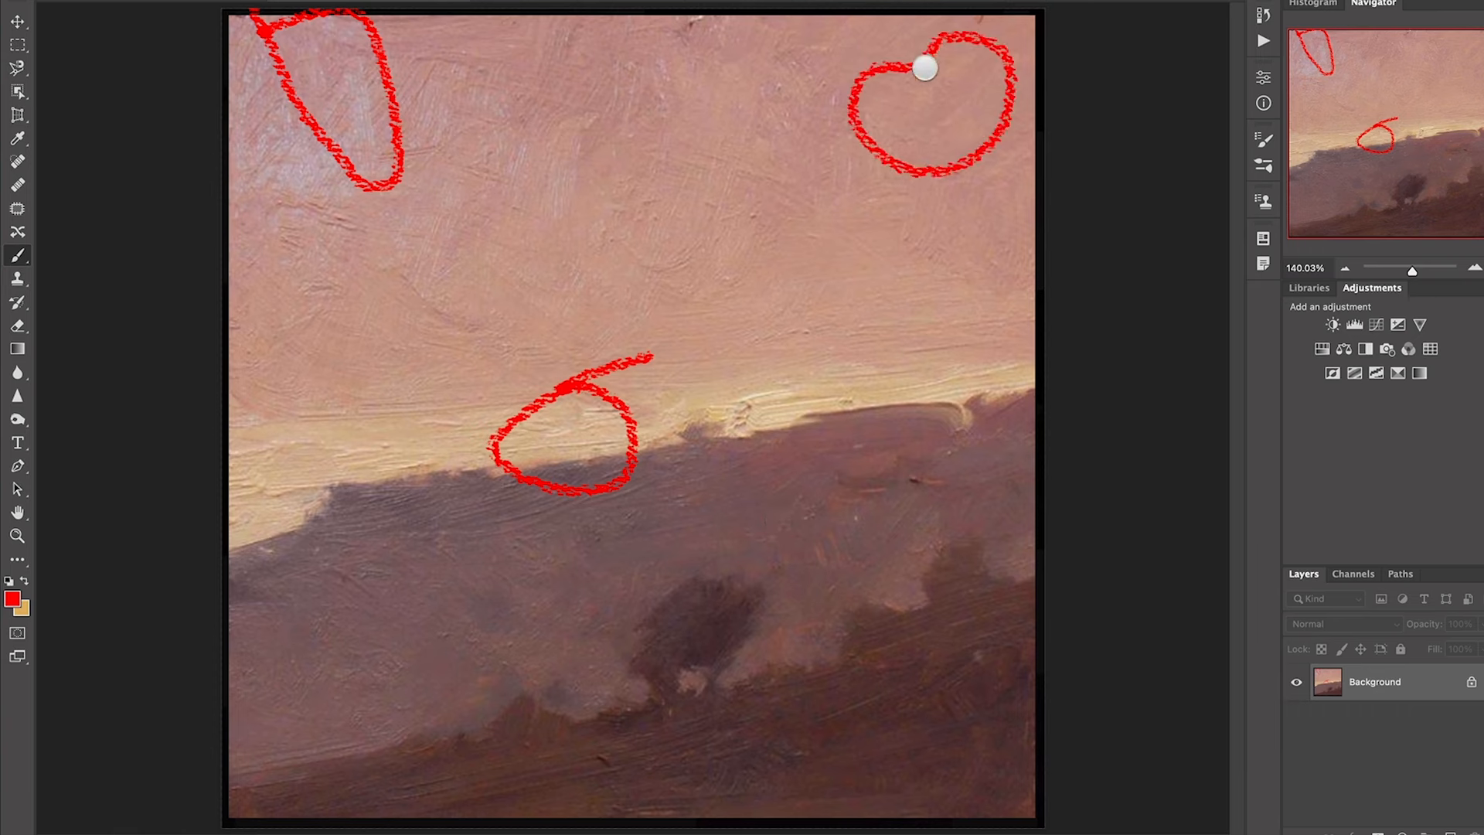
mouse_move(870, 486)
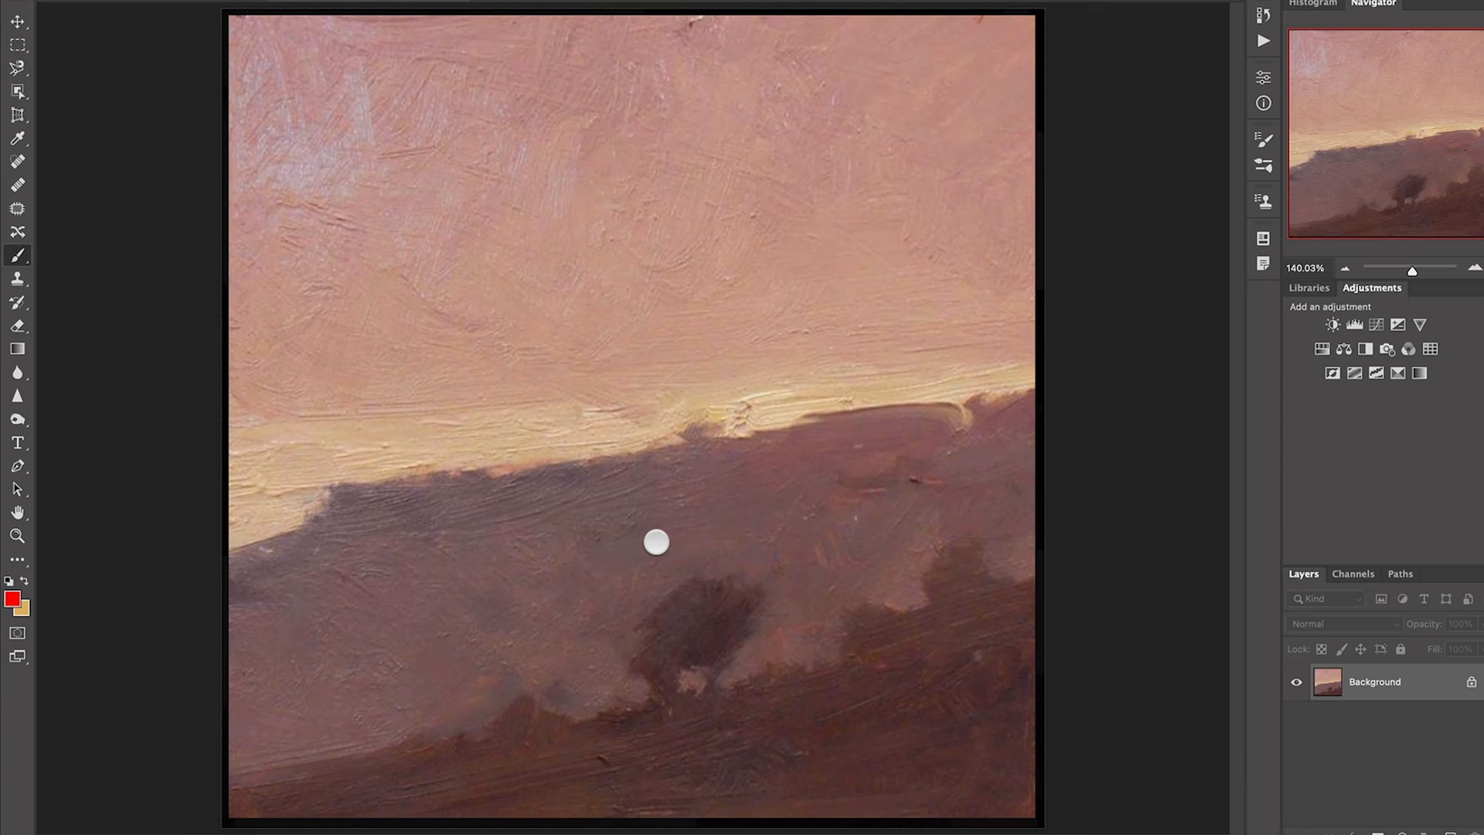
mouse_move(912, 402)
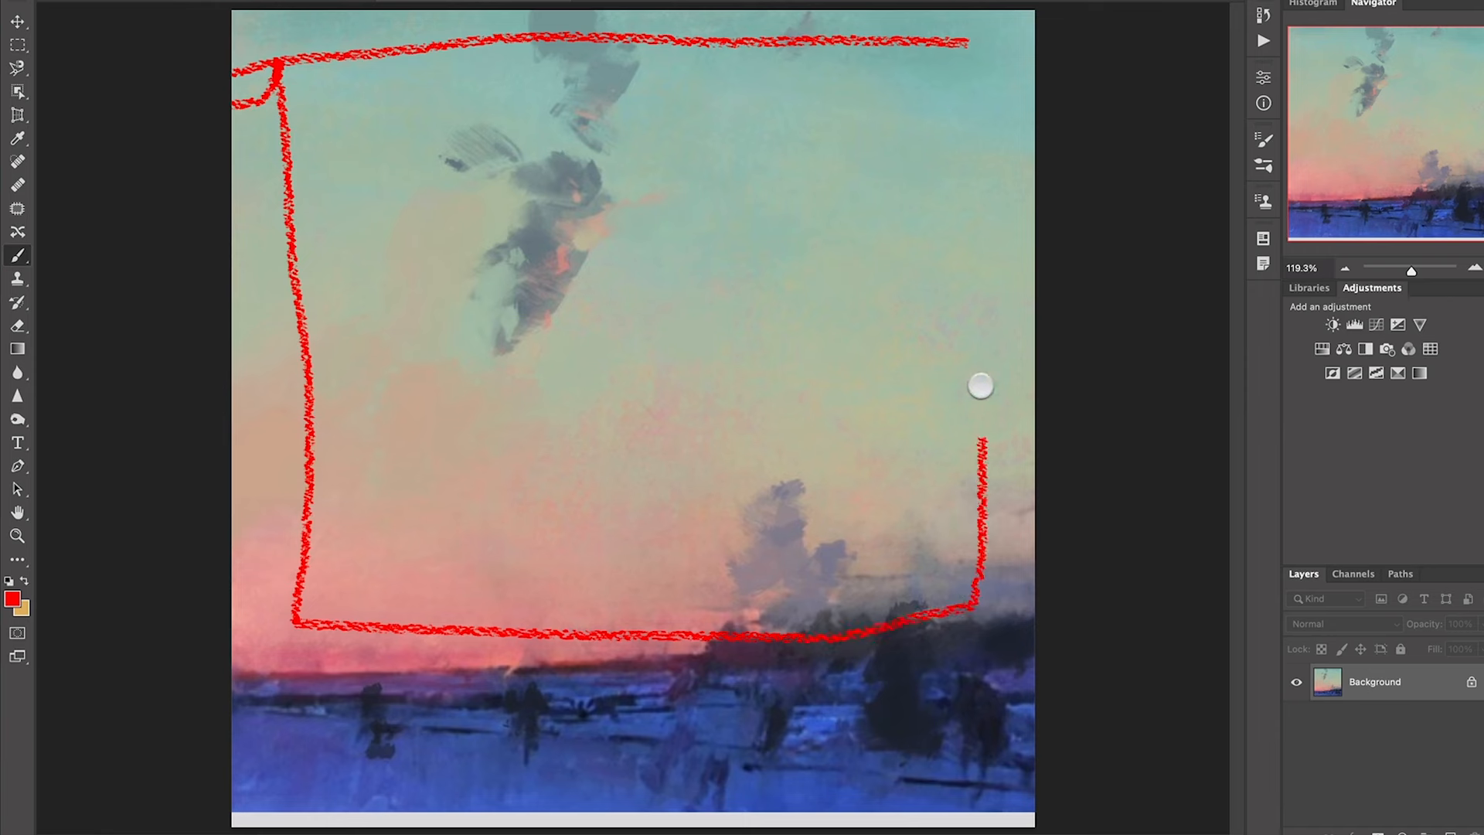
Close the red sky outline, frame the blue snowy ground band and mark the dark tree at the horizon.
left_click_drag(980, 387, 943, 37)
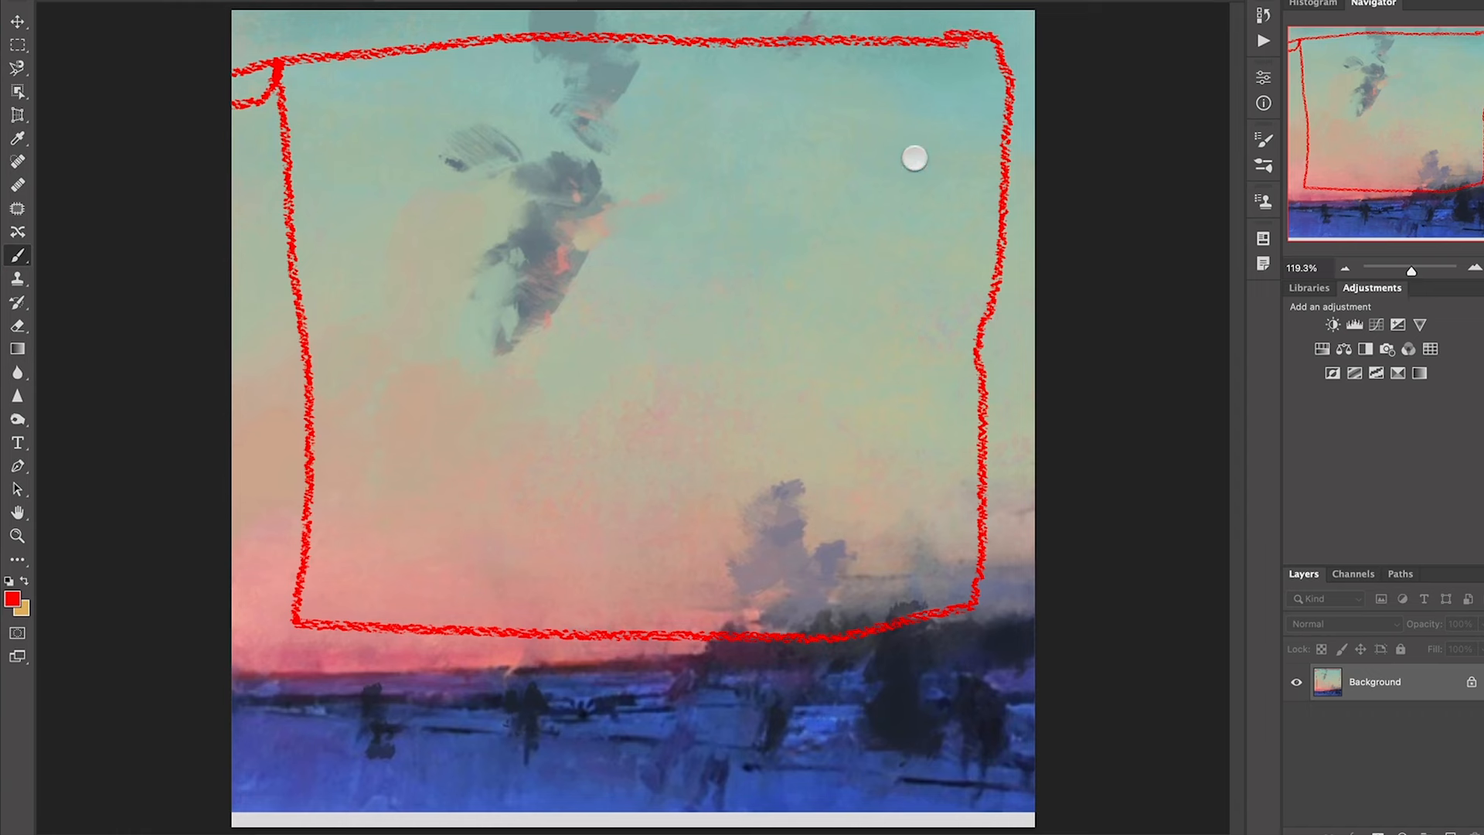
mouse_move(969, 623)
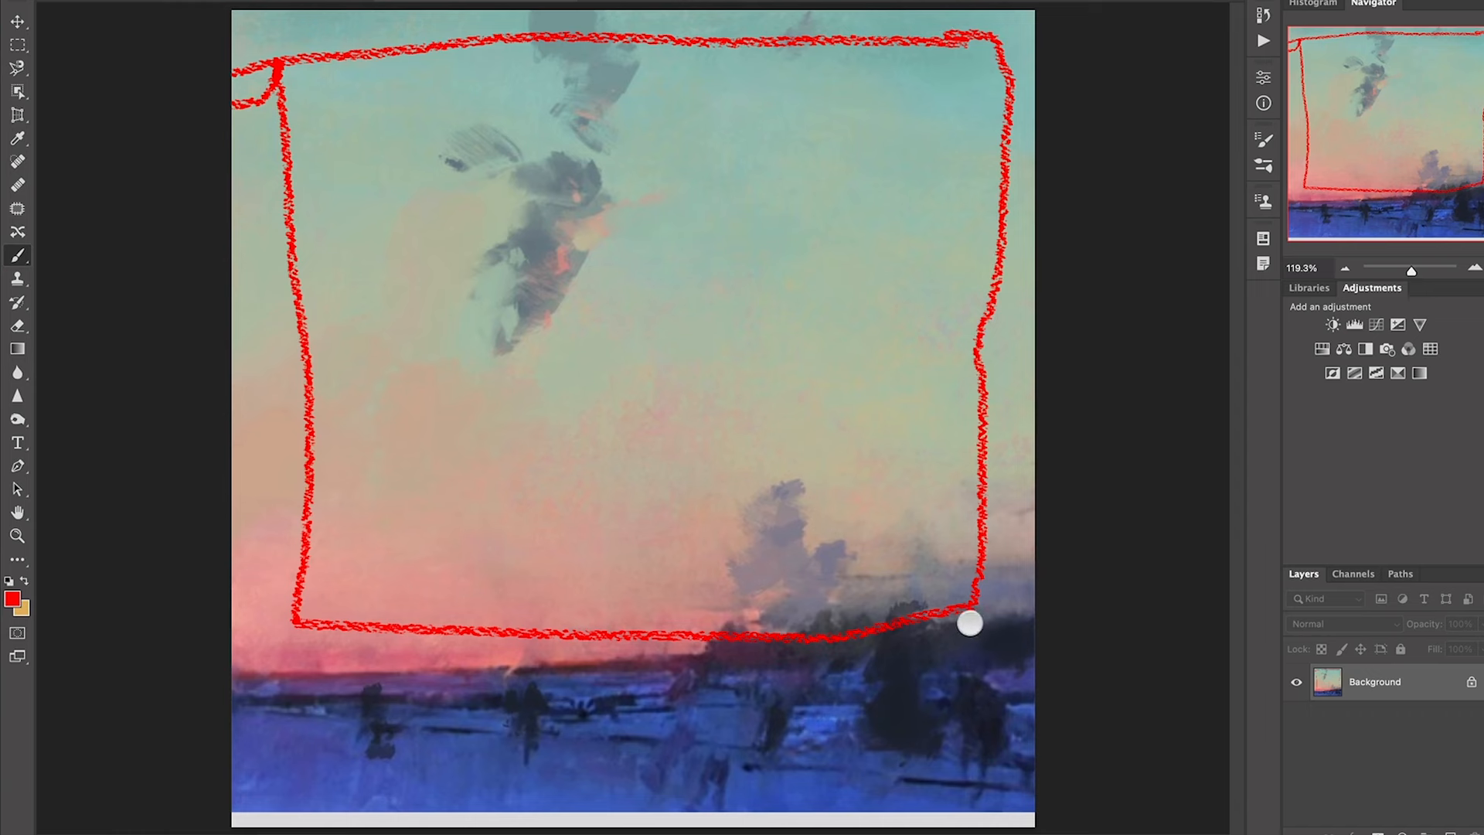
left_click_drag(970, 623, 246, 697)
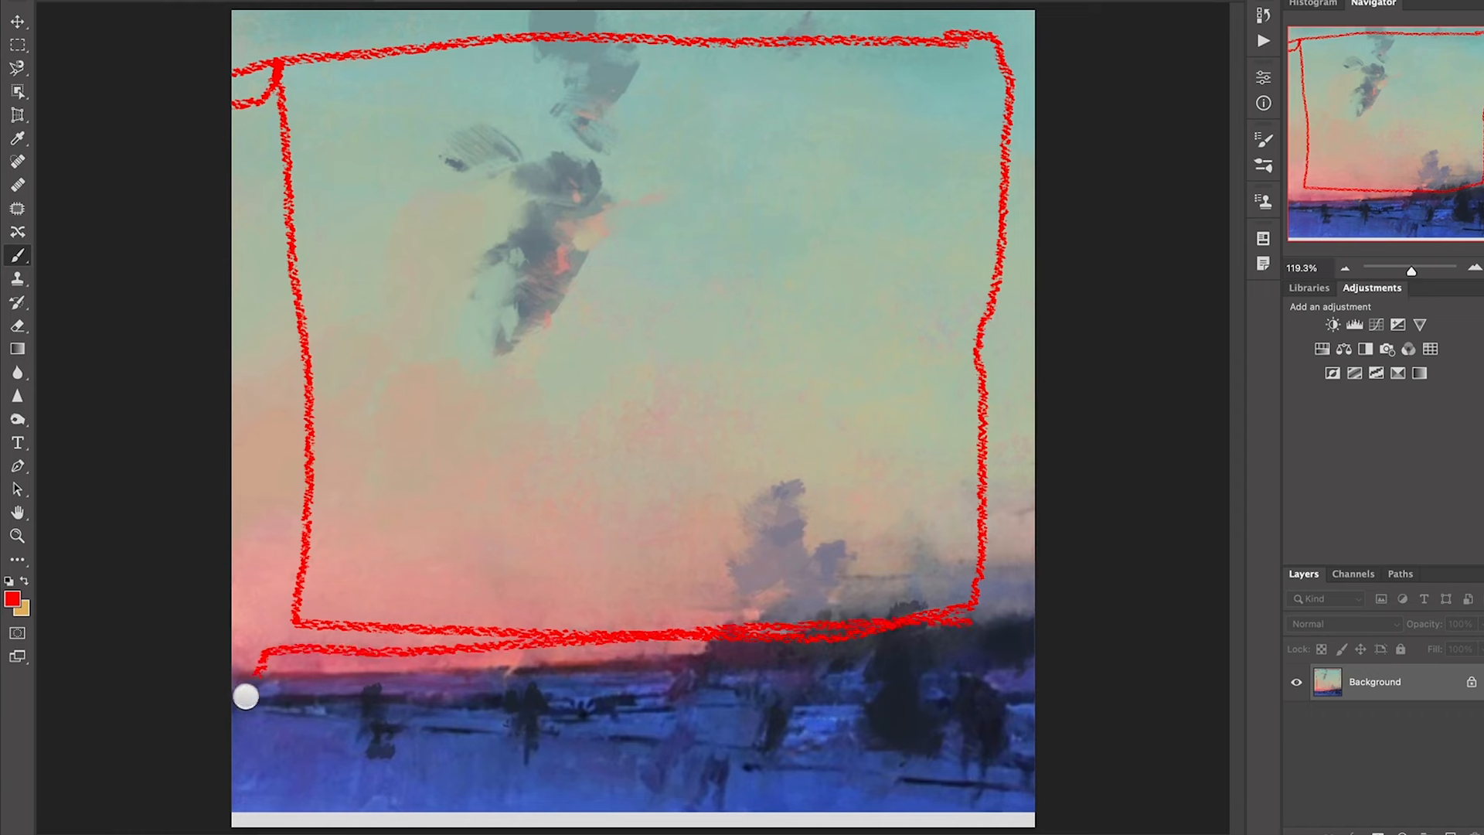
left_click_drag(246, 696, 989, 710)
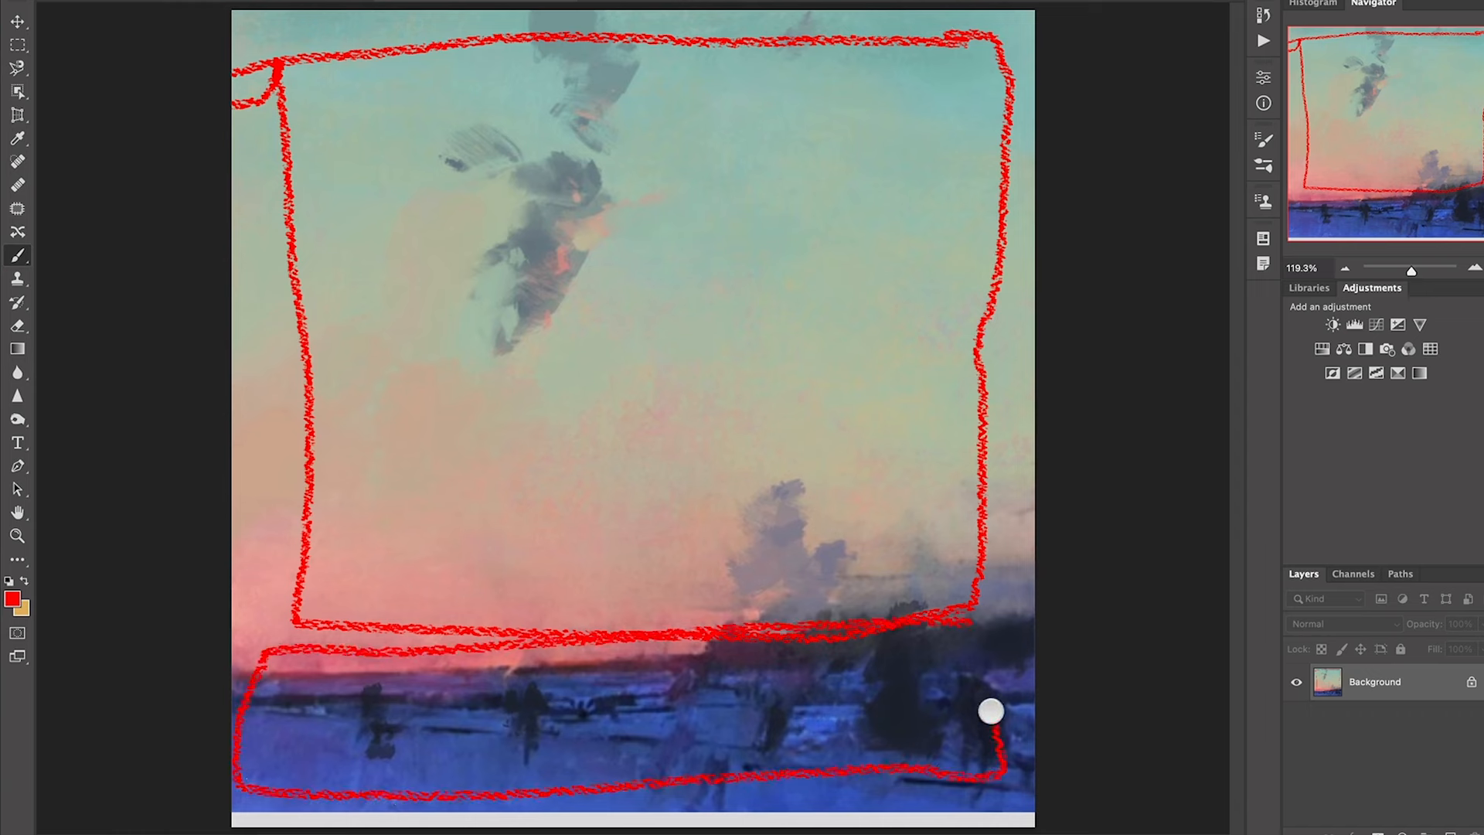
left_click_drag(989, 712, 895, 623)
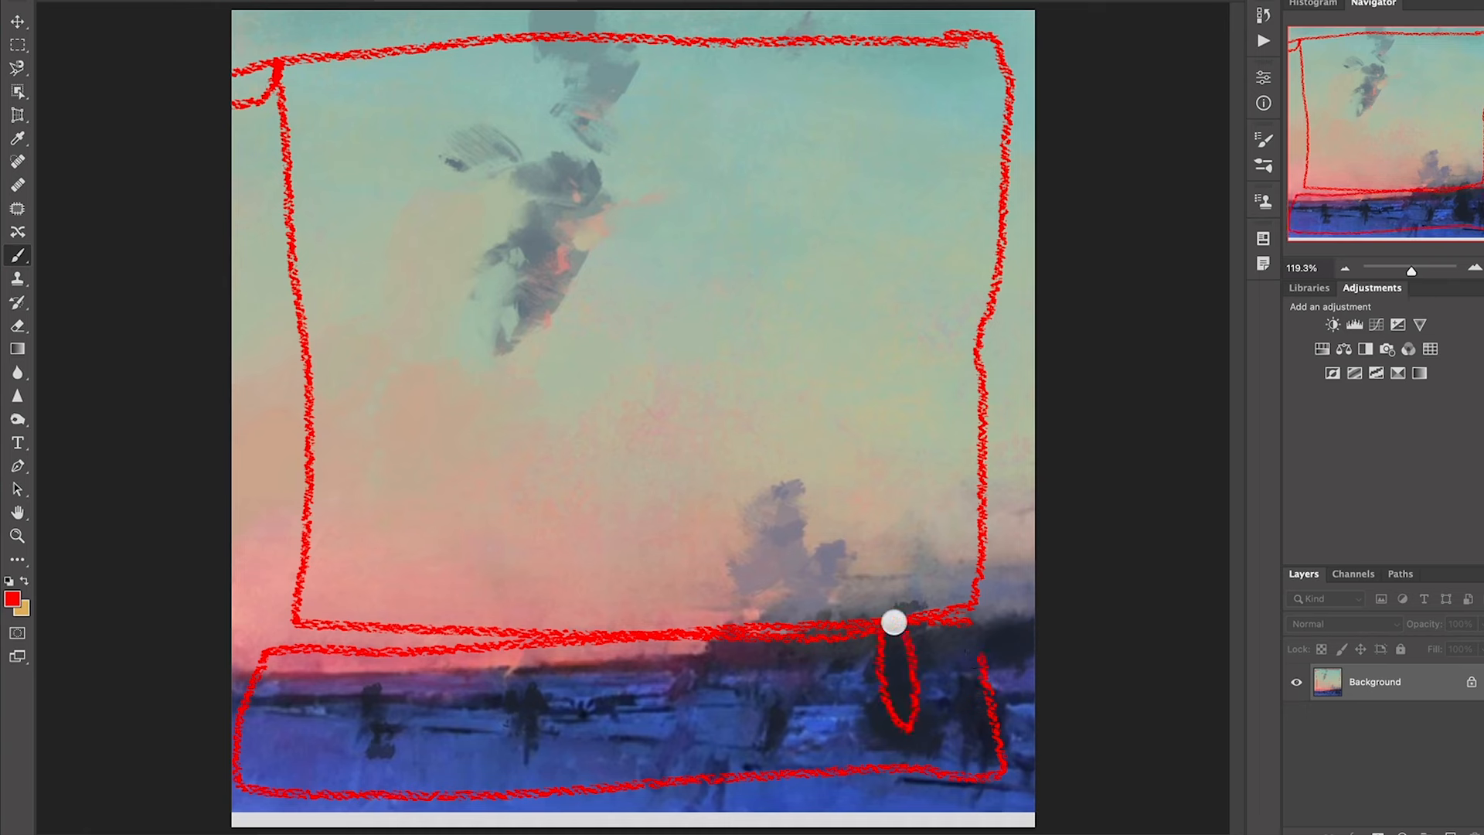
mouse_move(872, 641)
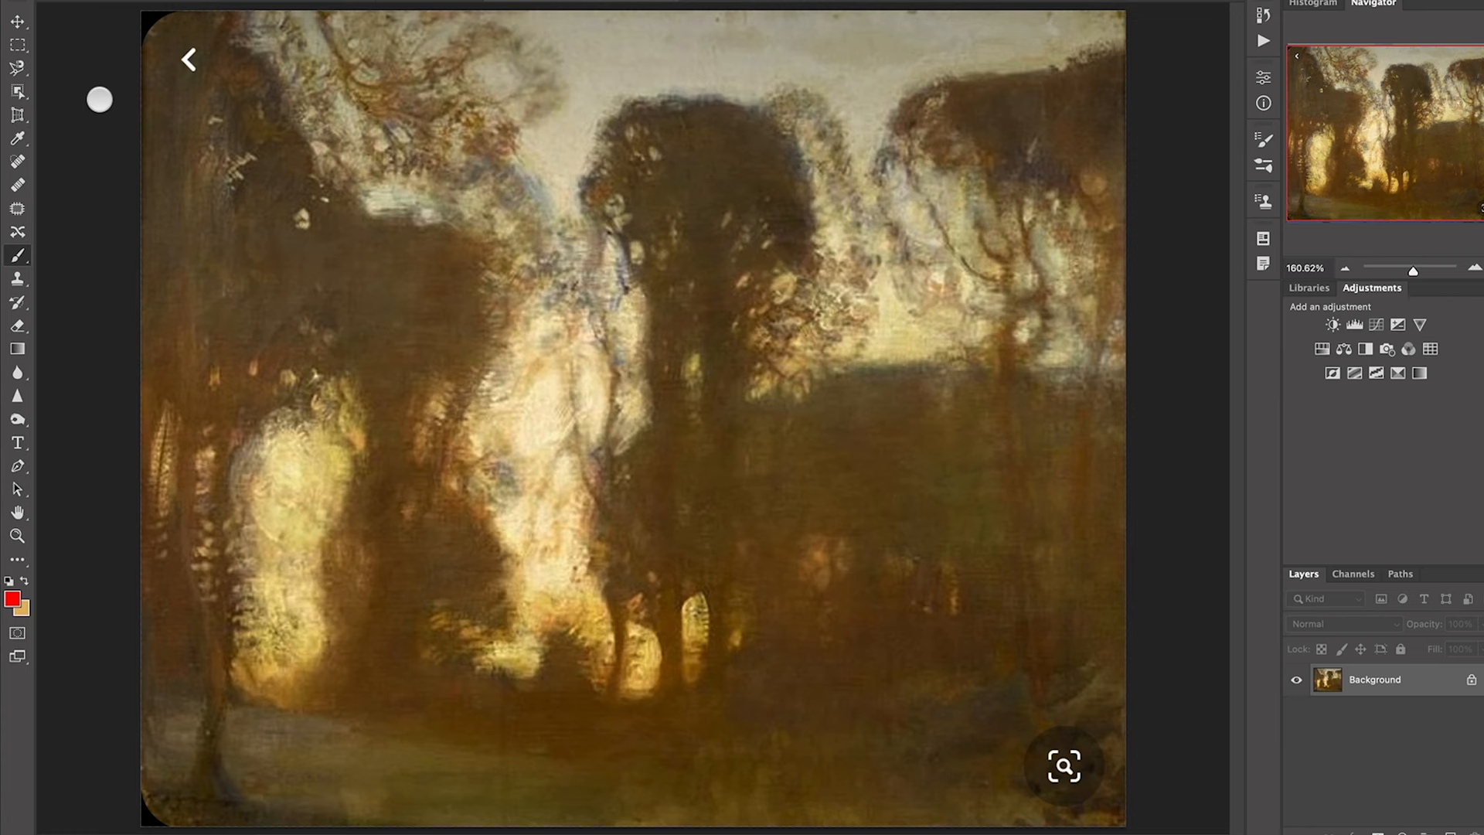
mouse_move(294, 218)
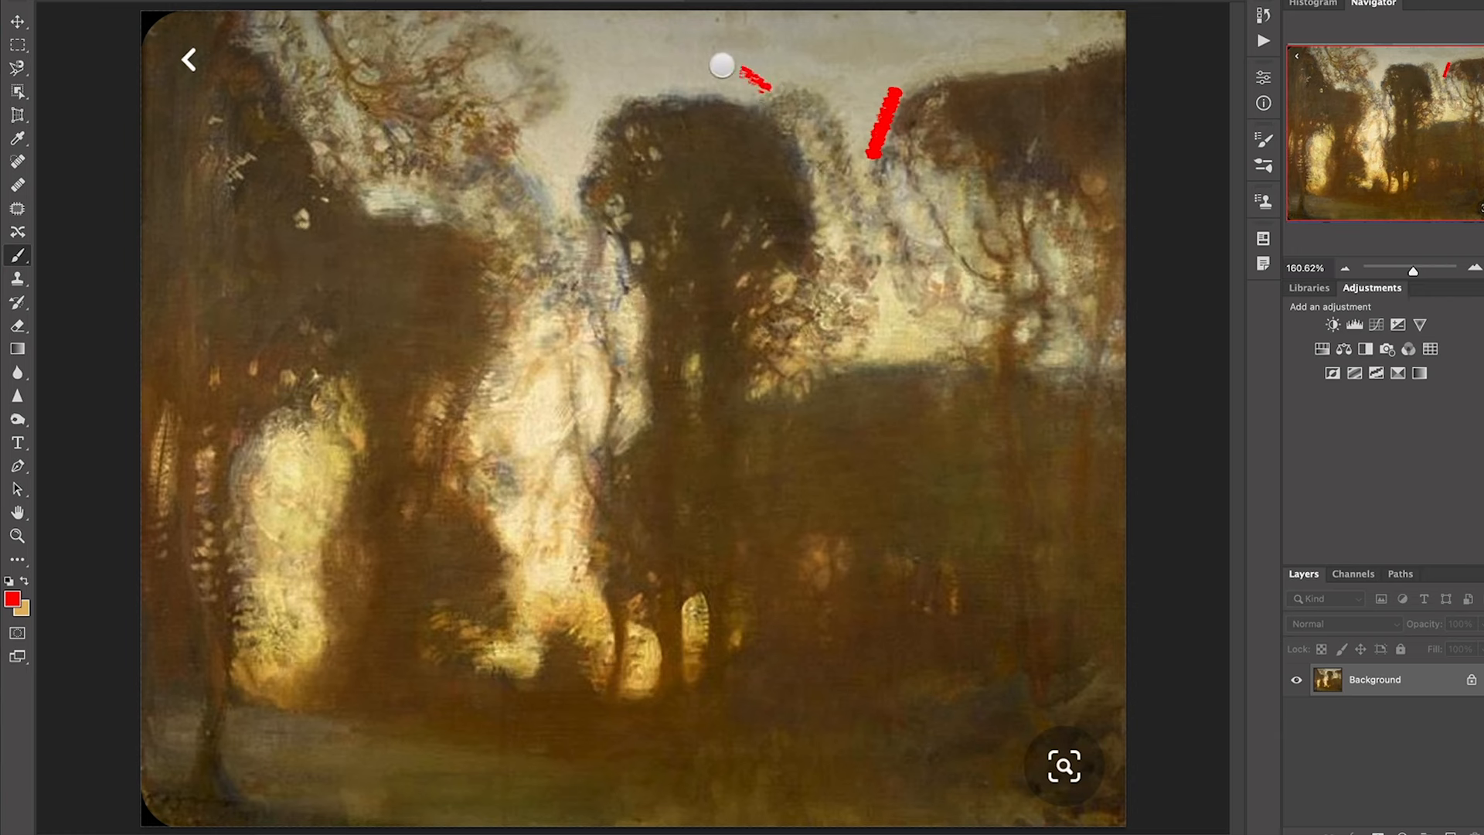
Outline the central tree's crown, its darkest inner mass and the dark shape below it in red.
left_click_drag(748, 81, 583, 246)
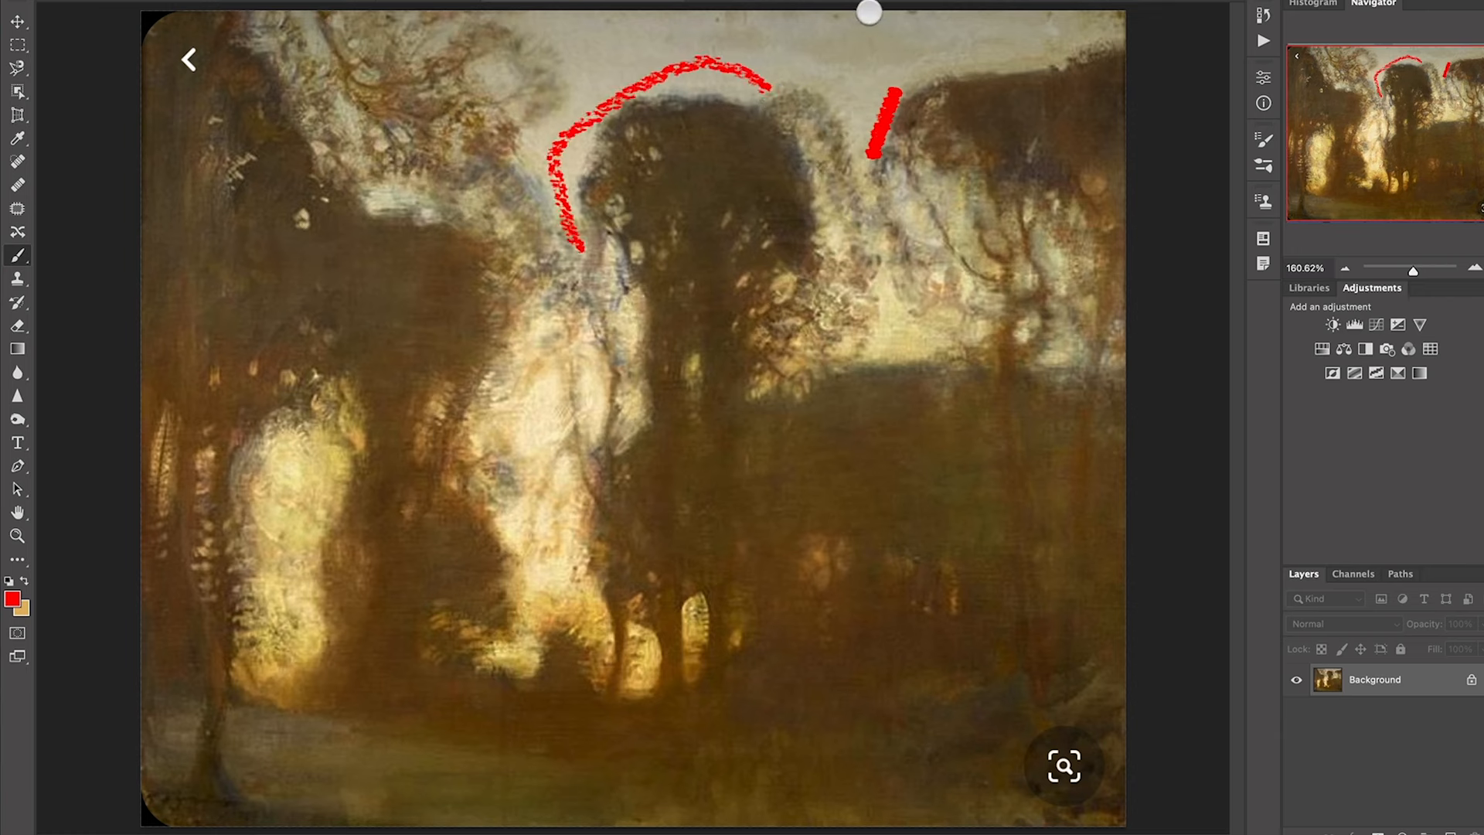
left_click_drag(891, 95, 850, 178)
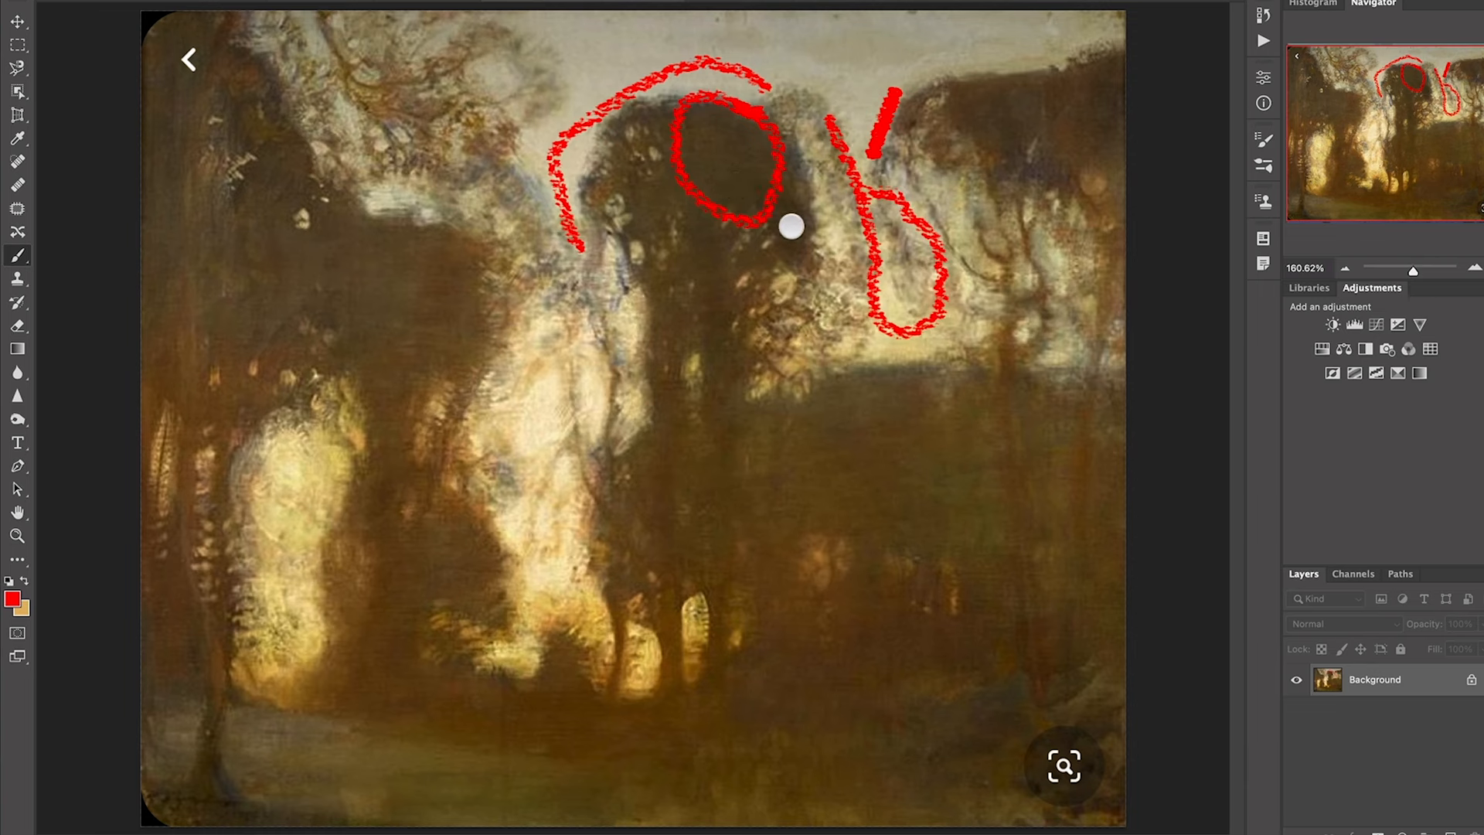
left_click_drag(790, 226, 821, 357)
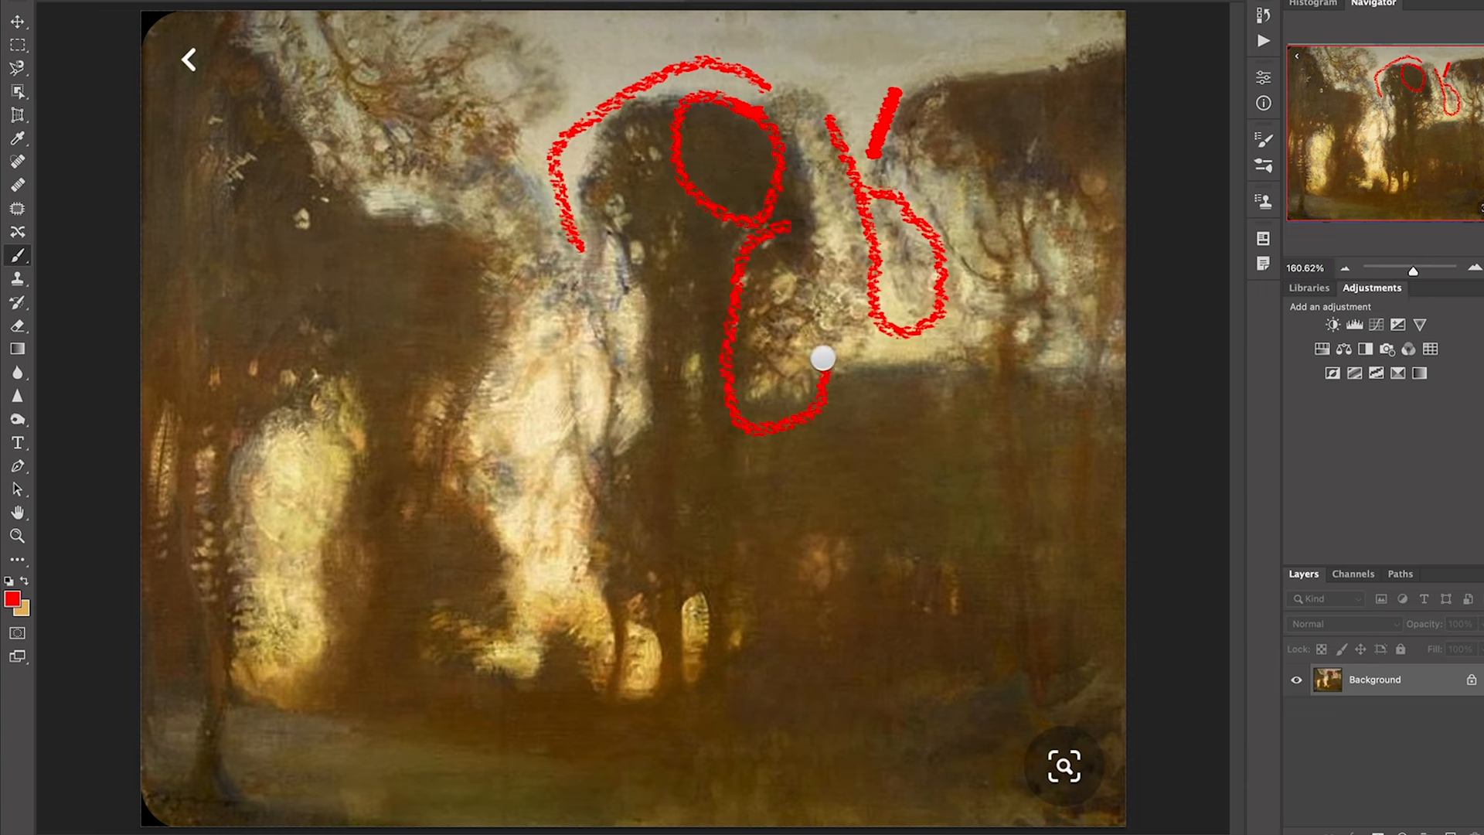
Mark the horizon line and circle the dark central tree mass with its lower shadow shape.
left_click_drag(820, 357, 951, 361)
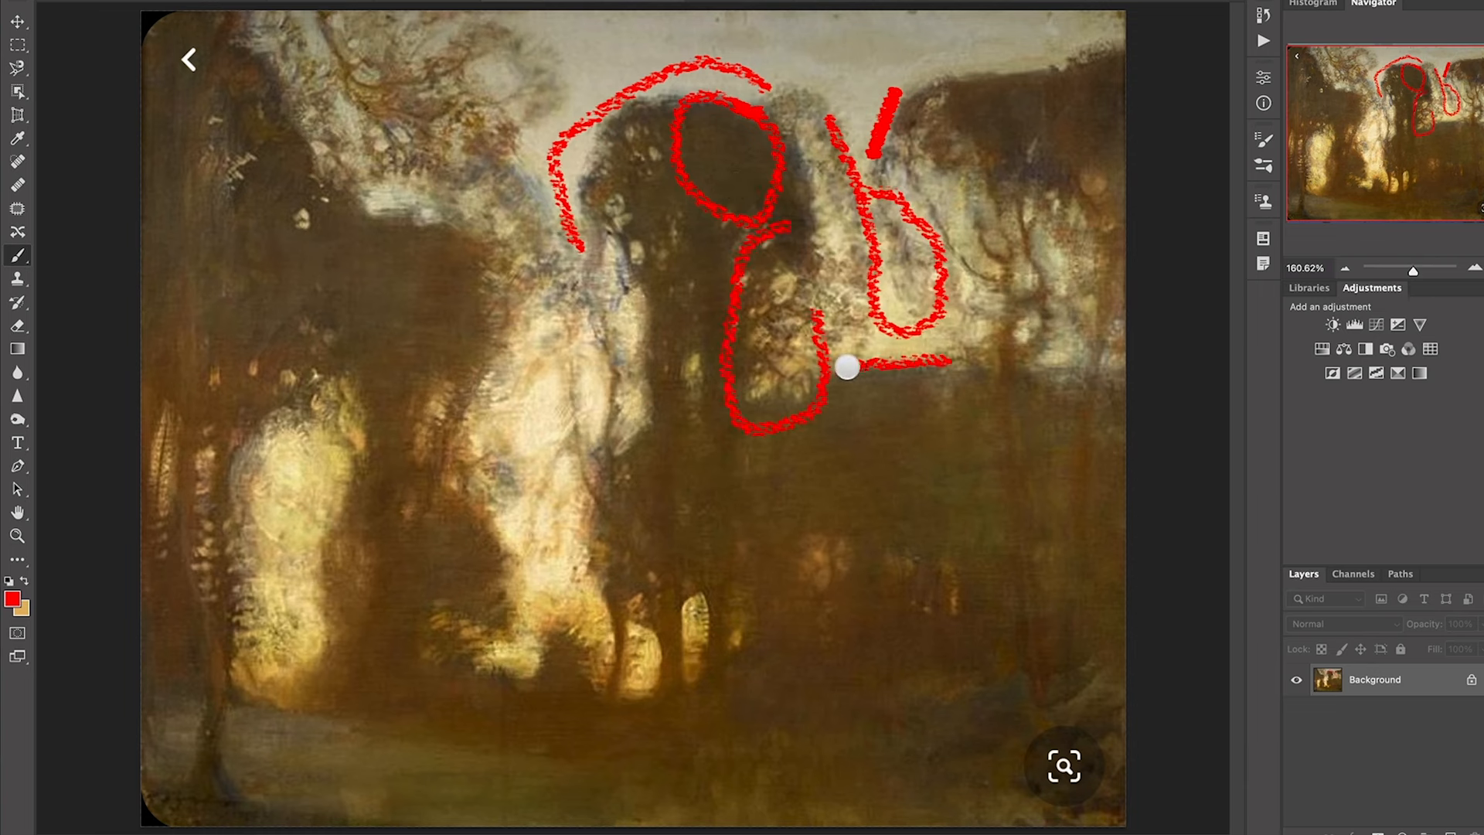
left_click_drag(847, 369, 629, 450)
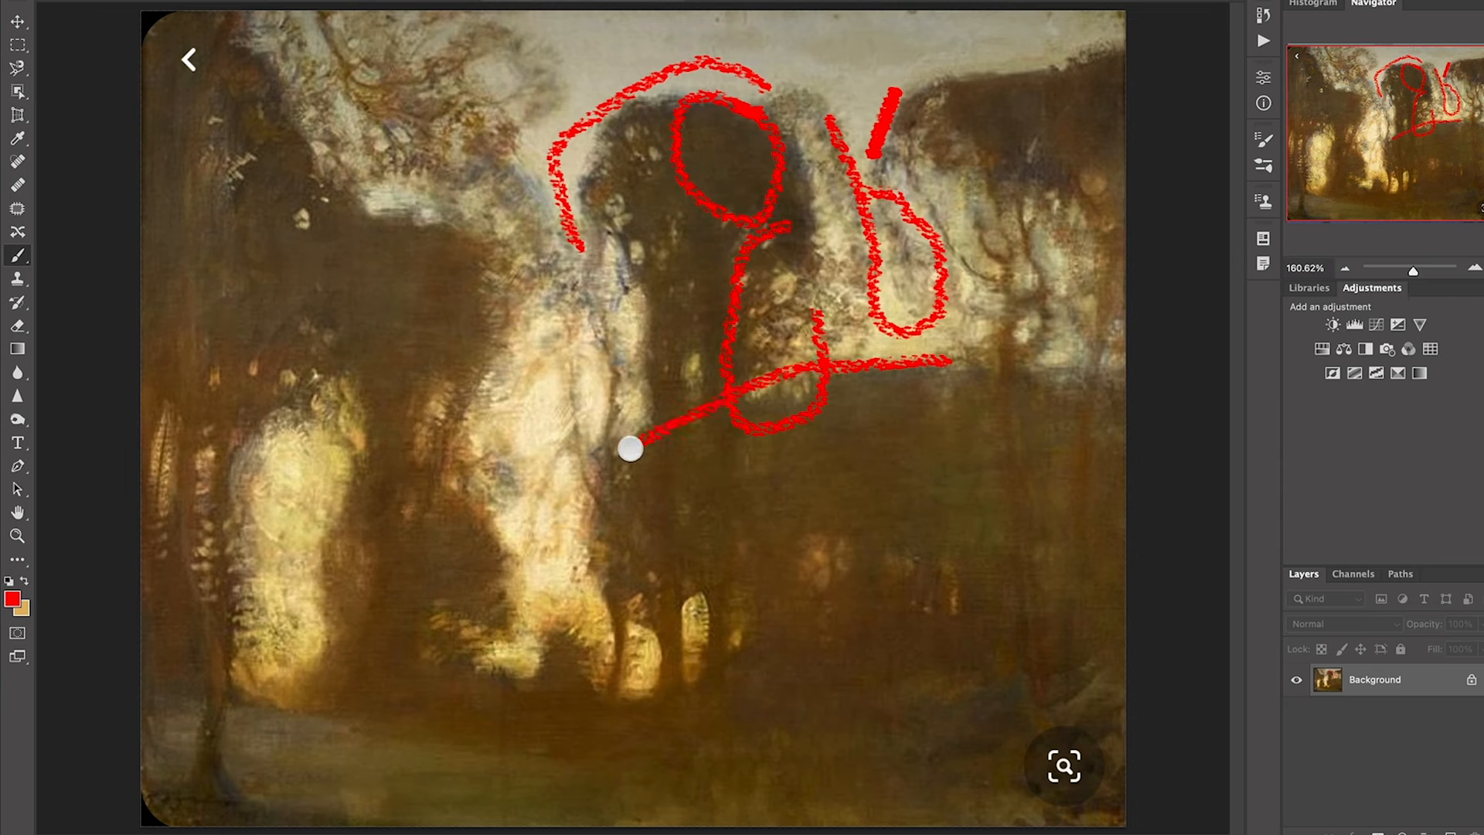
left_click_drag(631, 448, 817, 547)
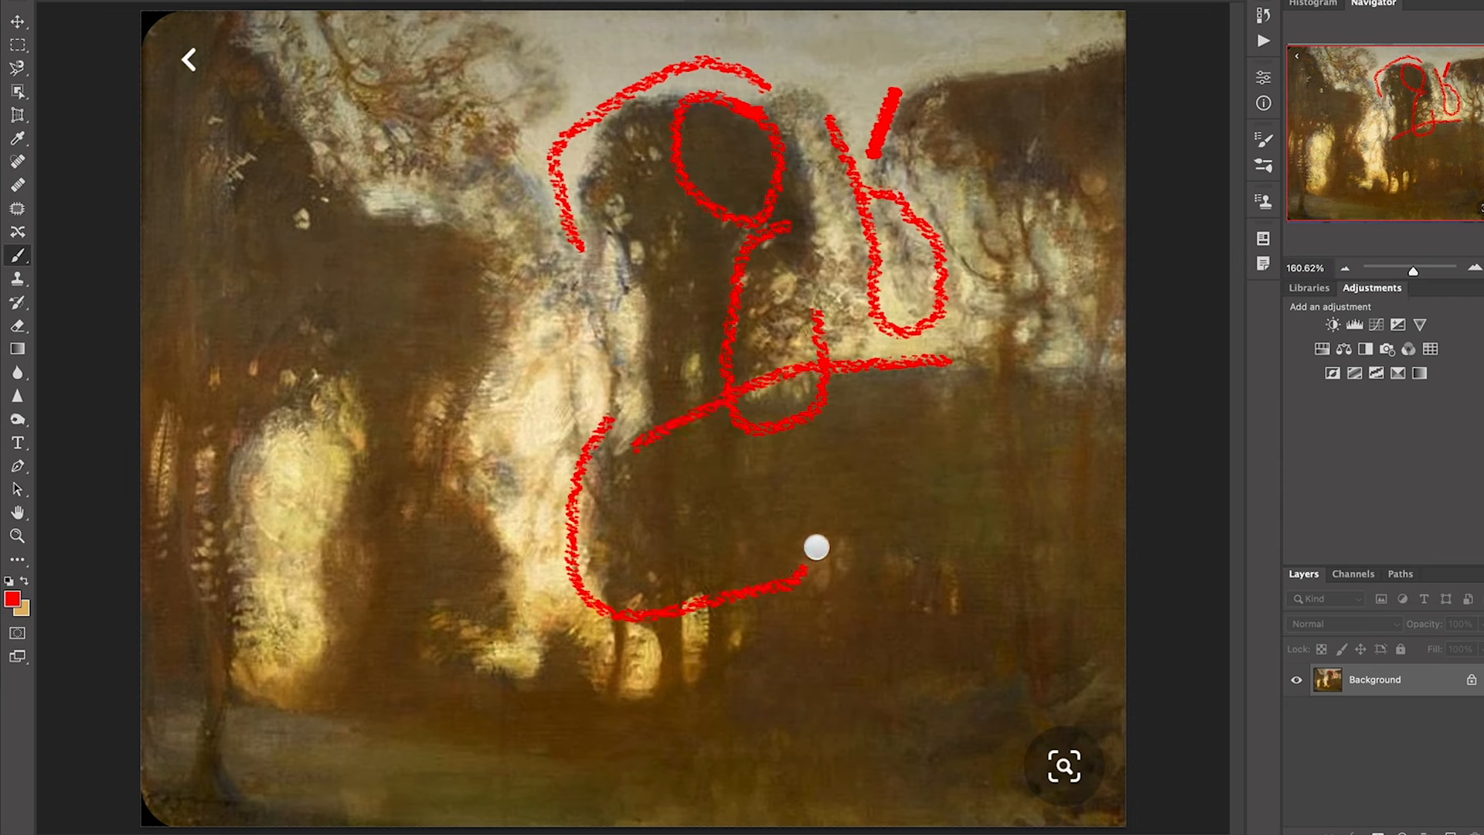
left_click_drag(816, 545, 824, 587)
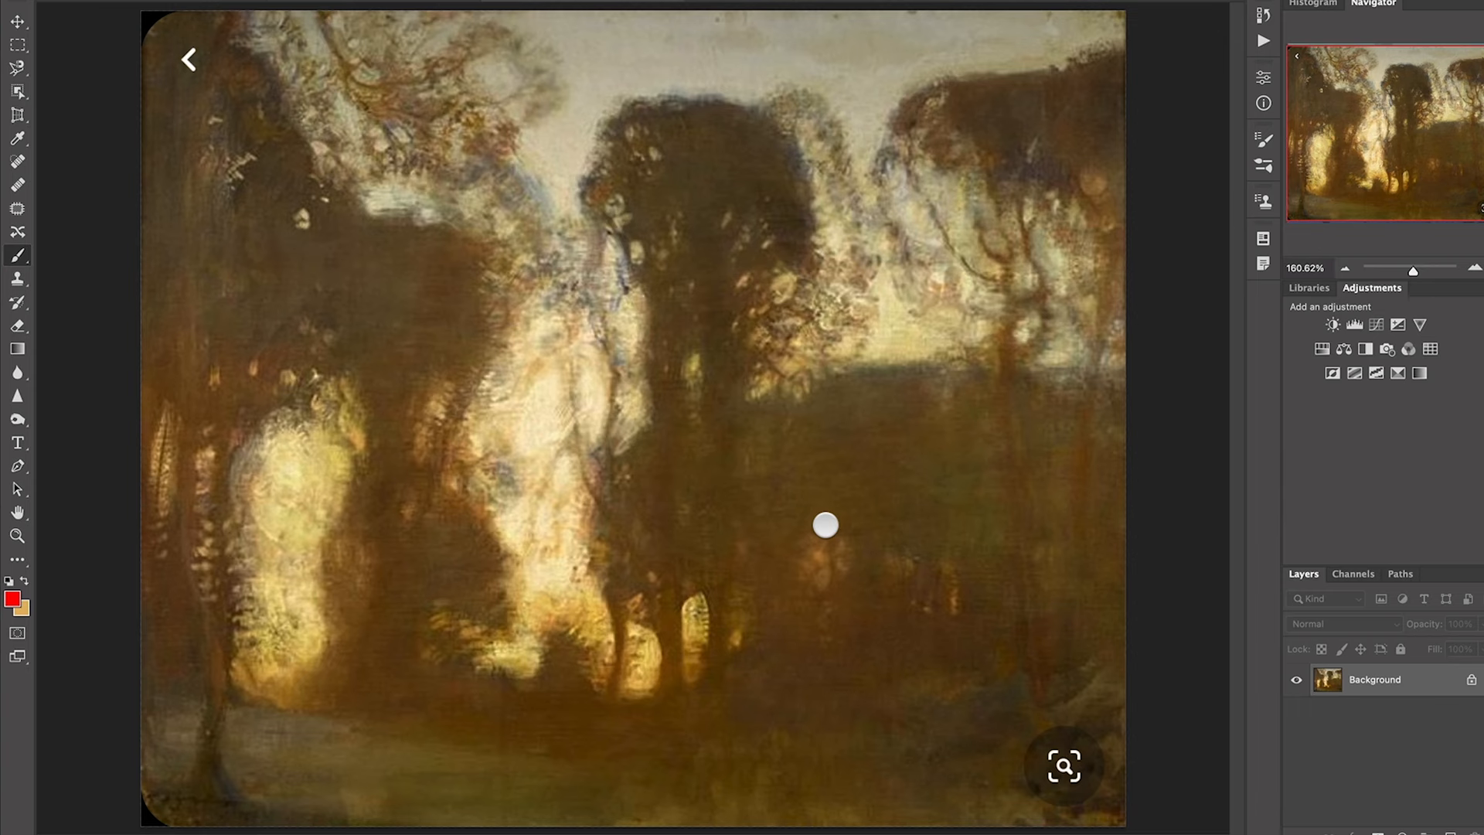
mouse_move(442, 258)
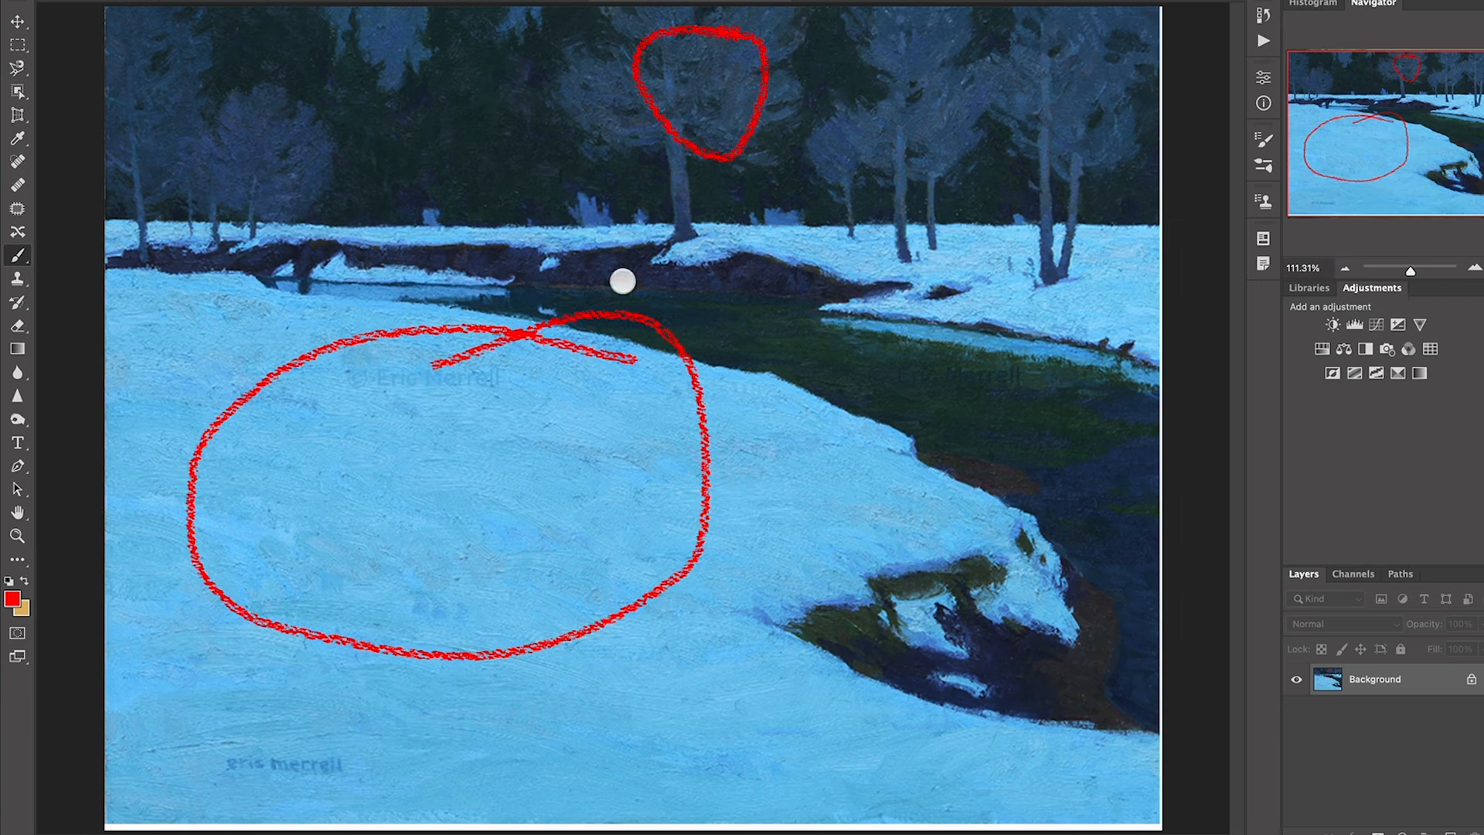
mouse_move(752, 275)
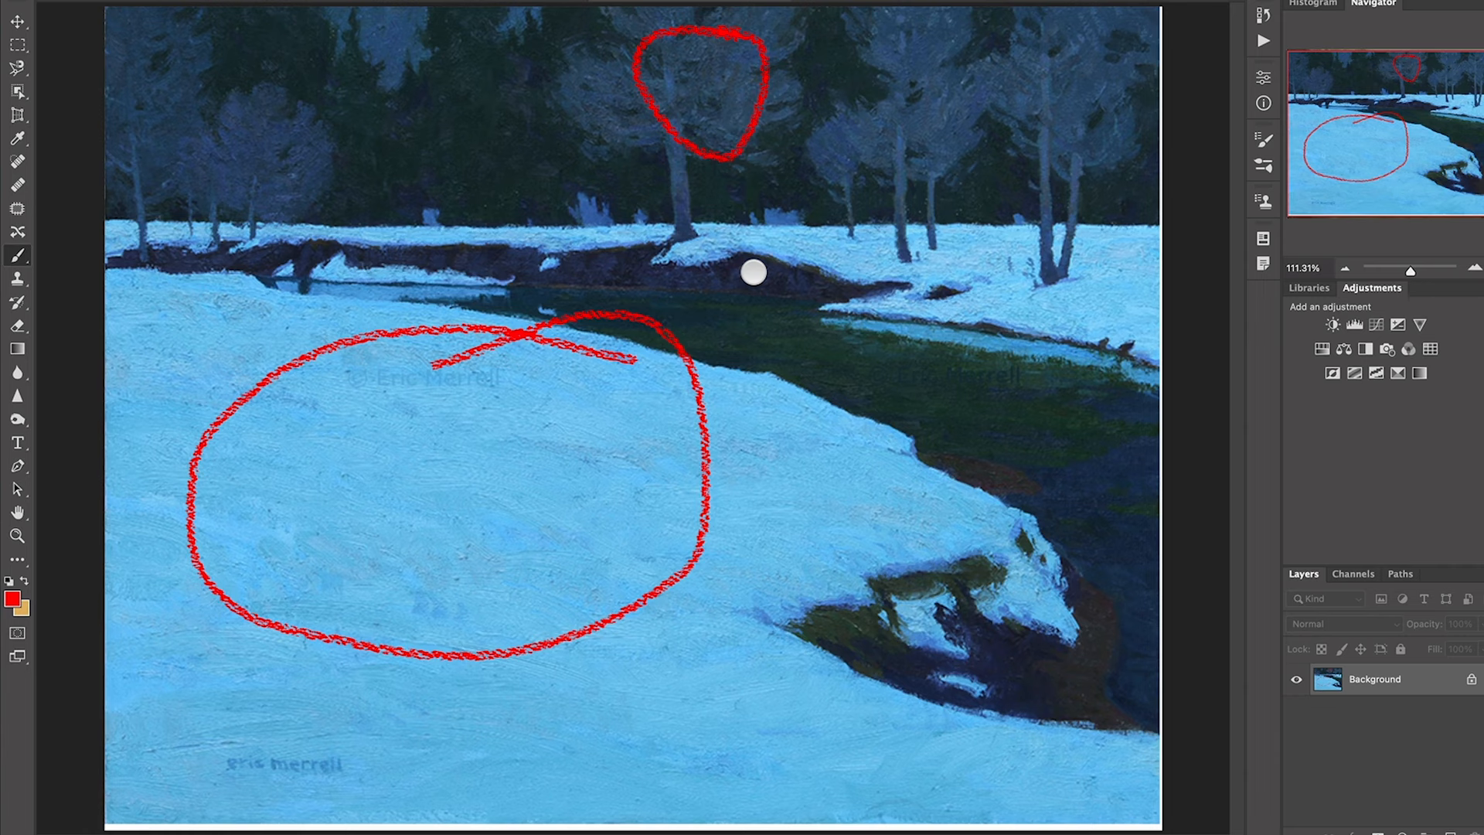
mouse_move(1024, 130)
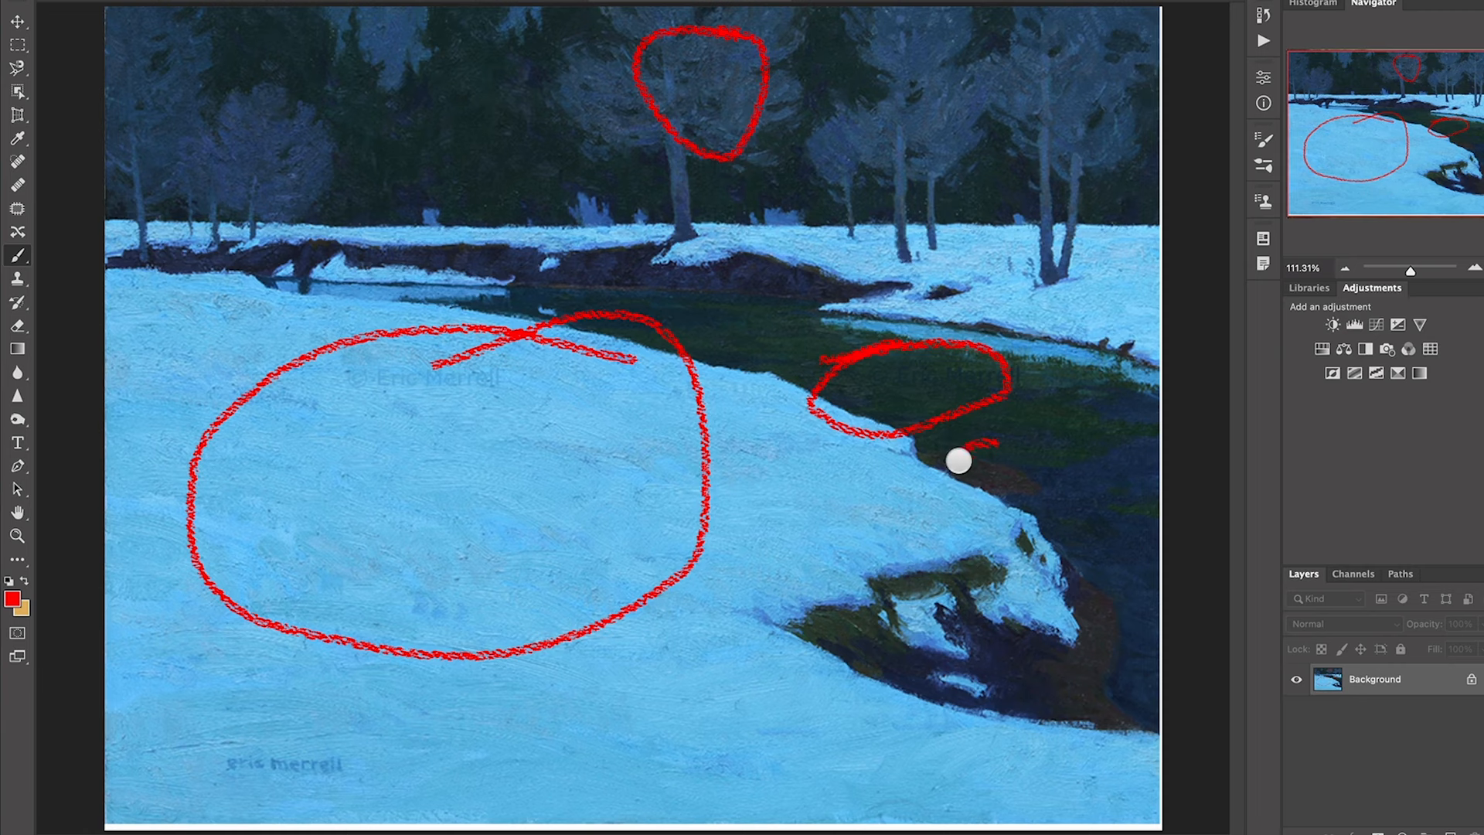
Circle the dark water shape in the creek with the red brush.
left_click_drag(960, 450, 1031, 500)
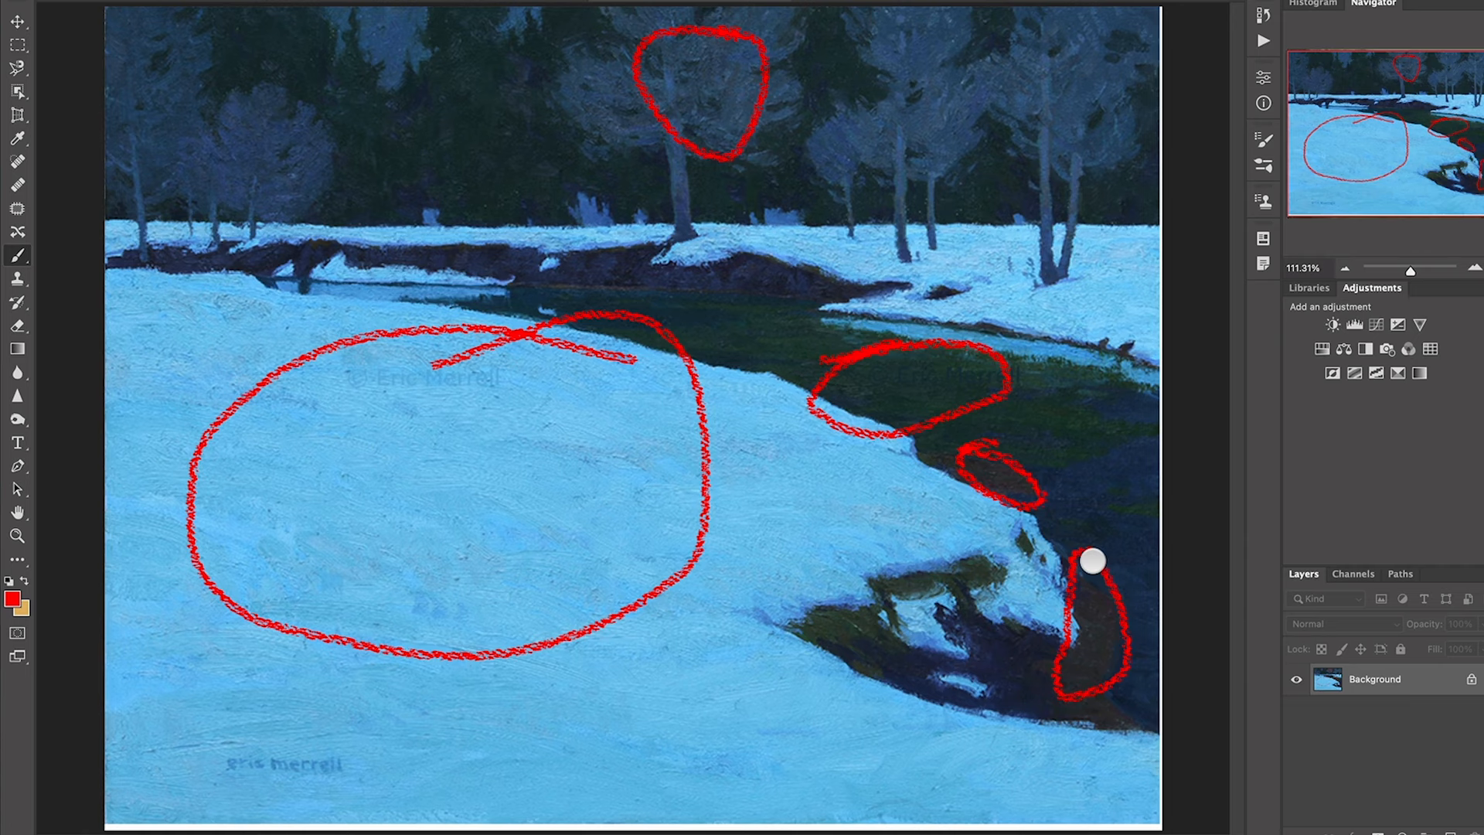
mouse_move(1069, 616)
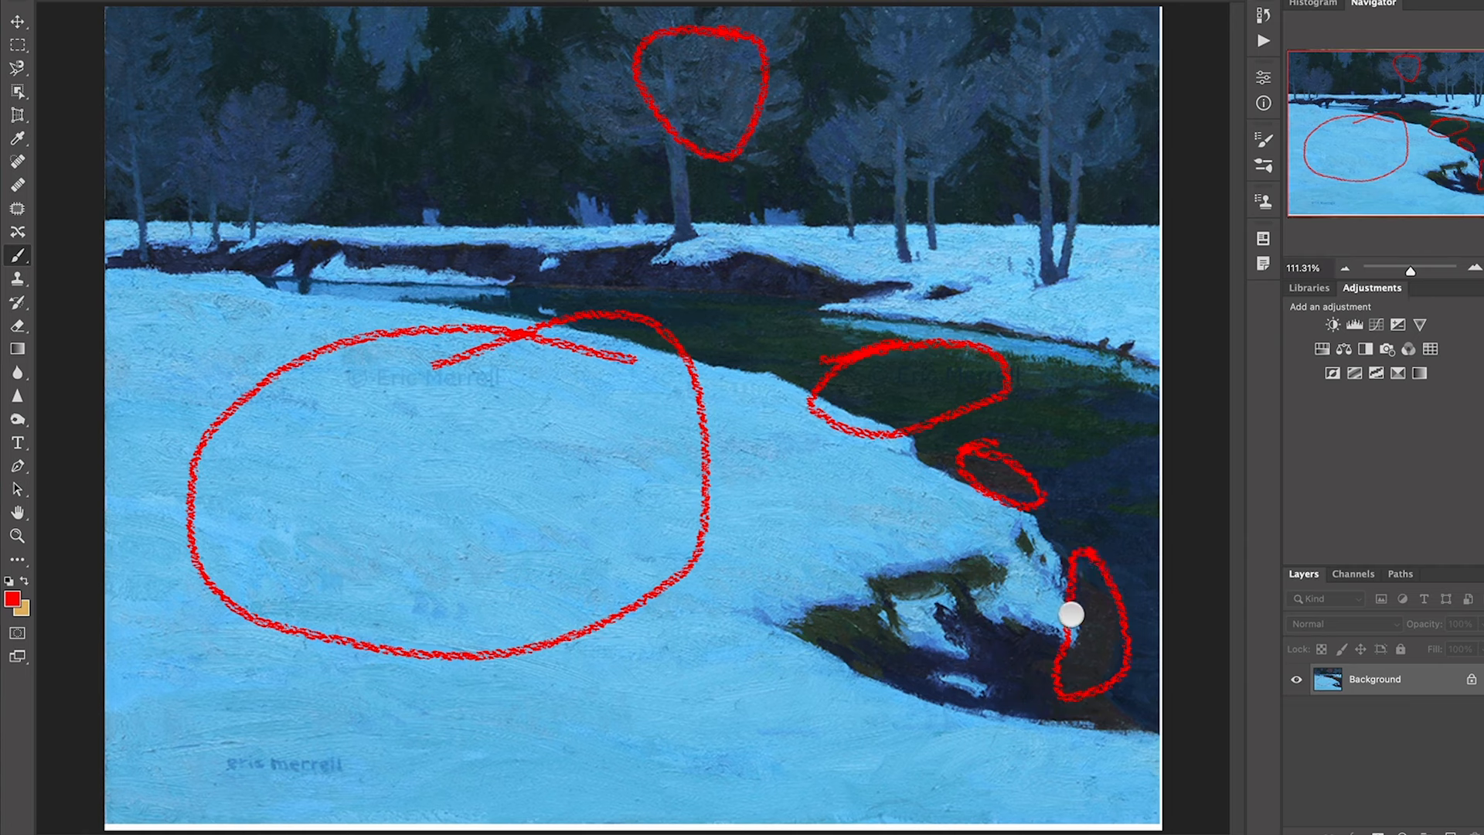
mouse_move(1082, 487)
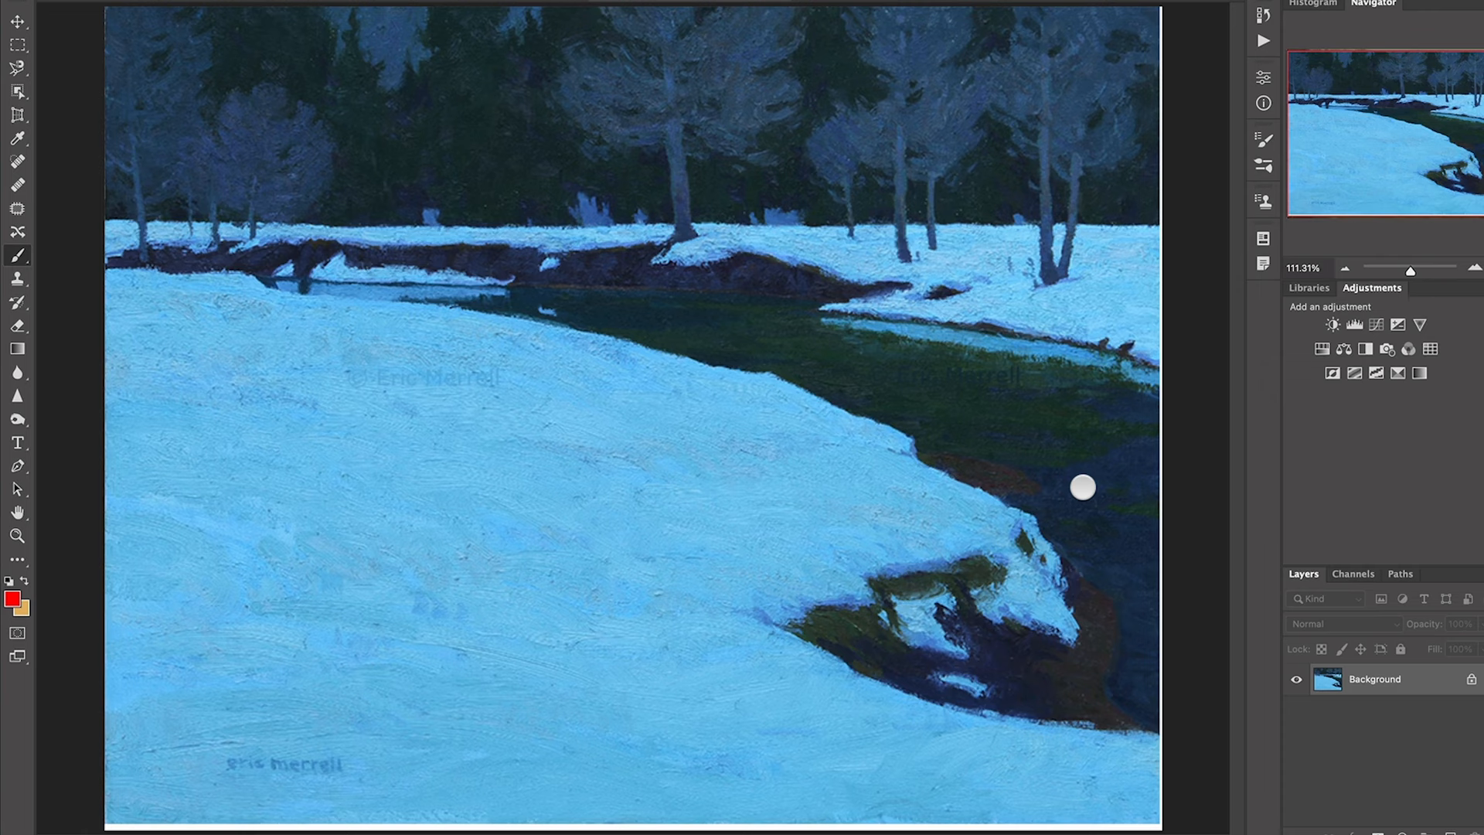
Draw a red loop around the dark shadow at the lower-right bank.
left_click_drag(1083, 487, 1115, 681)
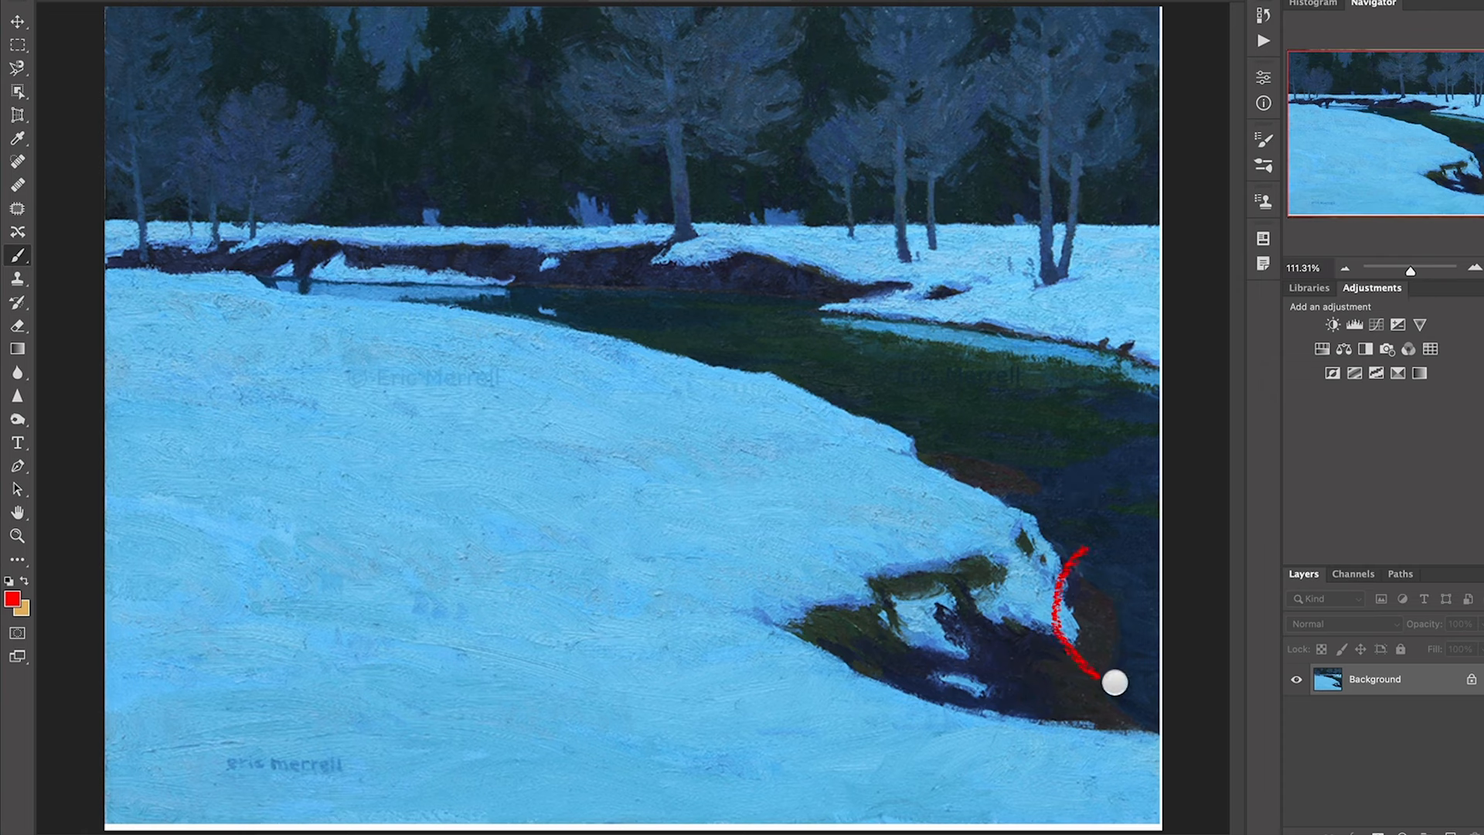
left_click_drag(1114, 682, 1064, 559)
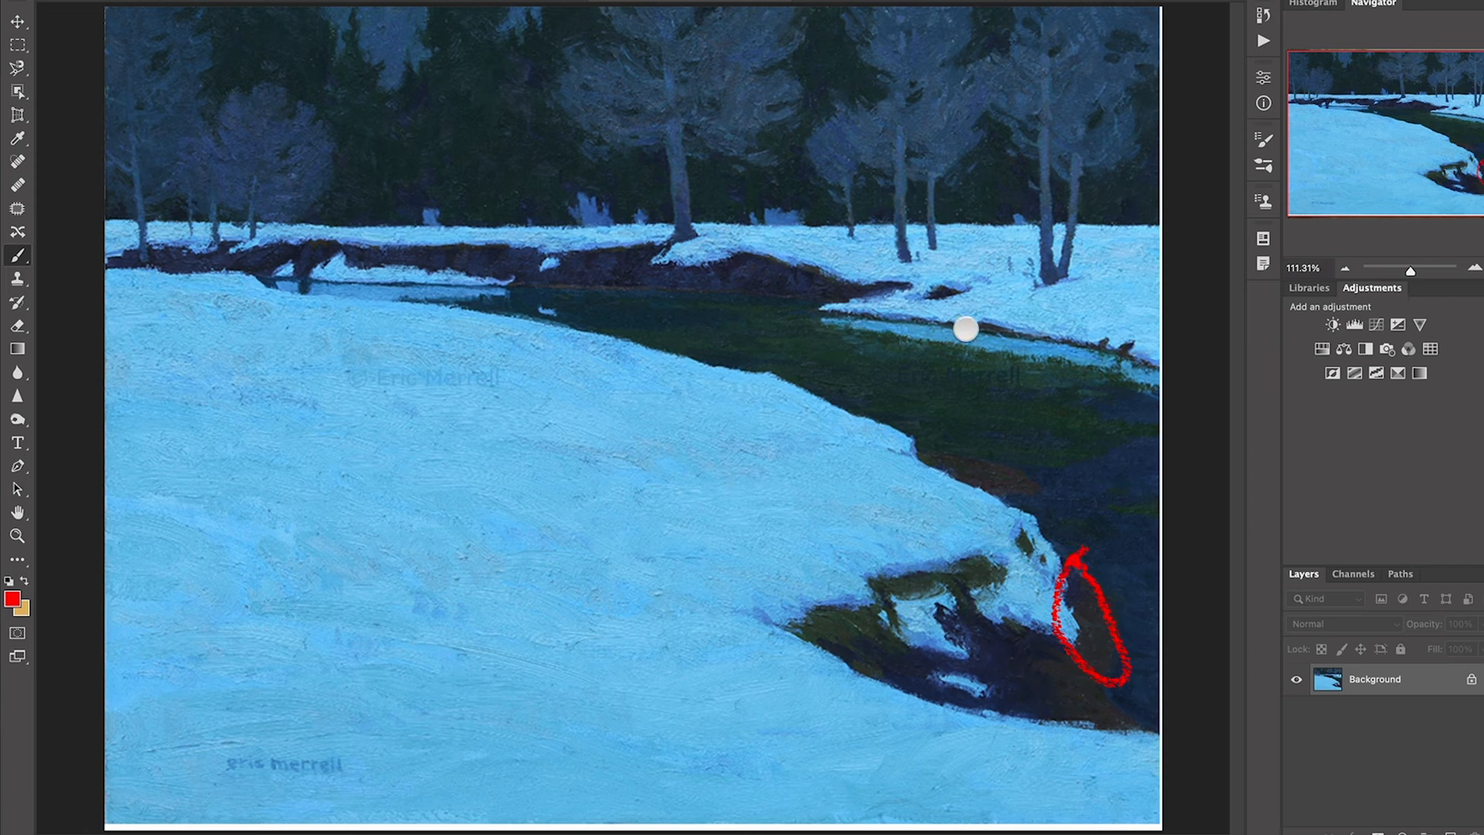
mouse_move(761, 277)
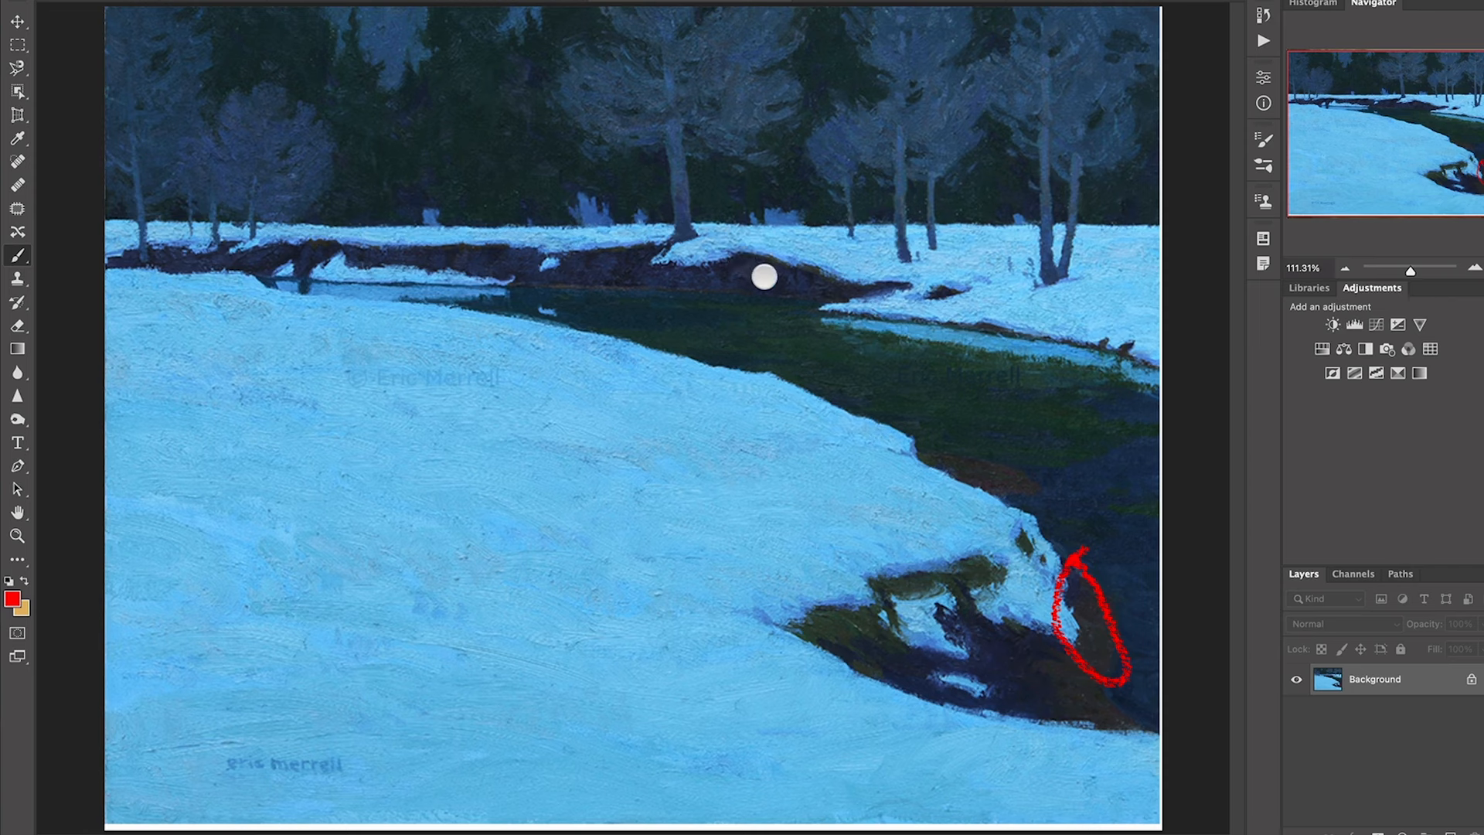
Paint a thick red line along the far creek bank edge.
left_click_drag(762, 277, 514, 277)
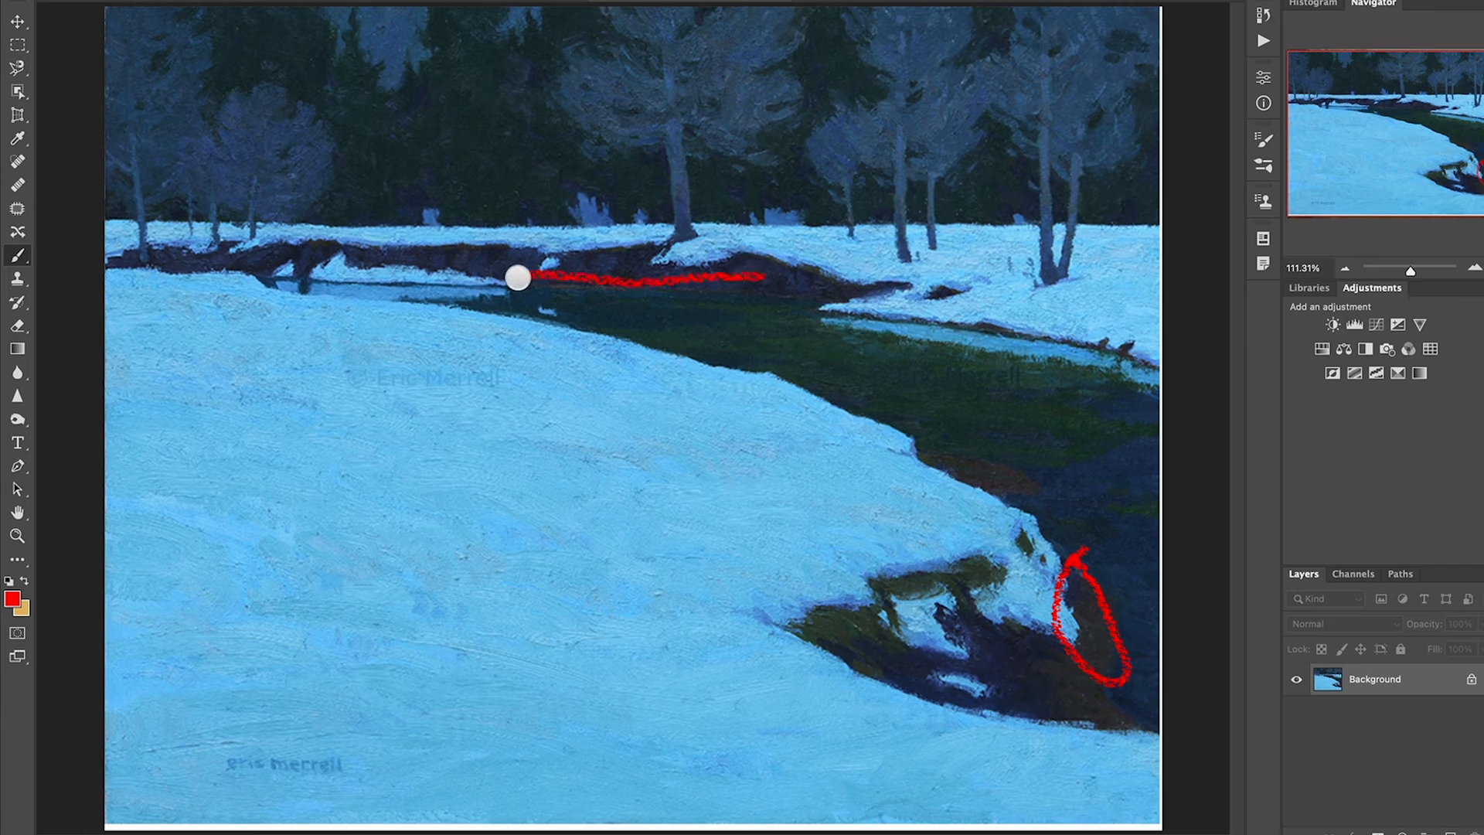
left_click_drag(517, 276, 826, 298)
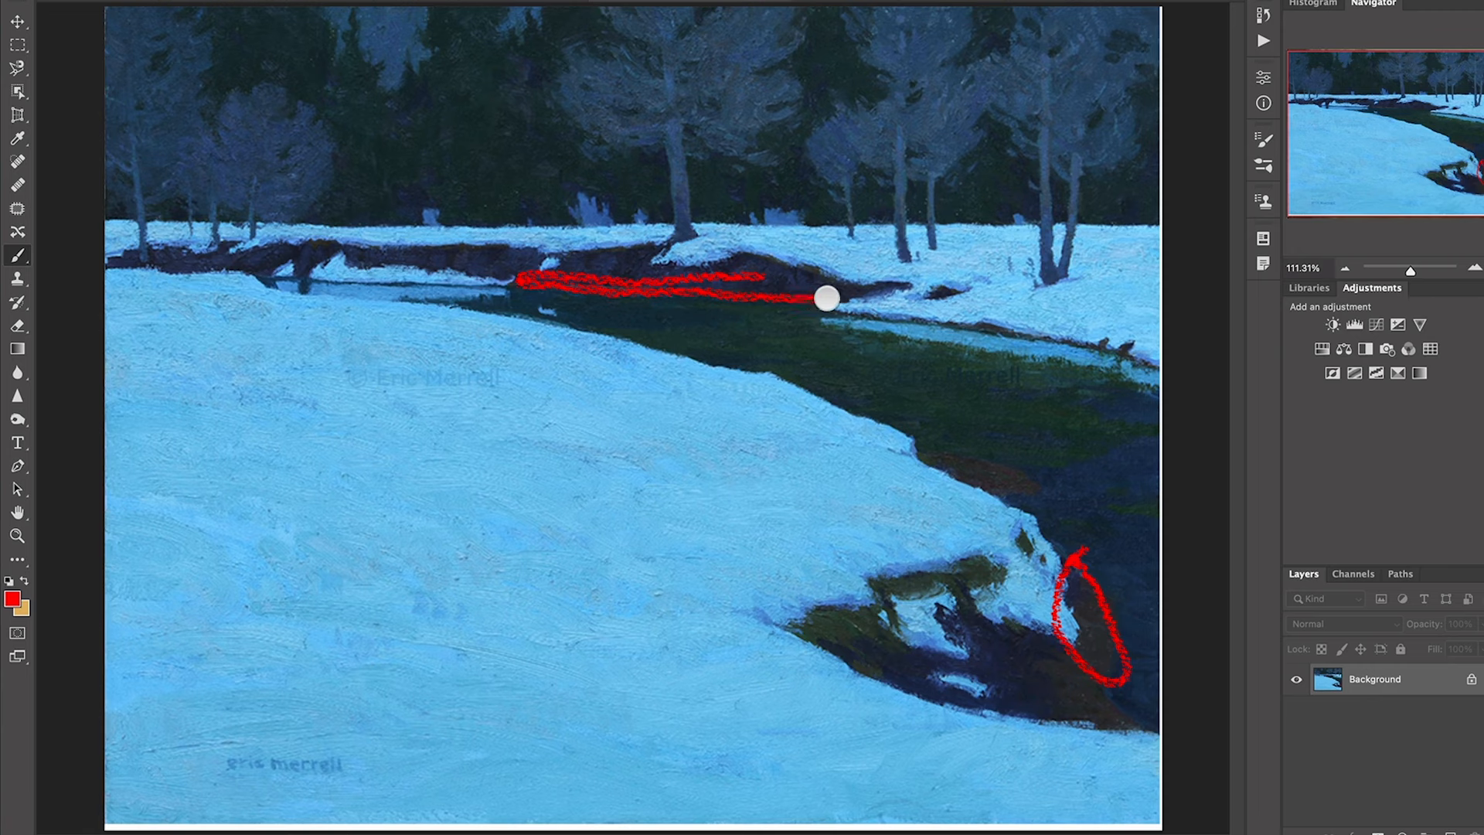
left_click_drag(825, 298, 762, 289)
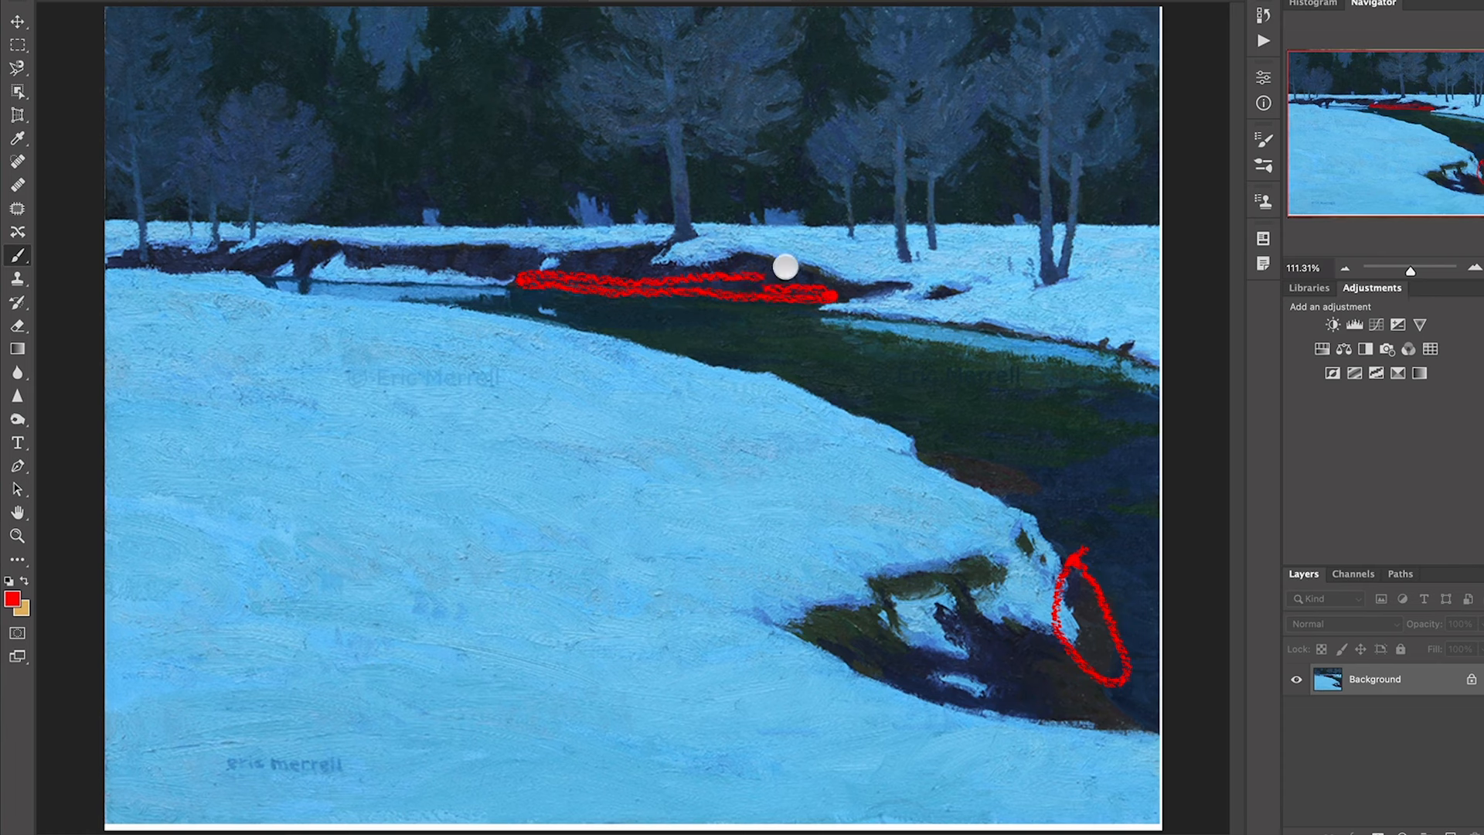
mouse_move(774, 405)
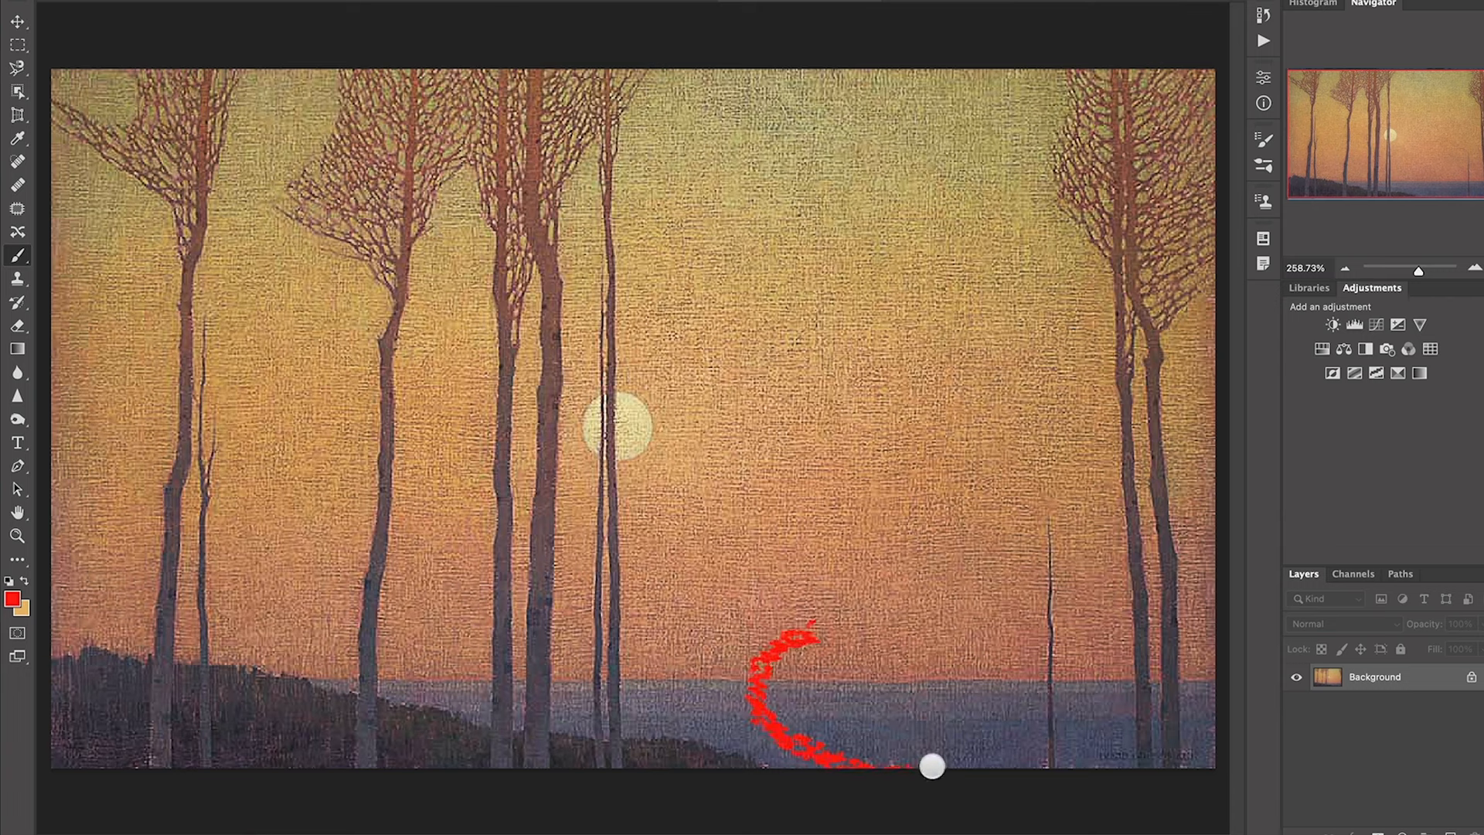
Outline the blue water shape near the horizon and add a red color note in the sky.
left_click_drag(932, 767, 763, 645)
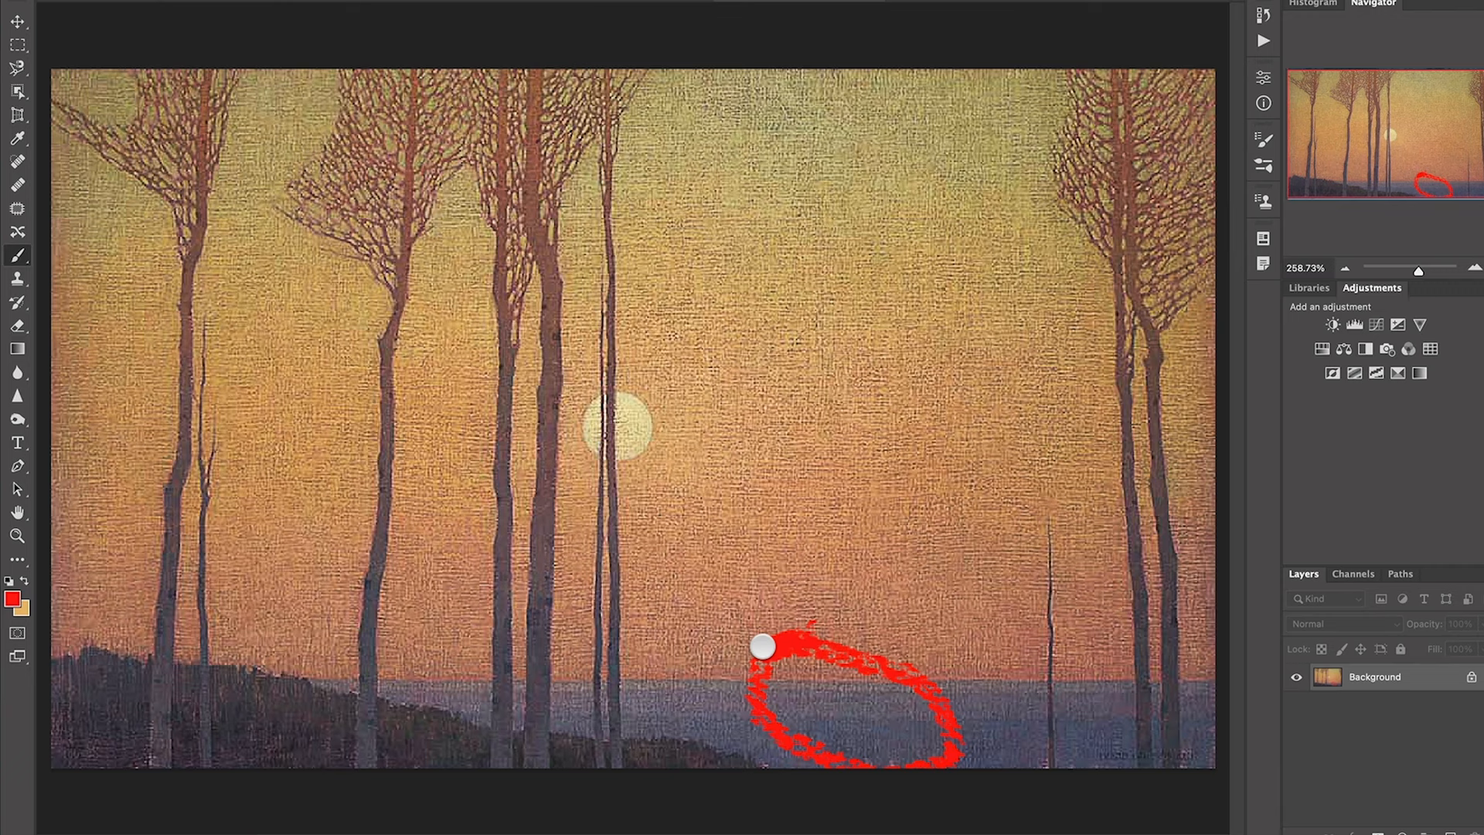
mouse_move(814, 150)
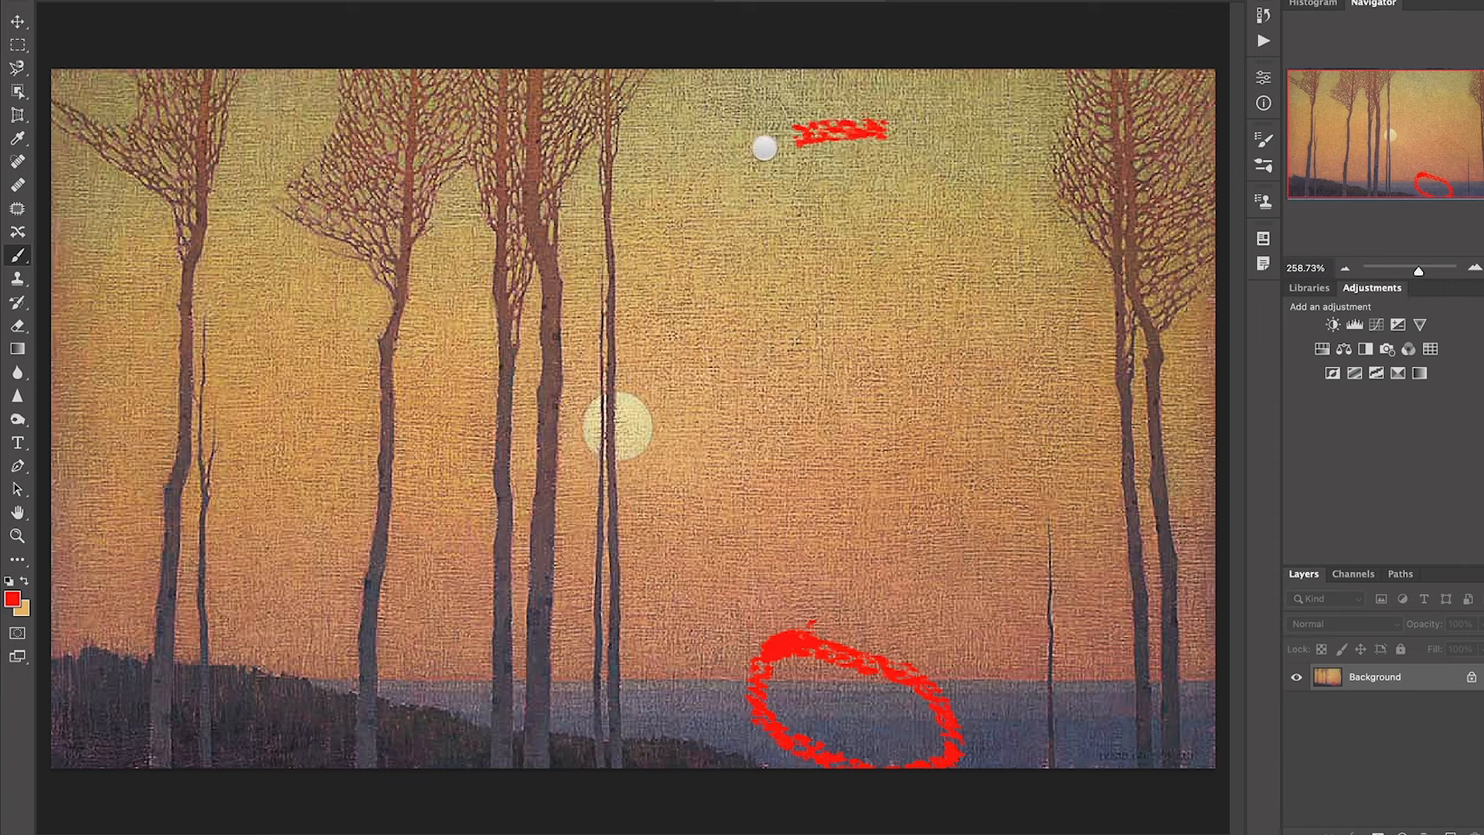
left_click_drag(767, 147, 923, 348)
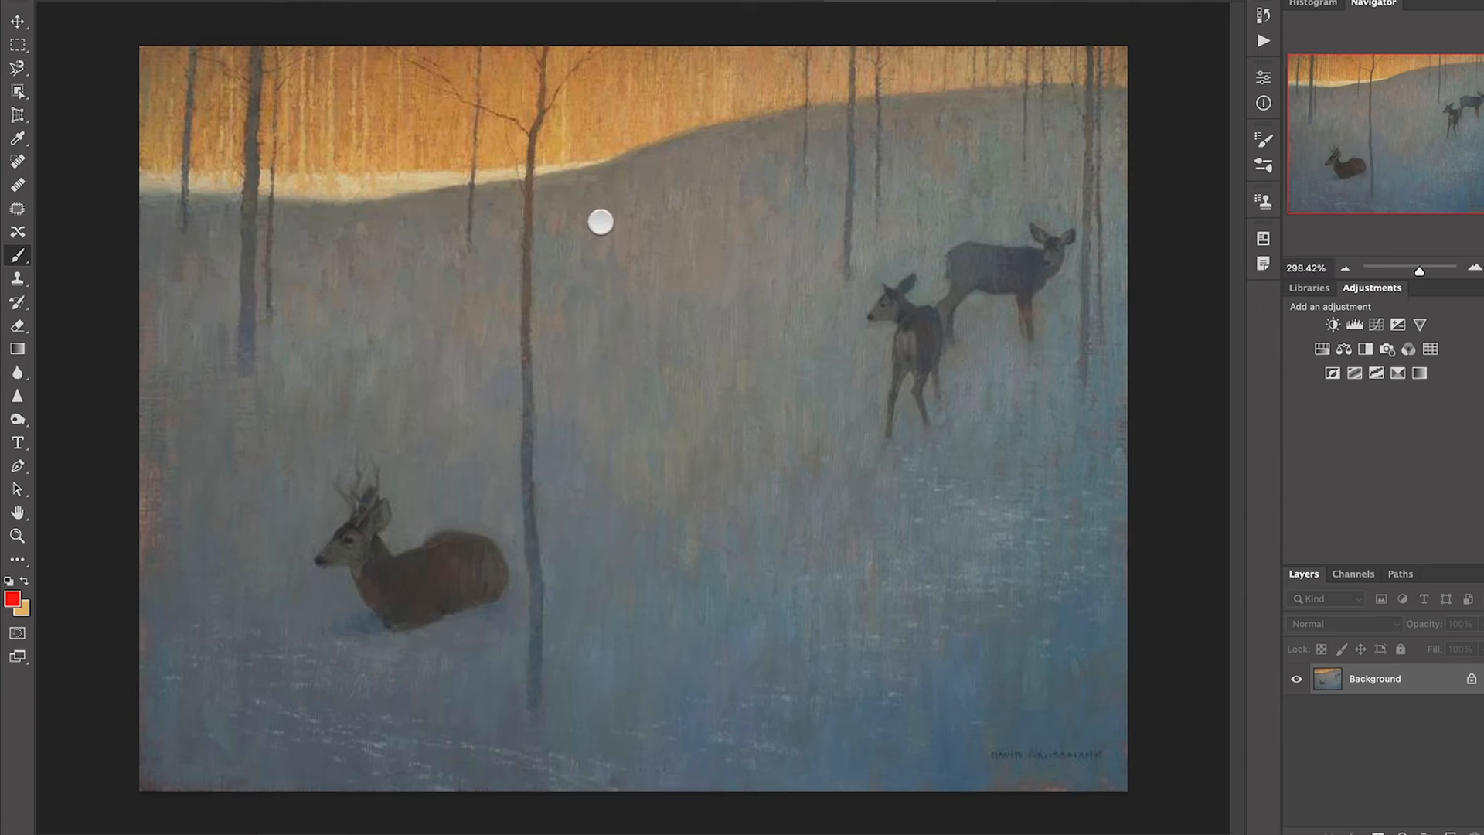
mouse_move(1025, 76)
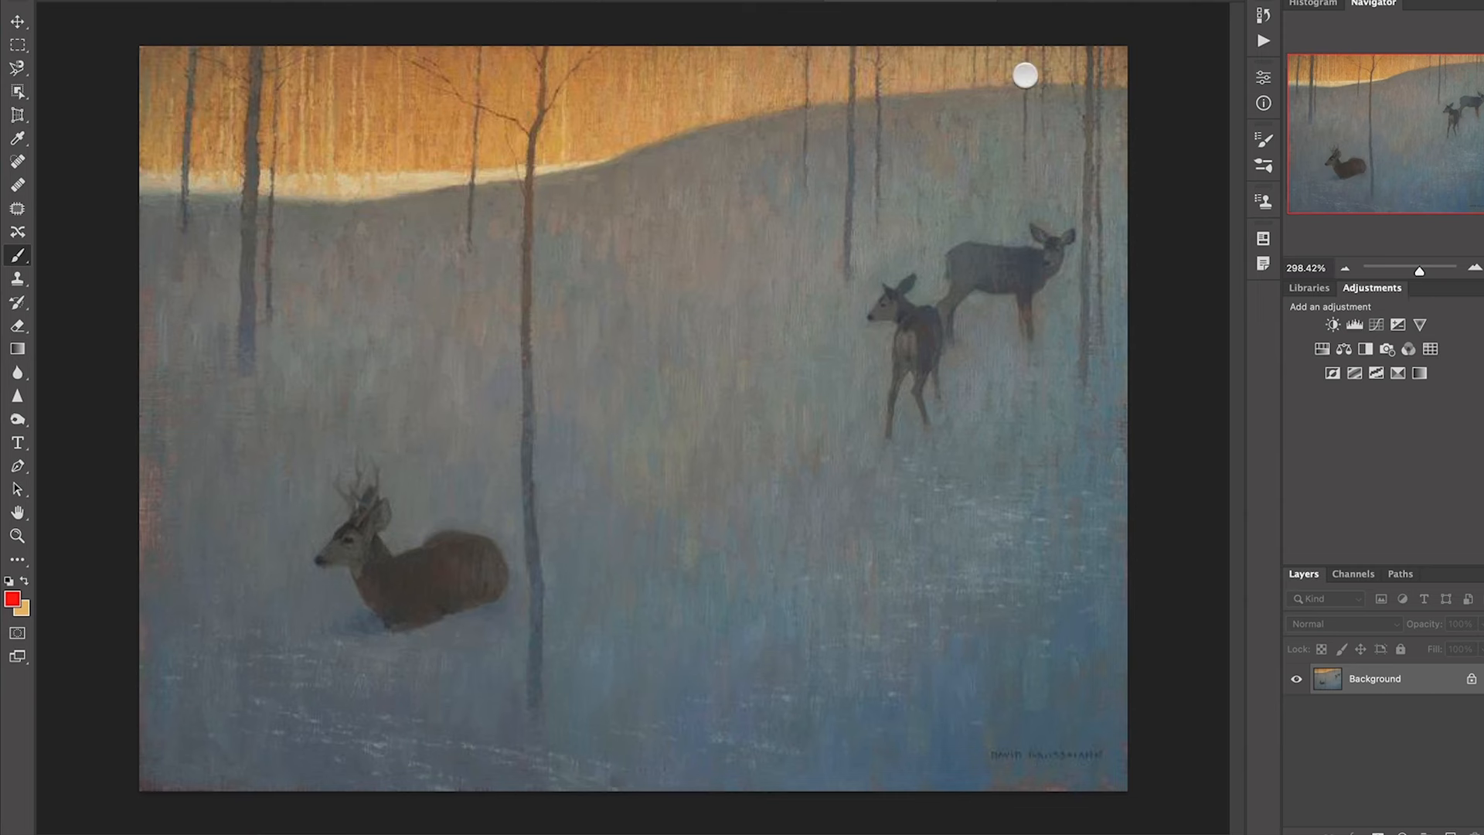
Trace the snowfield's horizon, left, bottom and right edges, then circle the orange woods upper left.
left_click_drag(1025, 76, 144, 196)
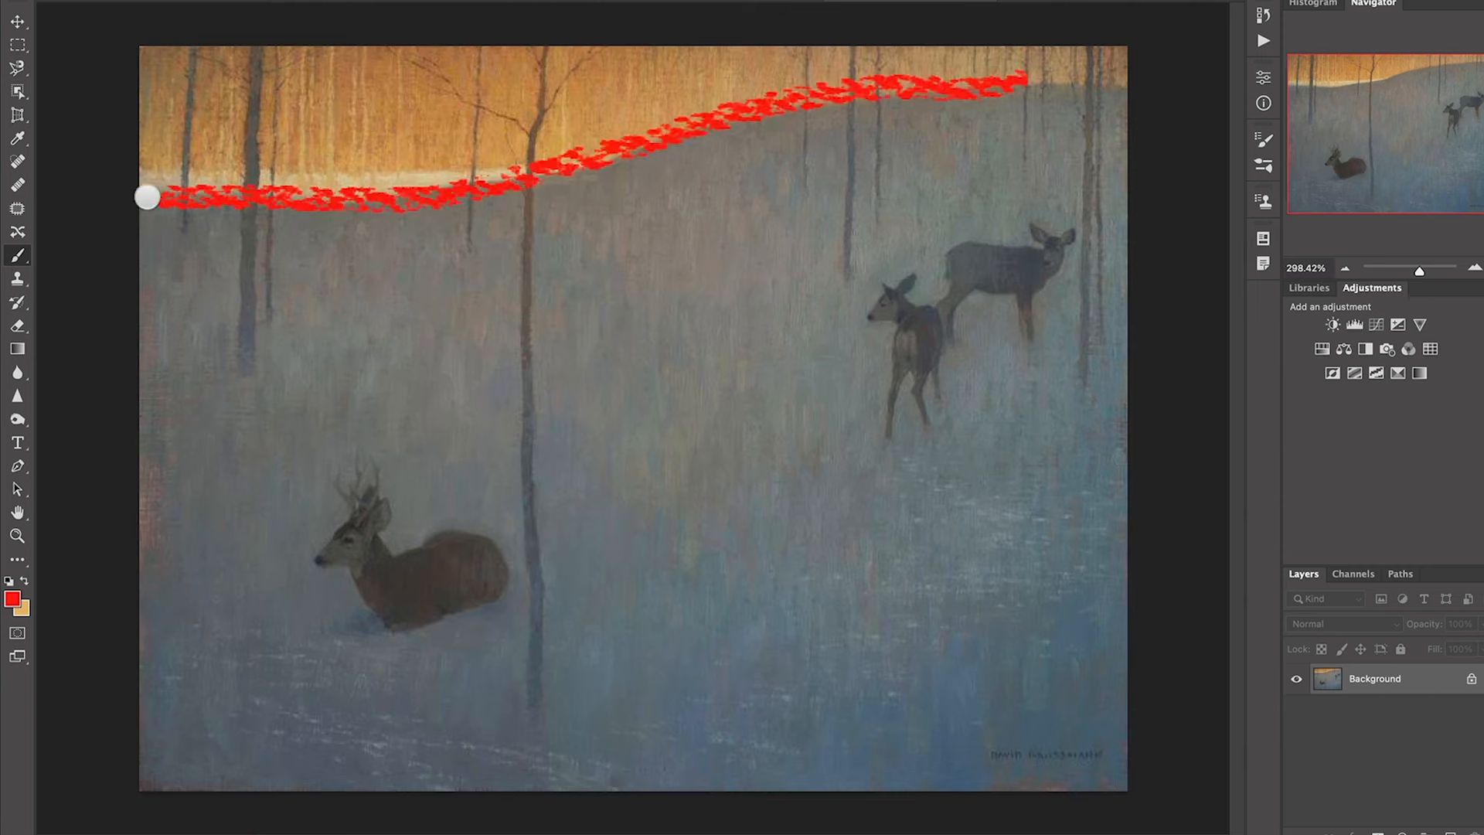
left_click_drag(147, 197, 511, 776)
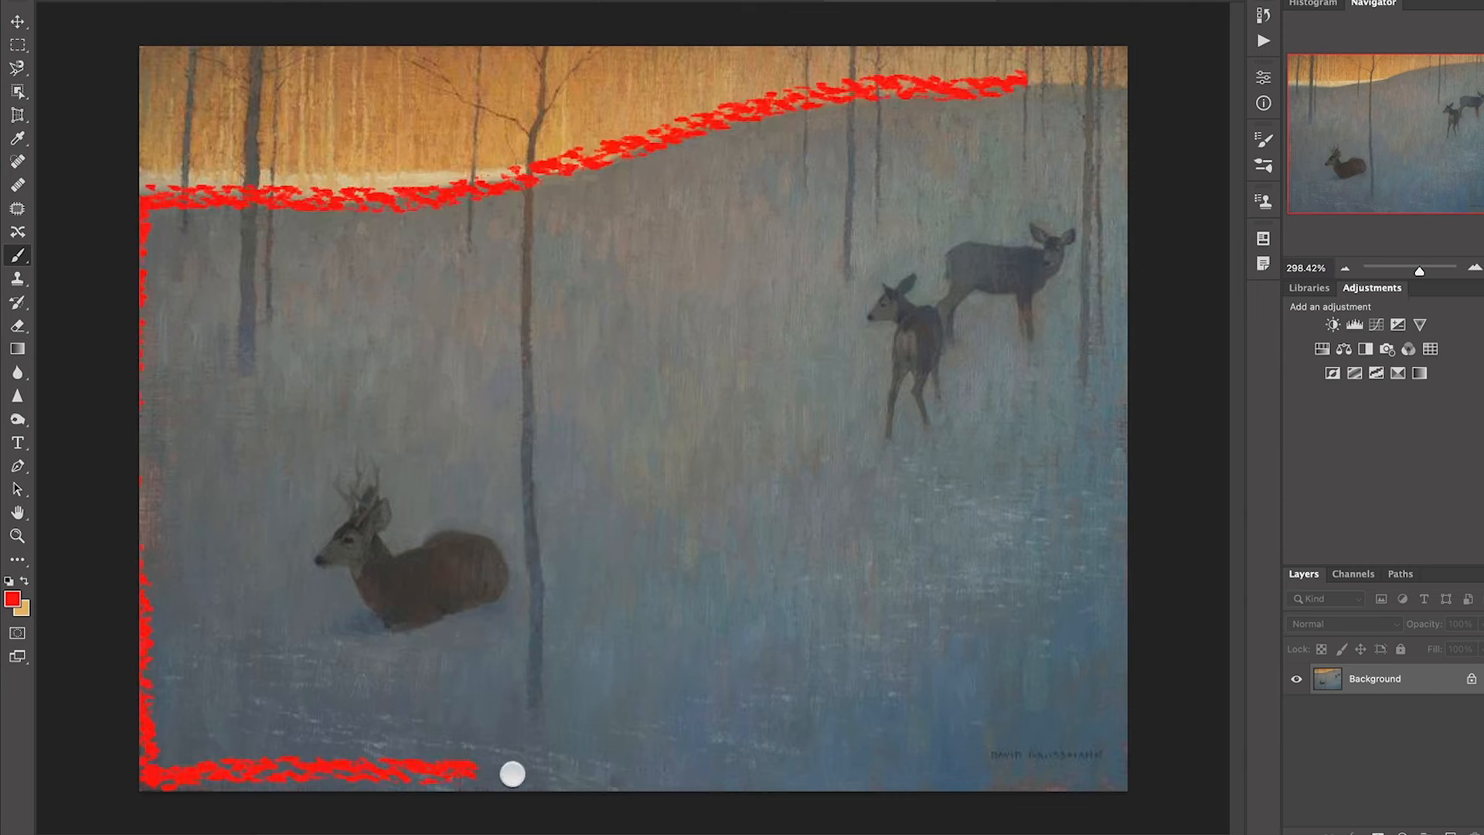
left_click_drag(512, 774, 1115, 739)
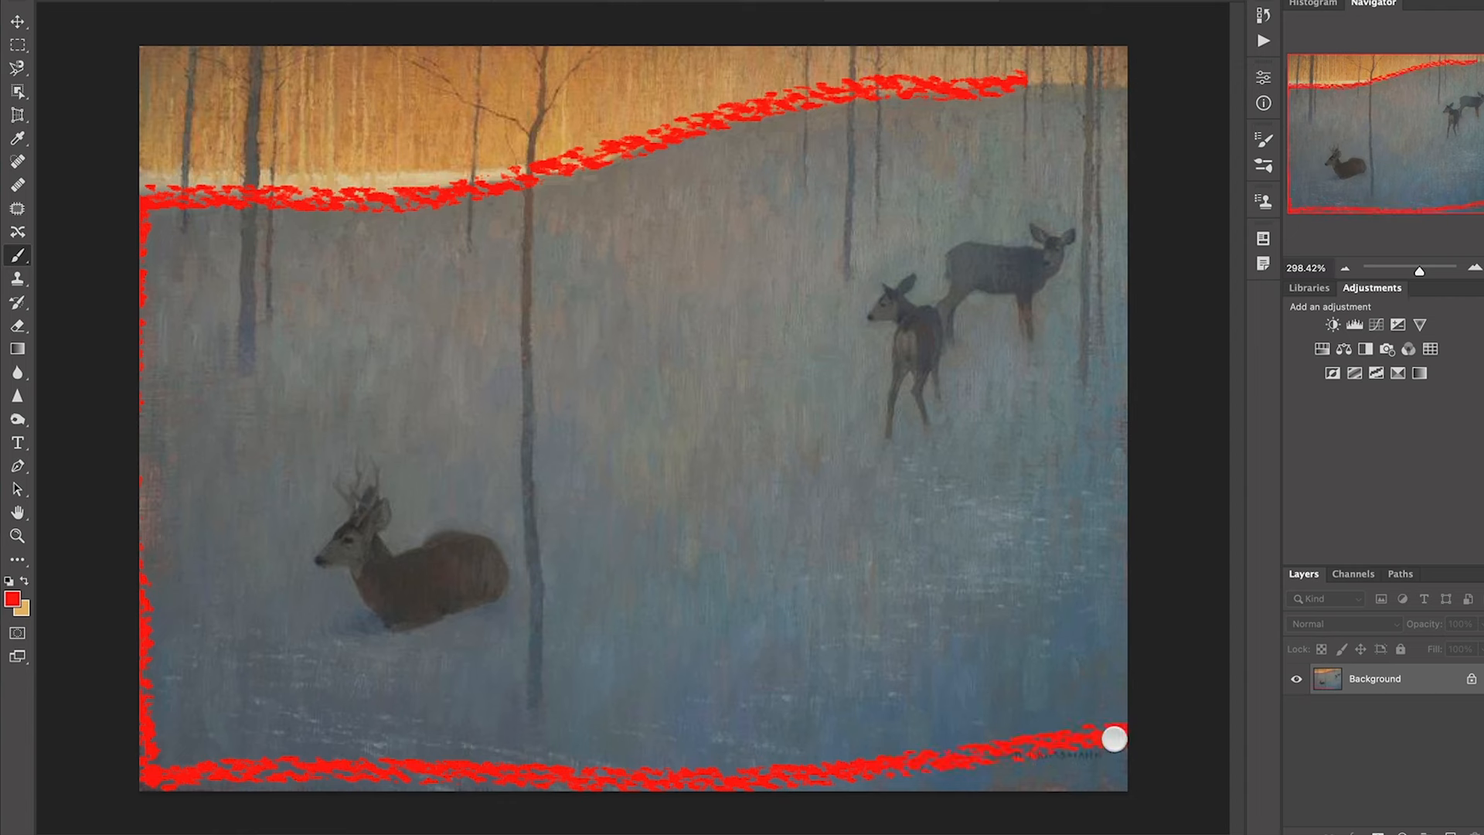
left_click_drag(1112, 739, 1104, 48)
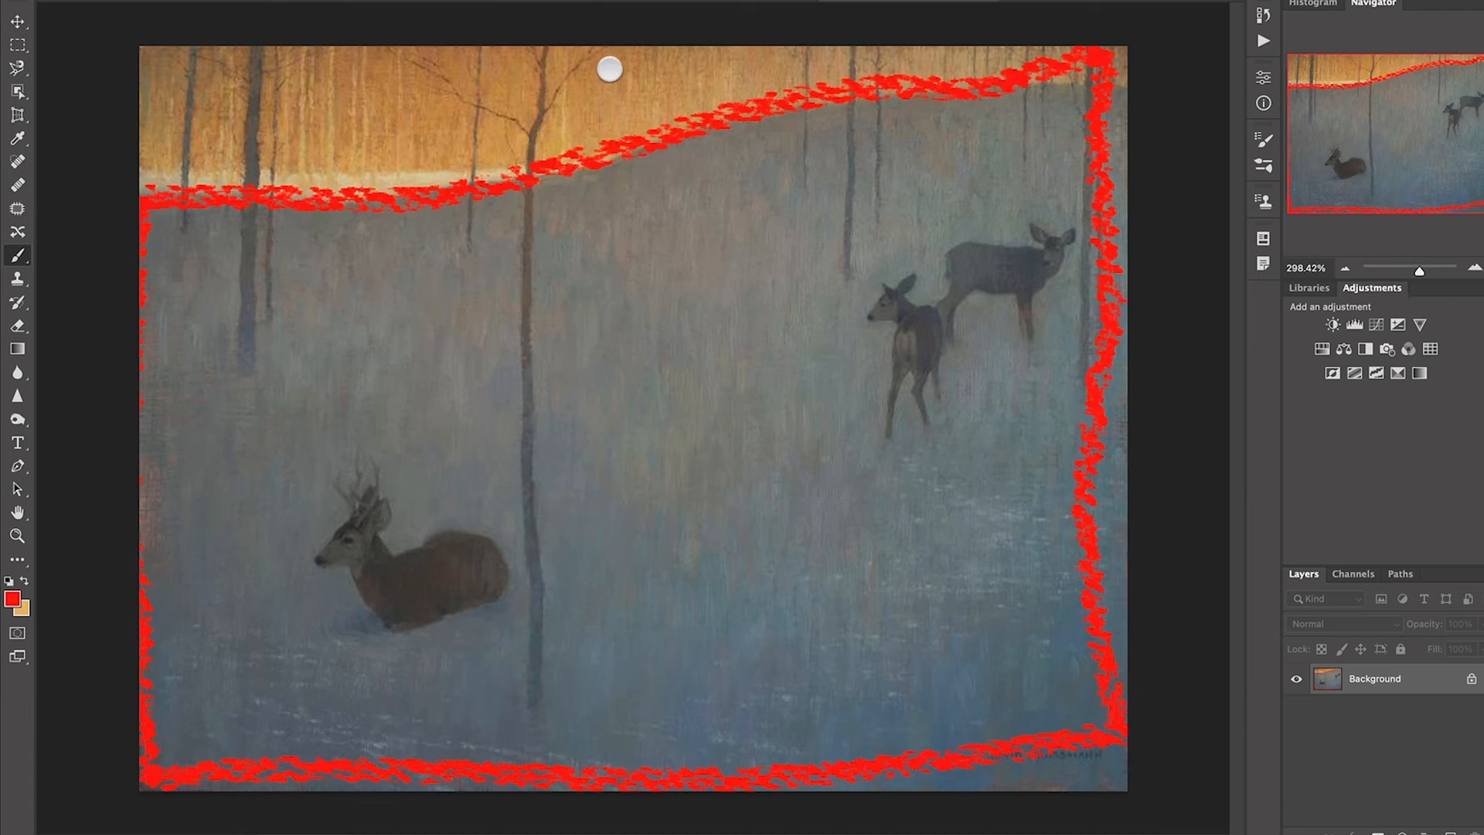
left_click_drag(609, 70, 287, 149)
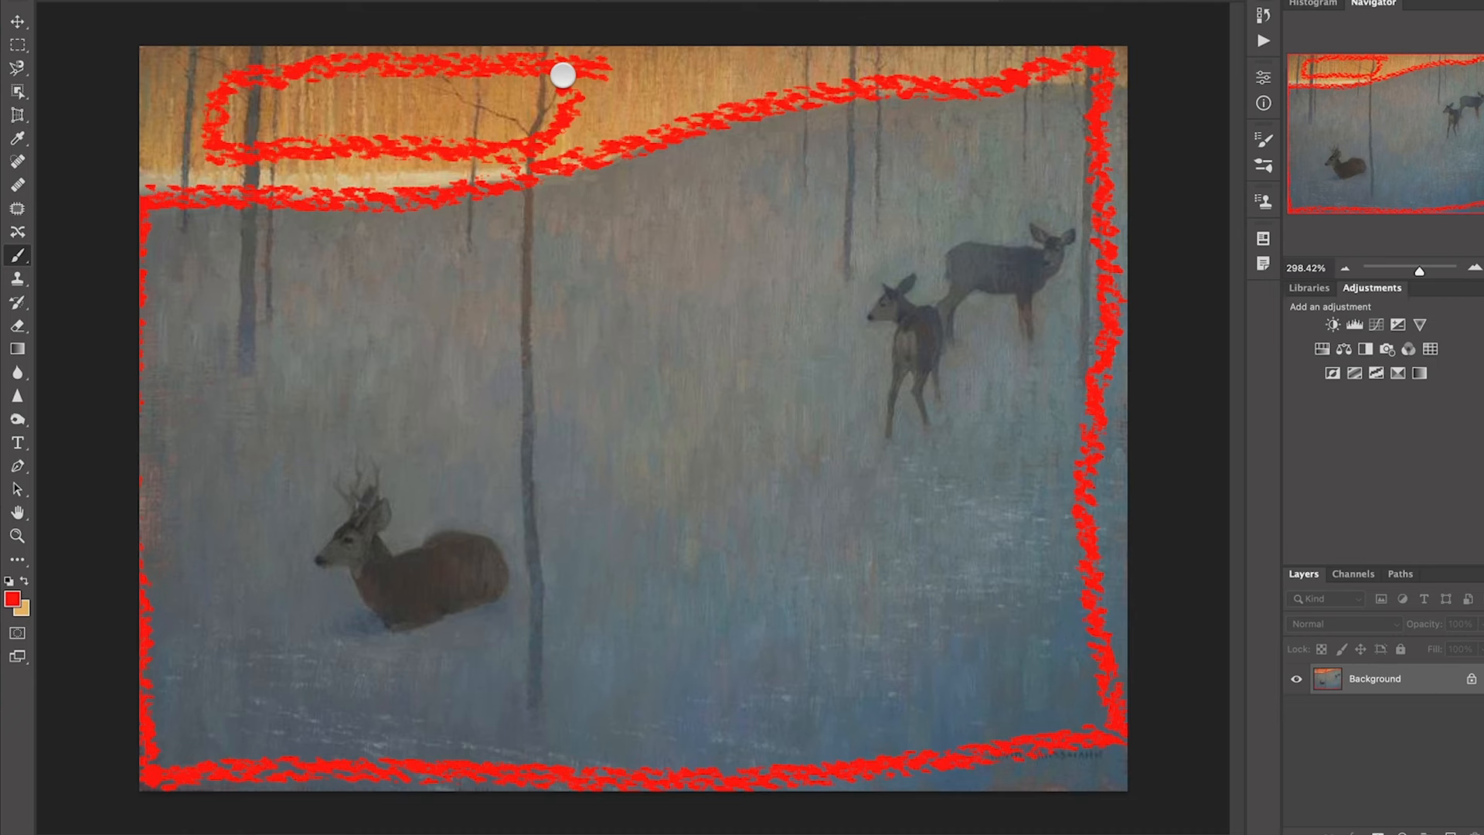
mouse_move(622, 255)
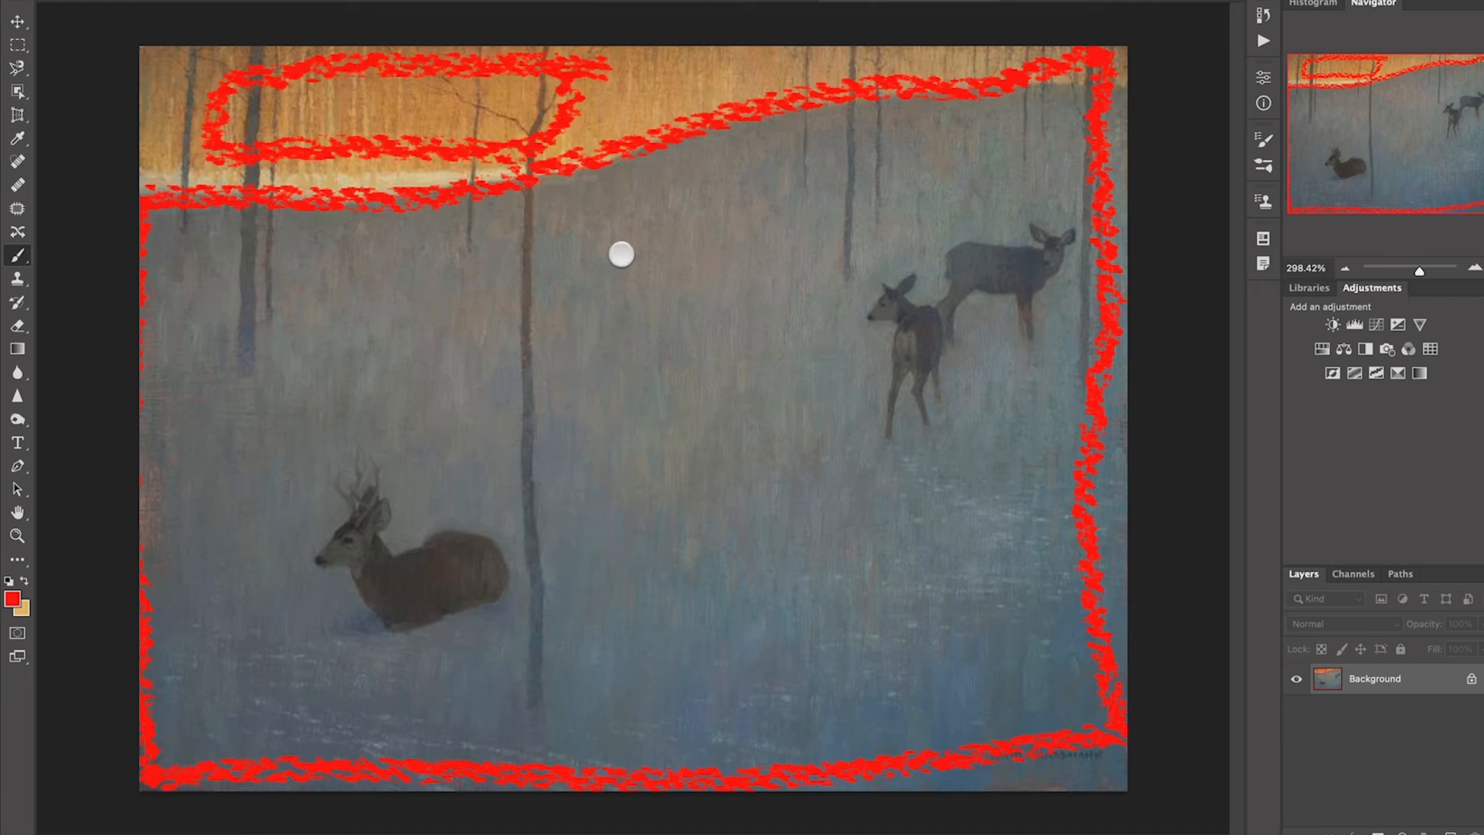
mouse_move(682, 106)
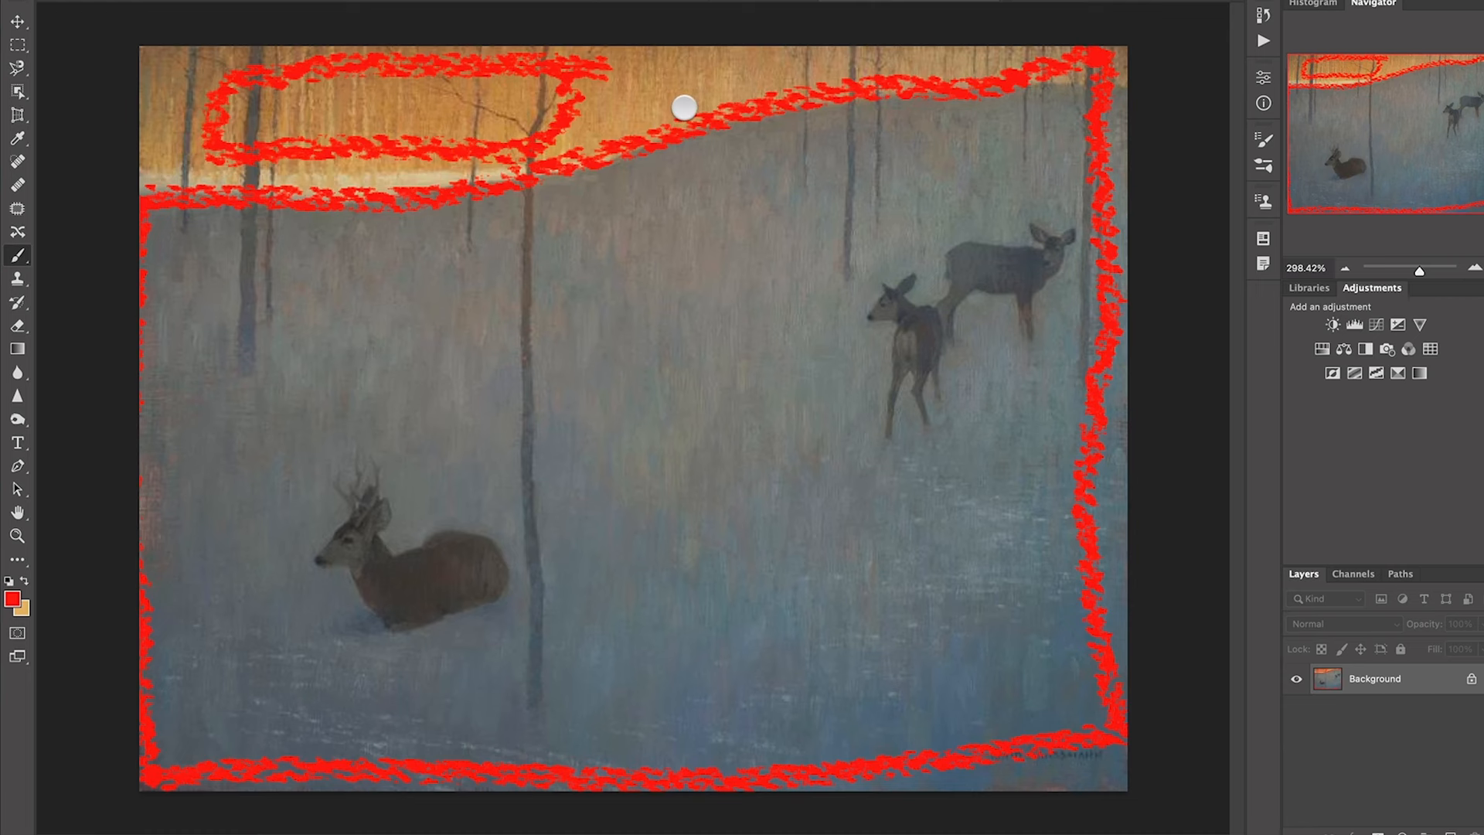
mouse_move(866, 233)
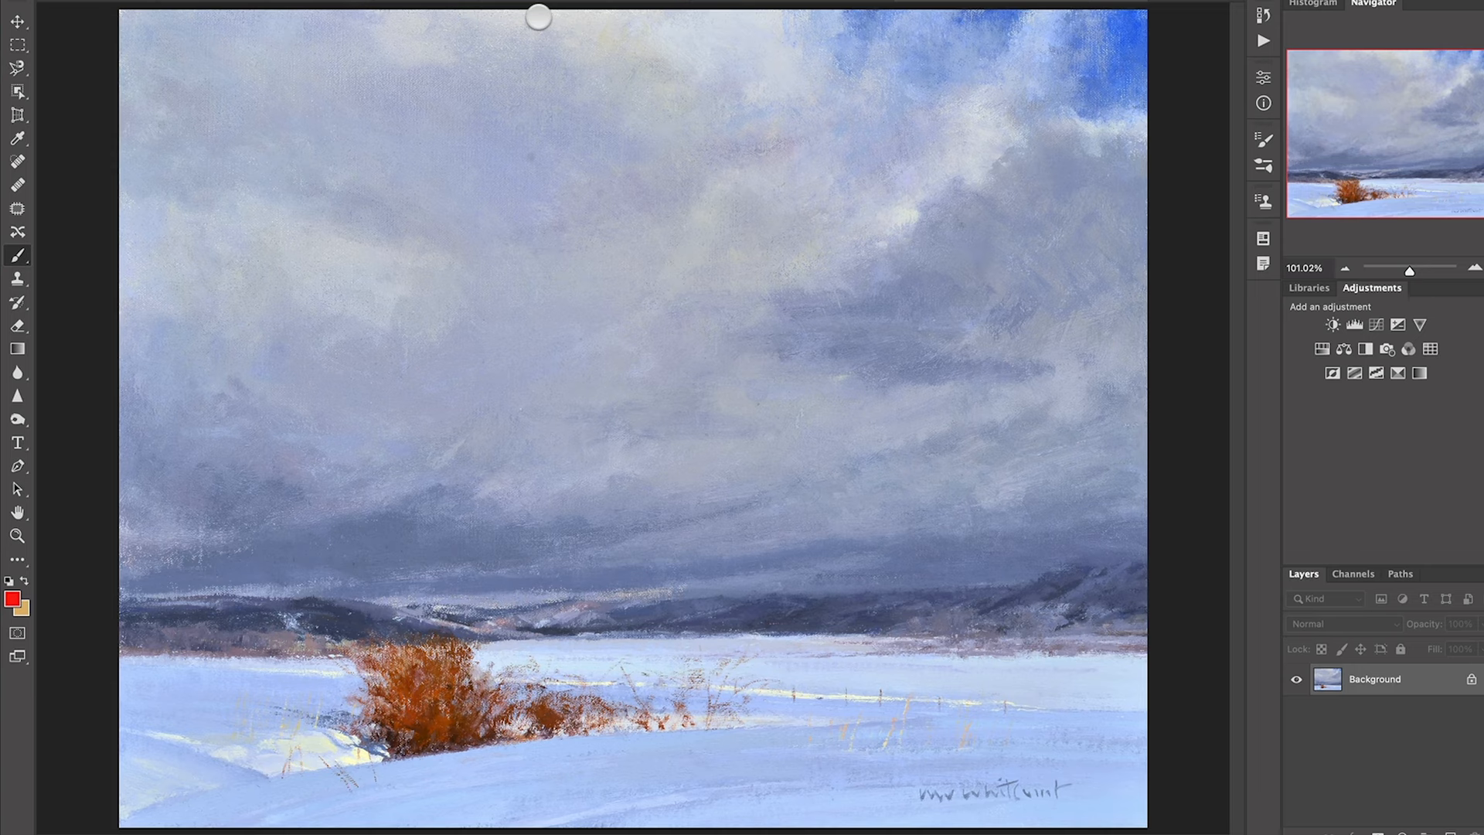
mouse_move(172, 184)
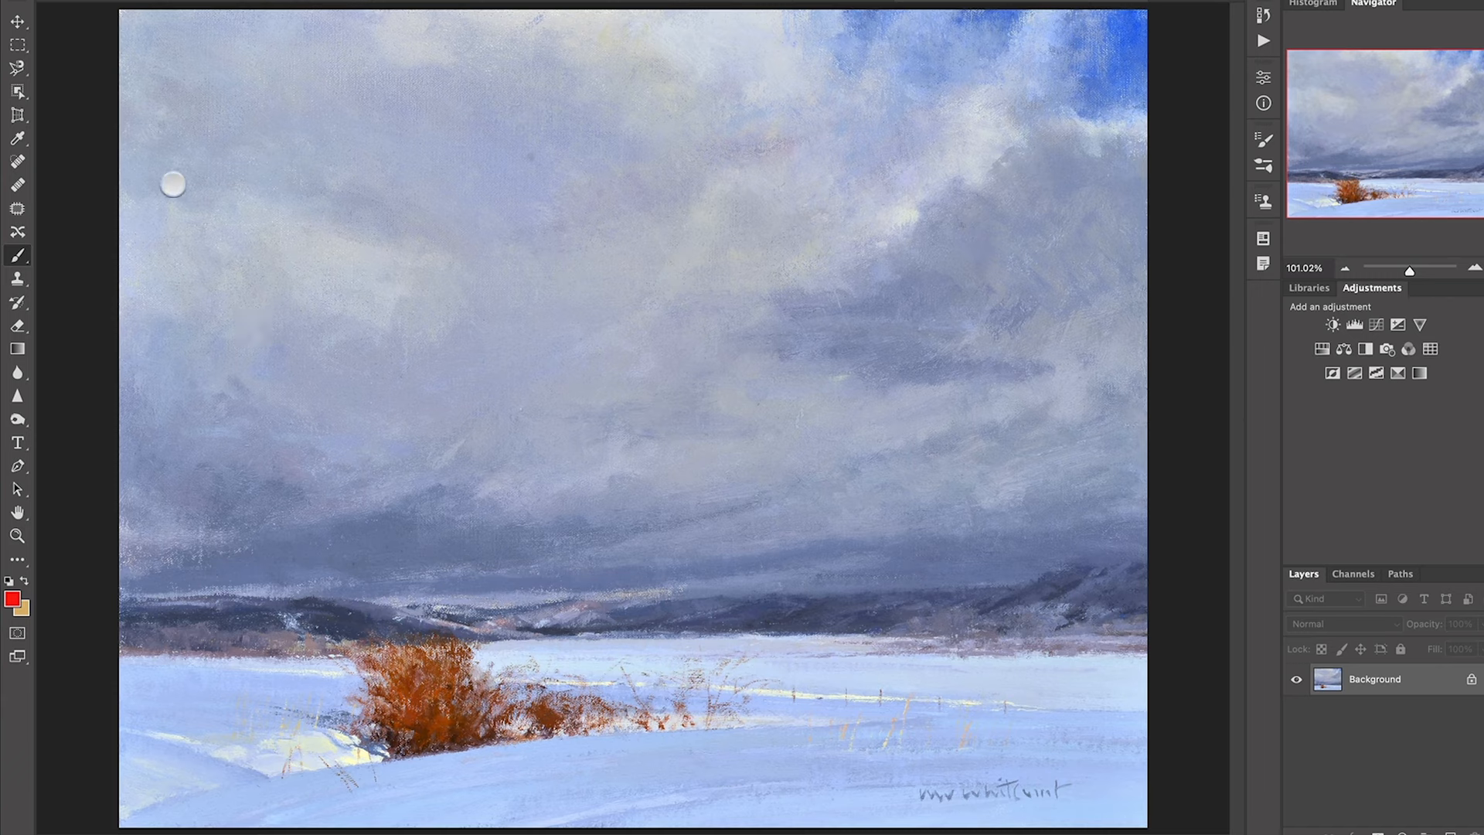
mouse_move(81, 558)
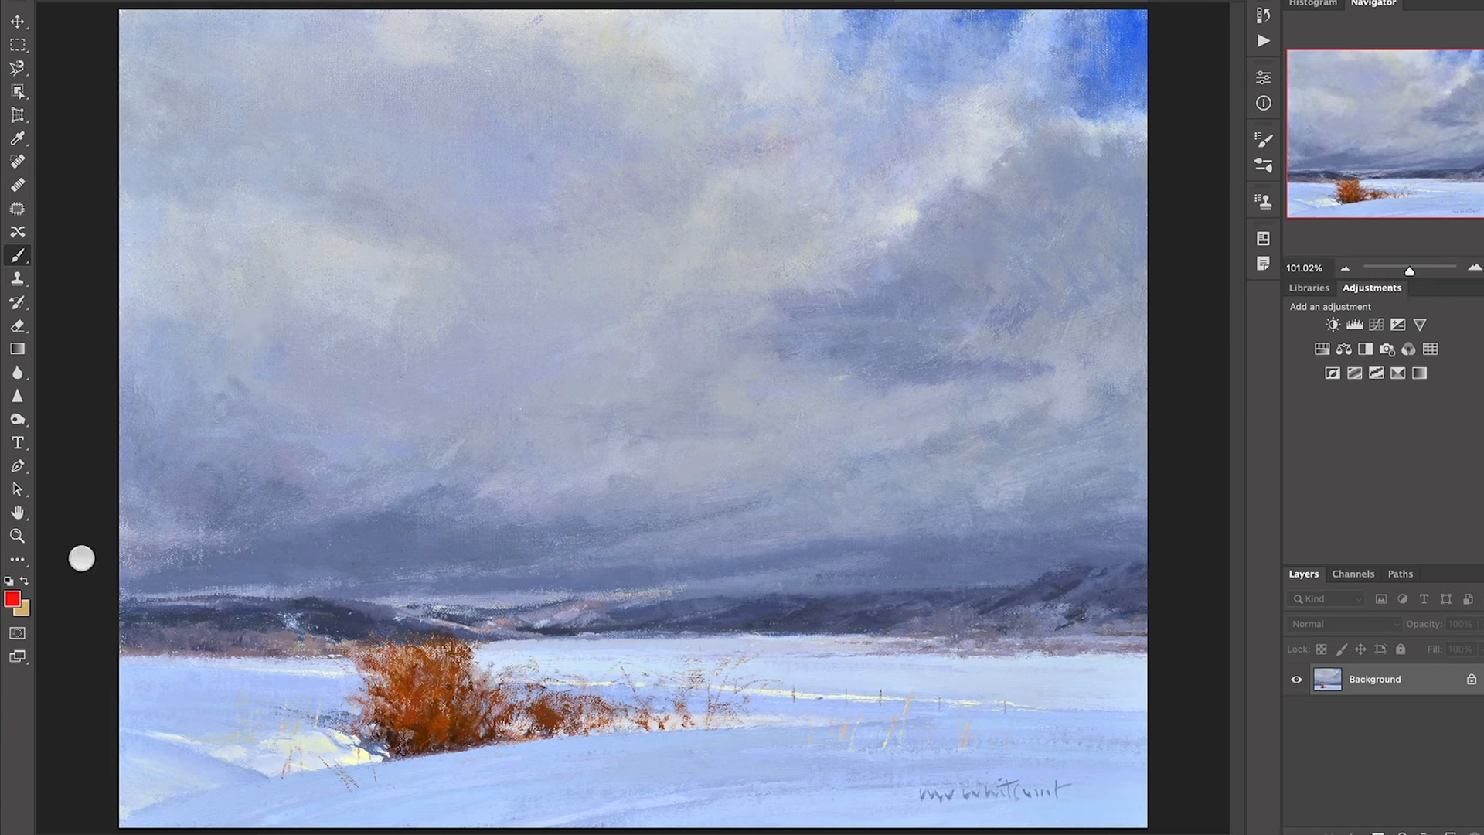
Draw a red heart-shaped outline around the orange bush.
left_click_drag(408, 539, 575, 547)
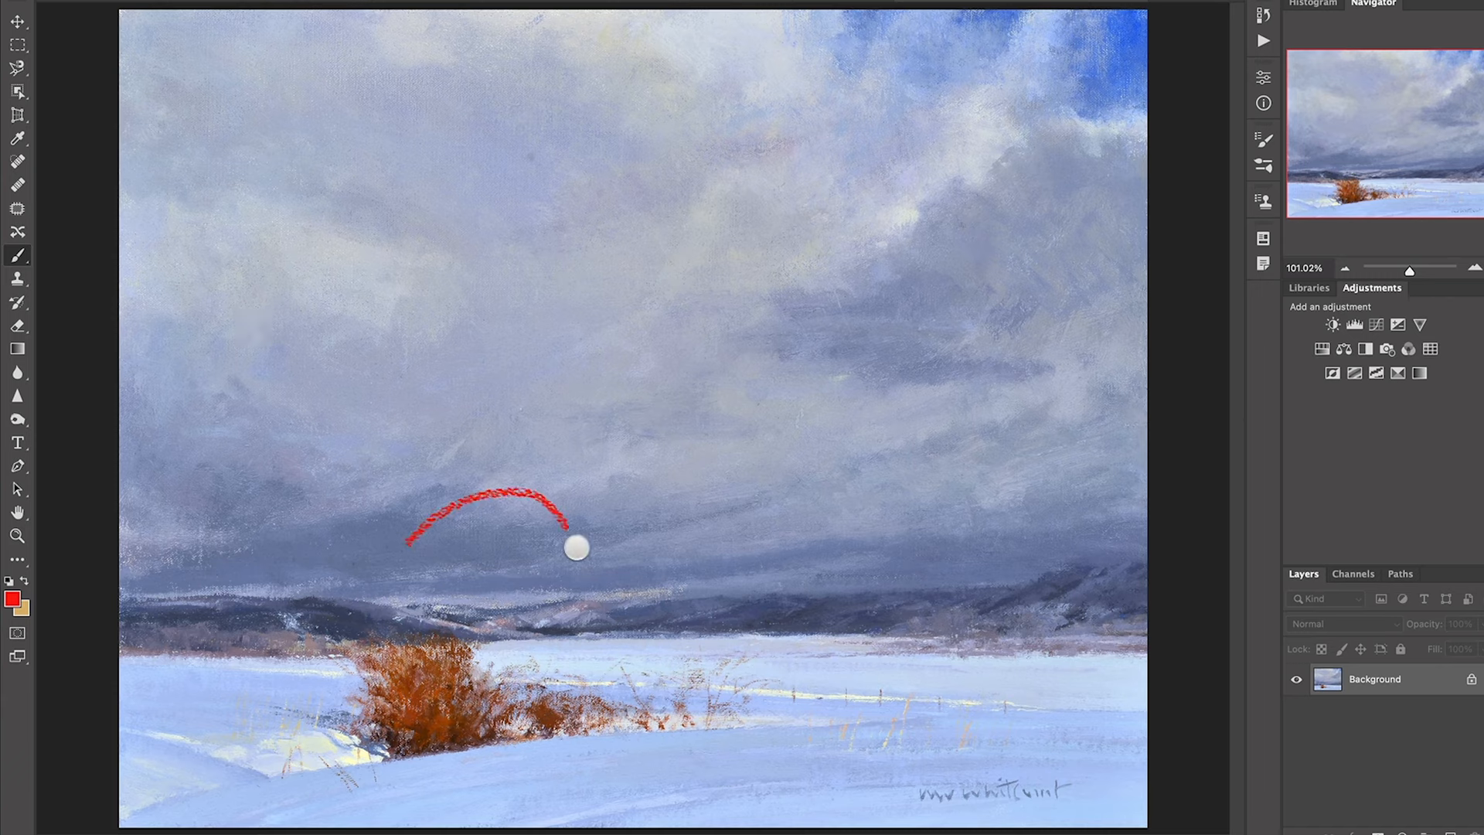
left_click_drag(575, 547, 394, 521)
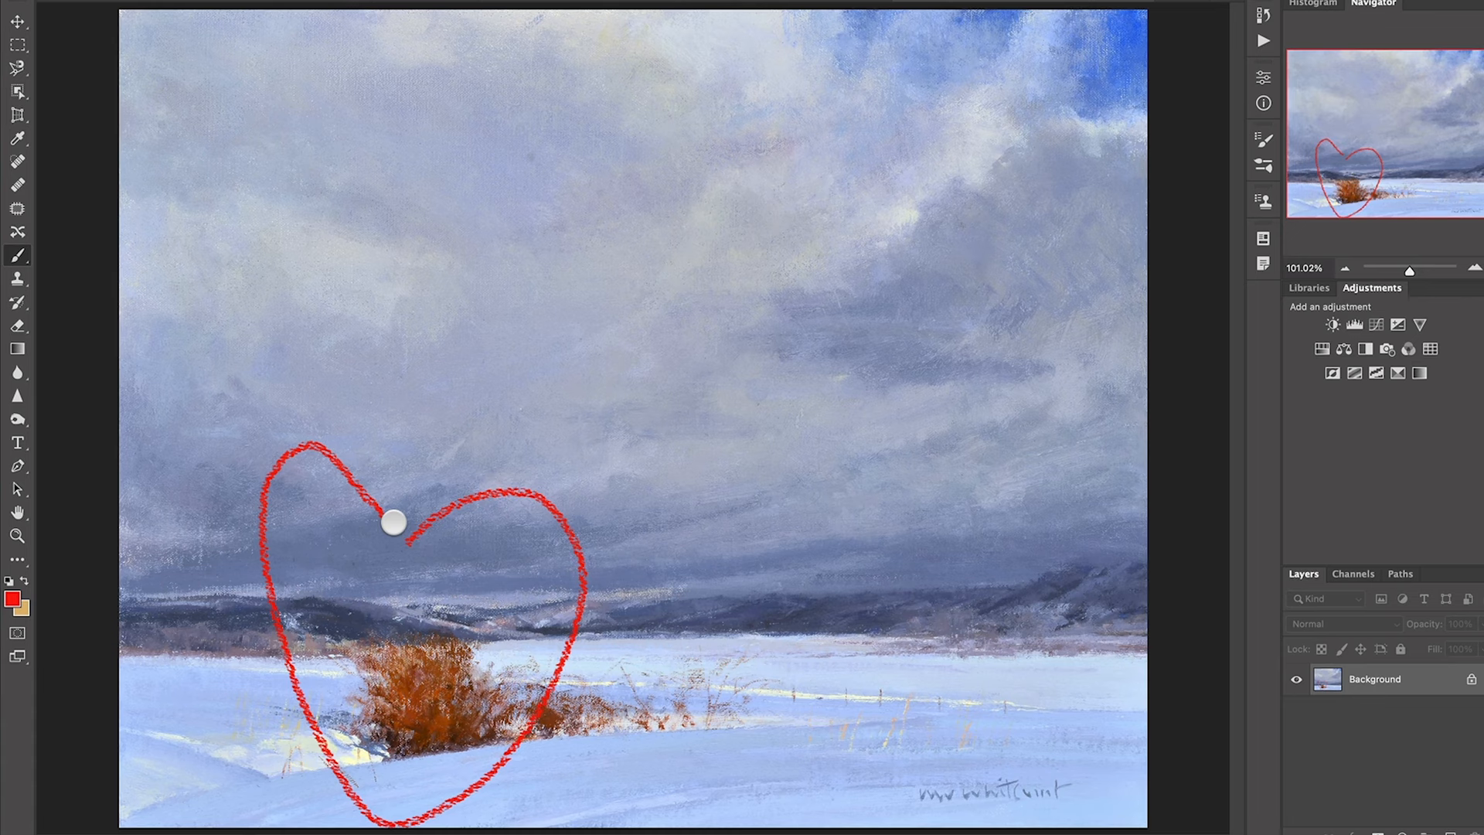
mouse_move(740, 427)
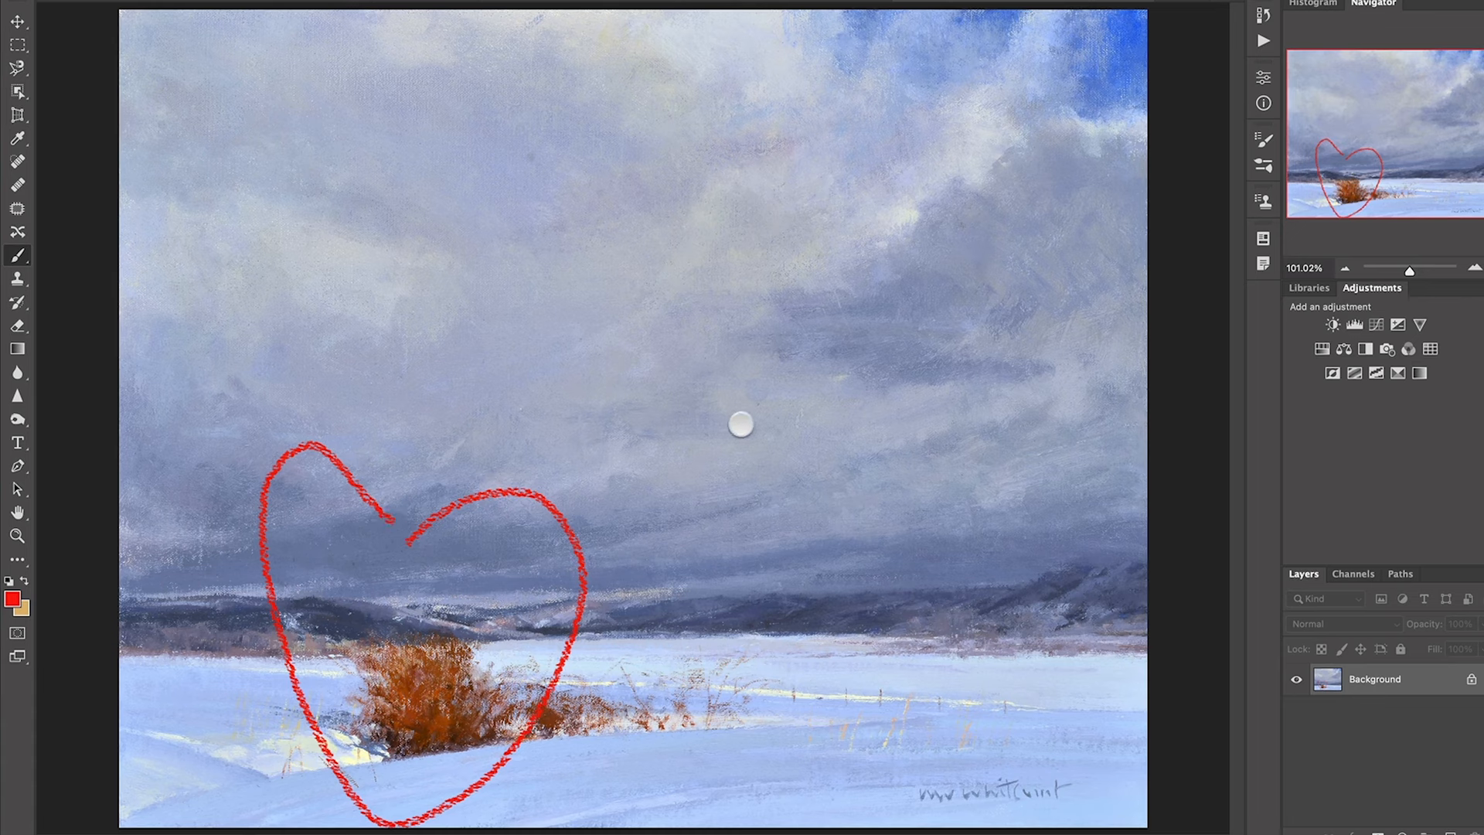
mouse_move(773, 352)
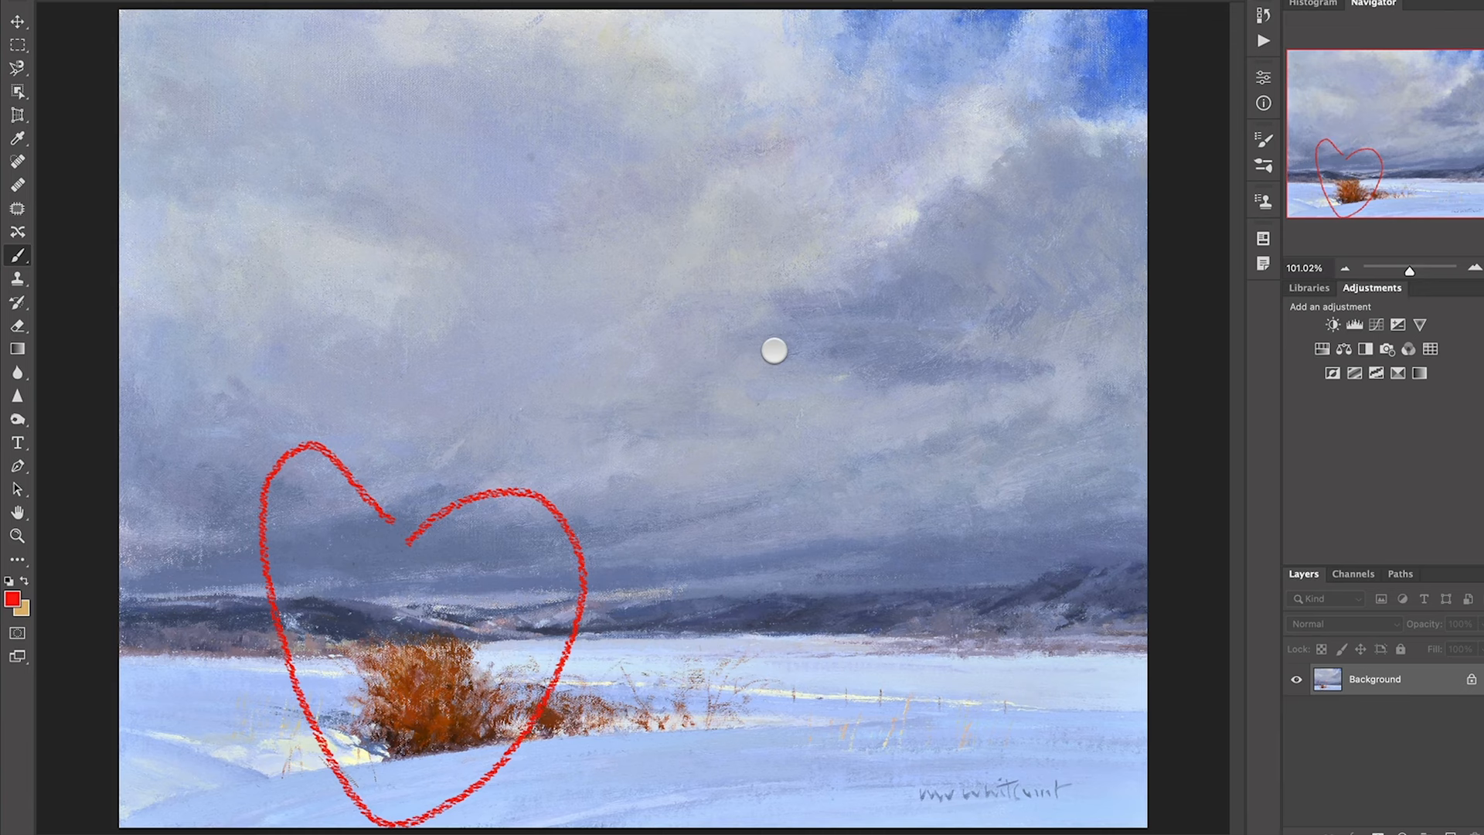
mouse_move(1115, 355)
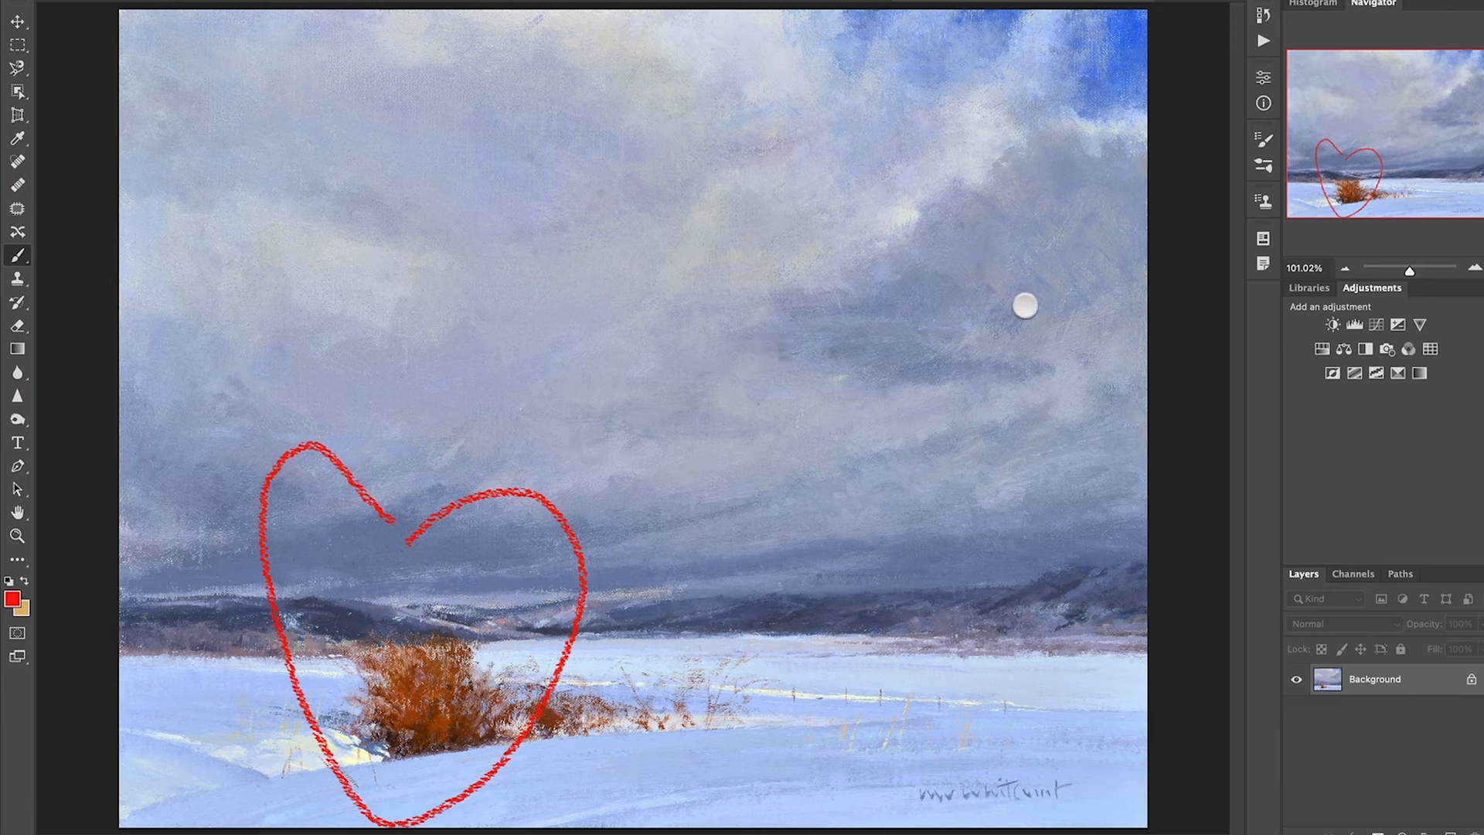
mouse_move(757, 328)
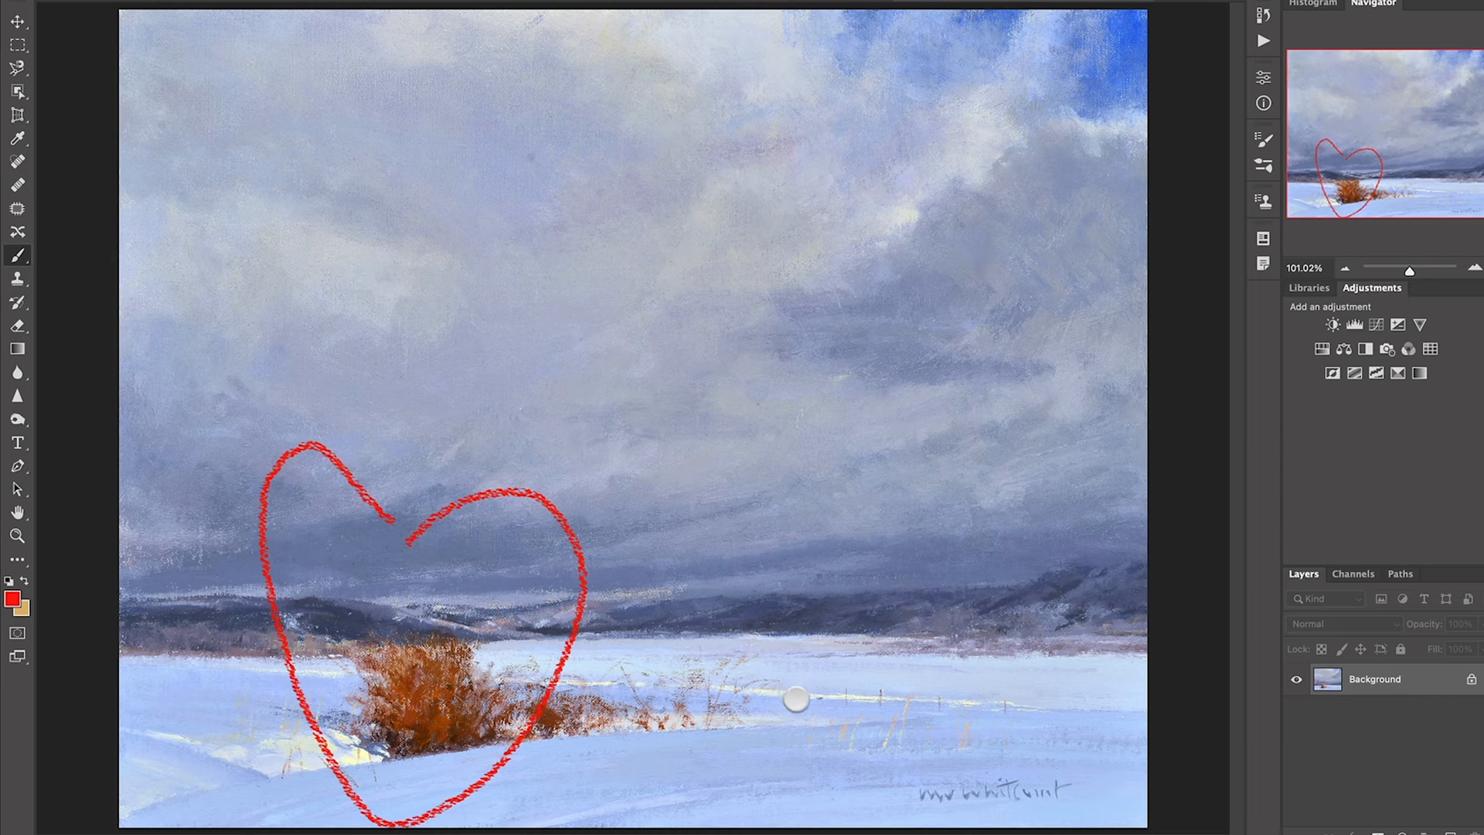
mouse_move(457, 643)
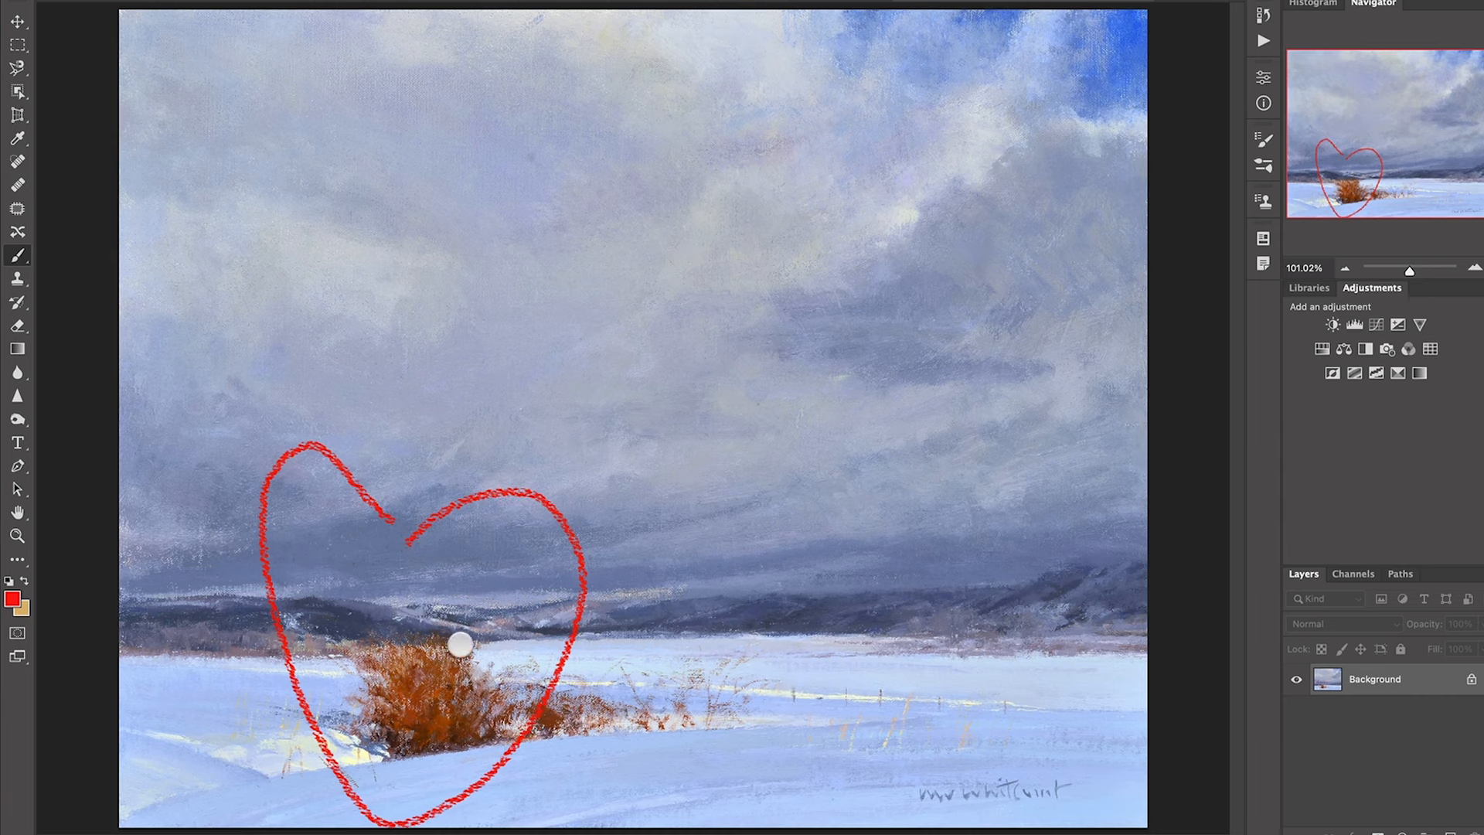
mouse_move(368, 683)
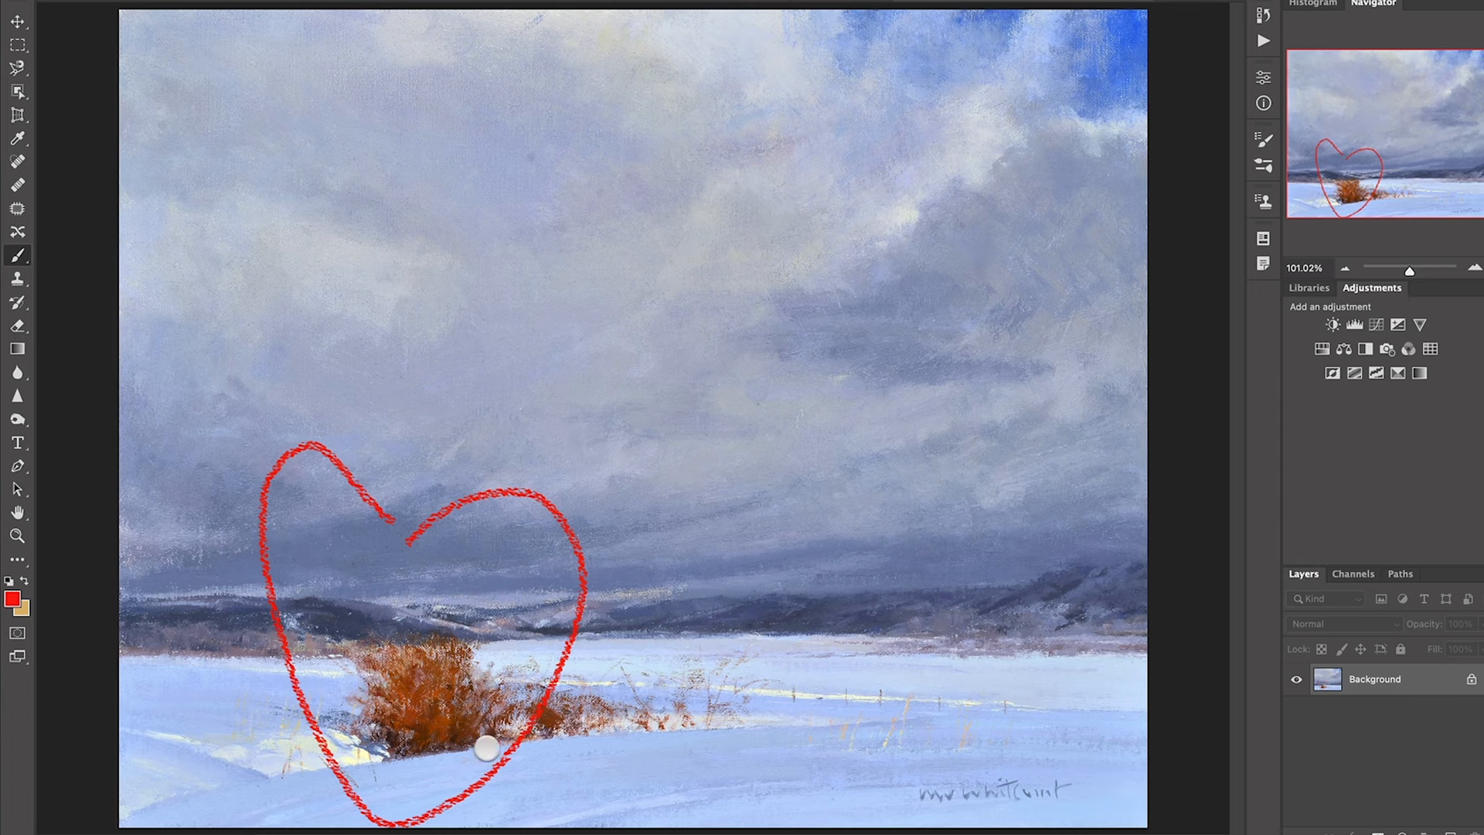
mouse_move(615, 753)
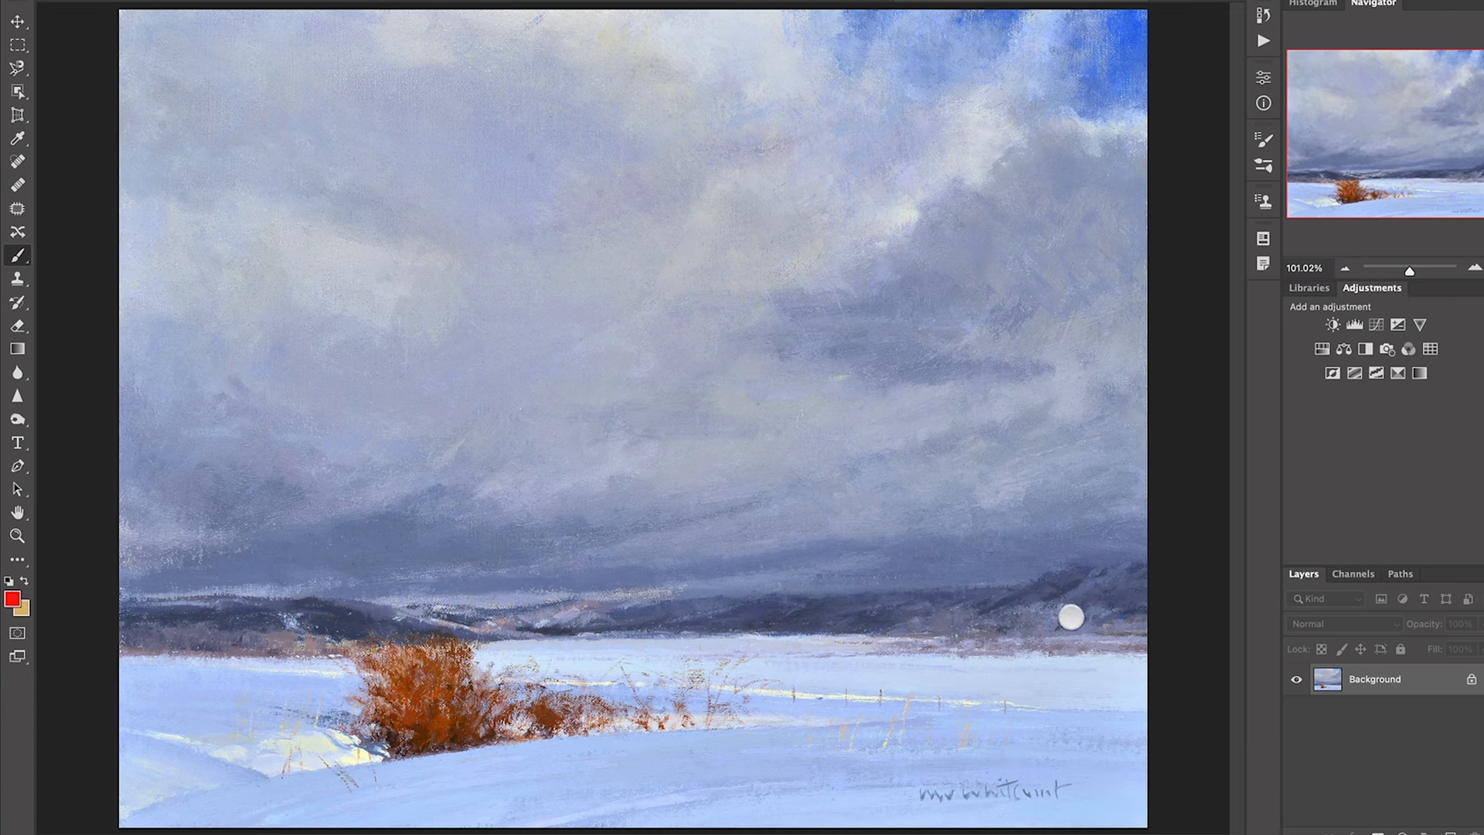
Brush a red line along the distant hill horizon above the orange bush.
left_click_drag(1070, 620, 1052, 643)
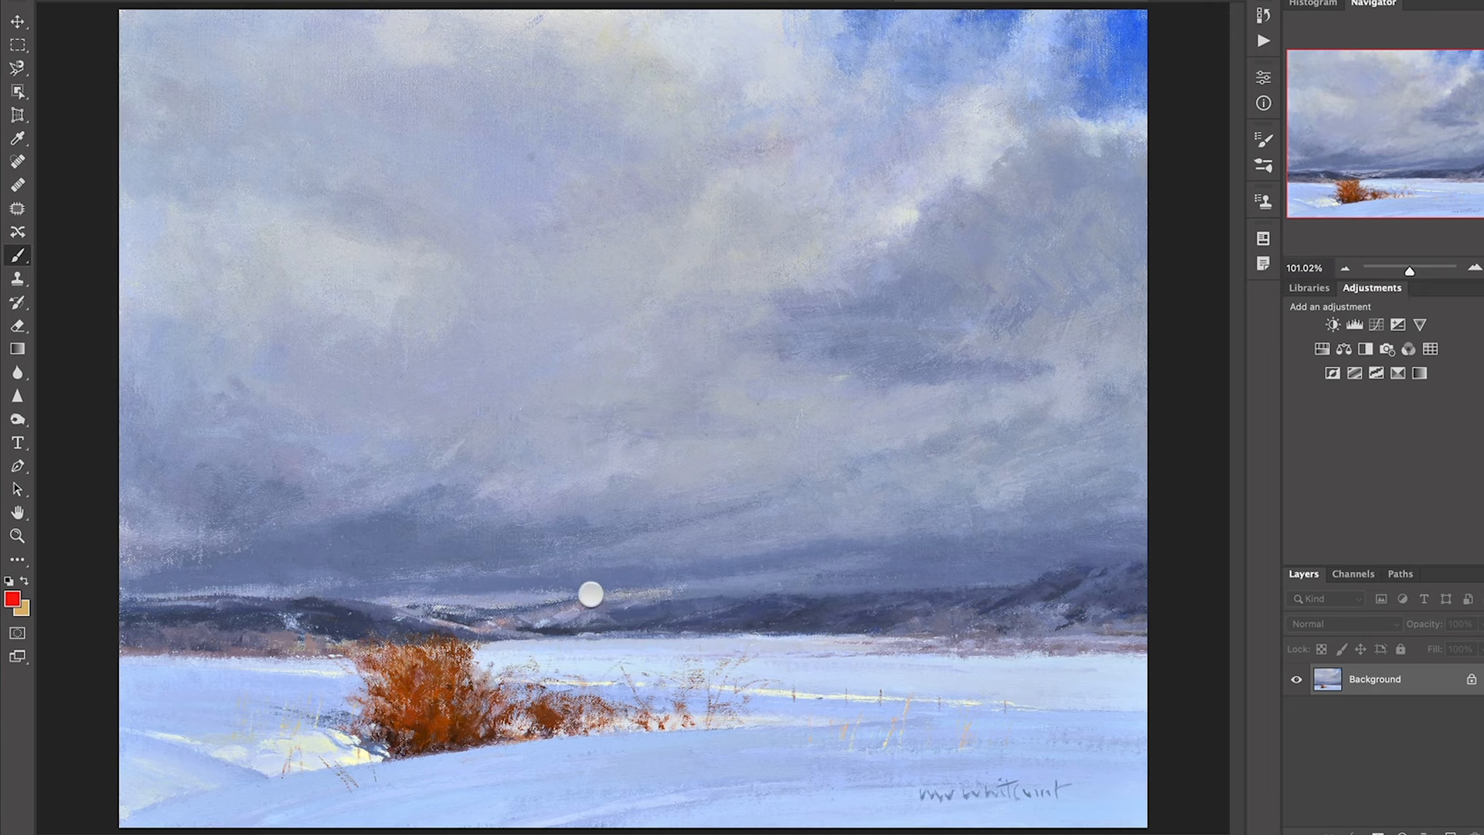
left_click_drag(591, 594, 454, 629)
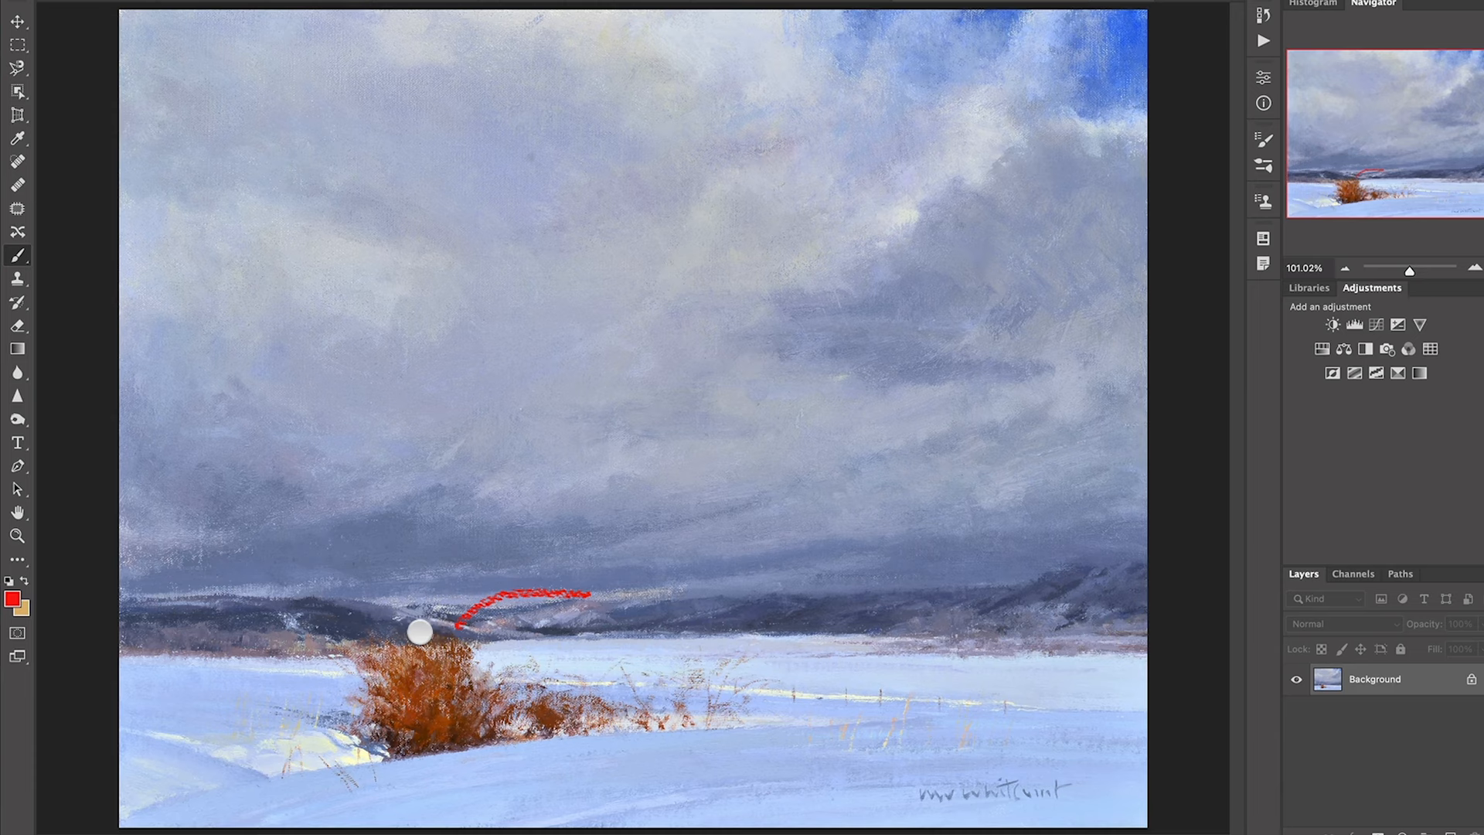
left_click_drag(421, 629, 583, 743)
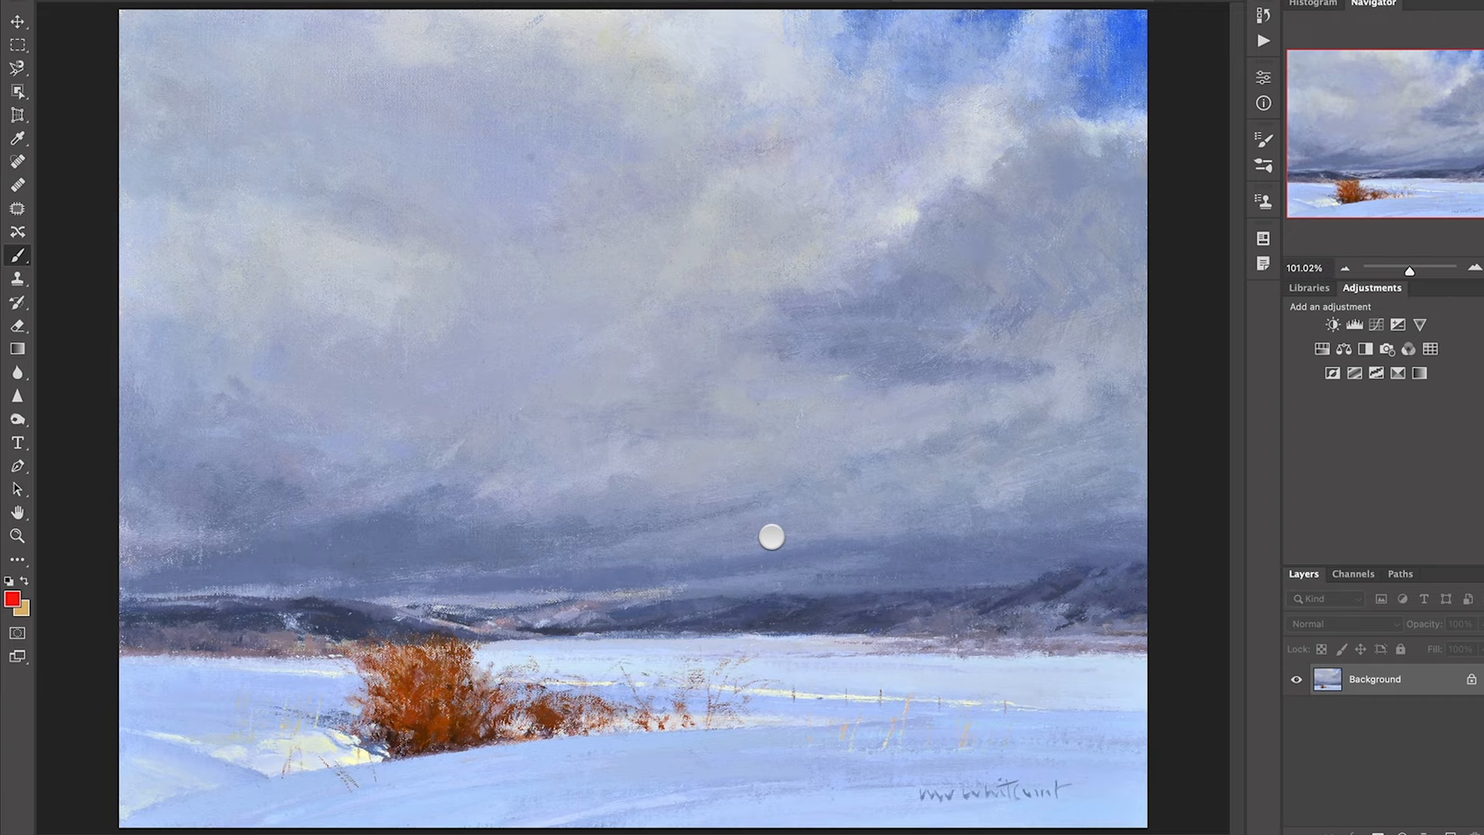
mouse_move(1014, 127)
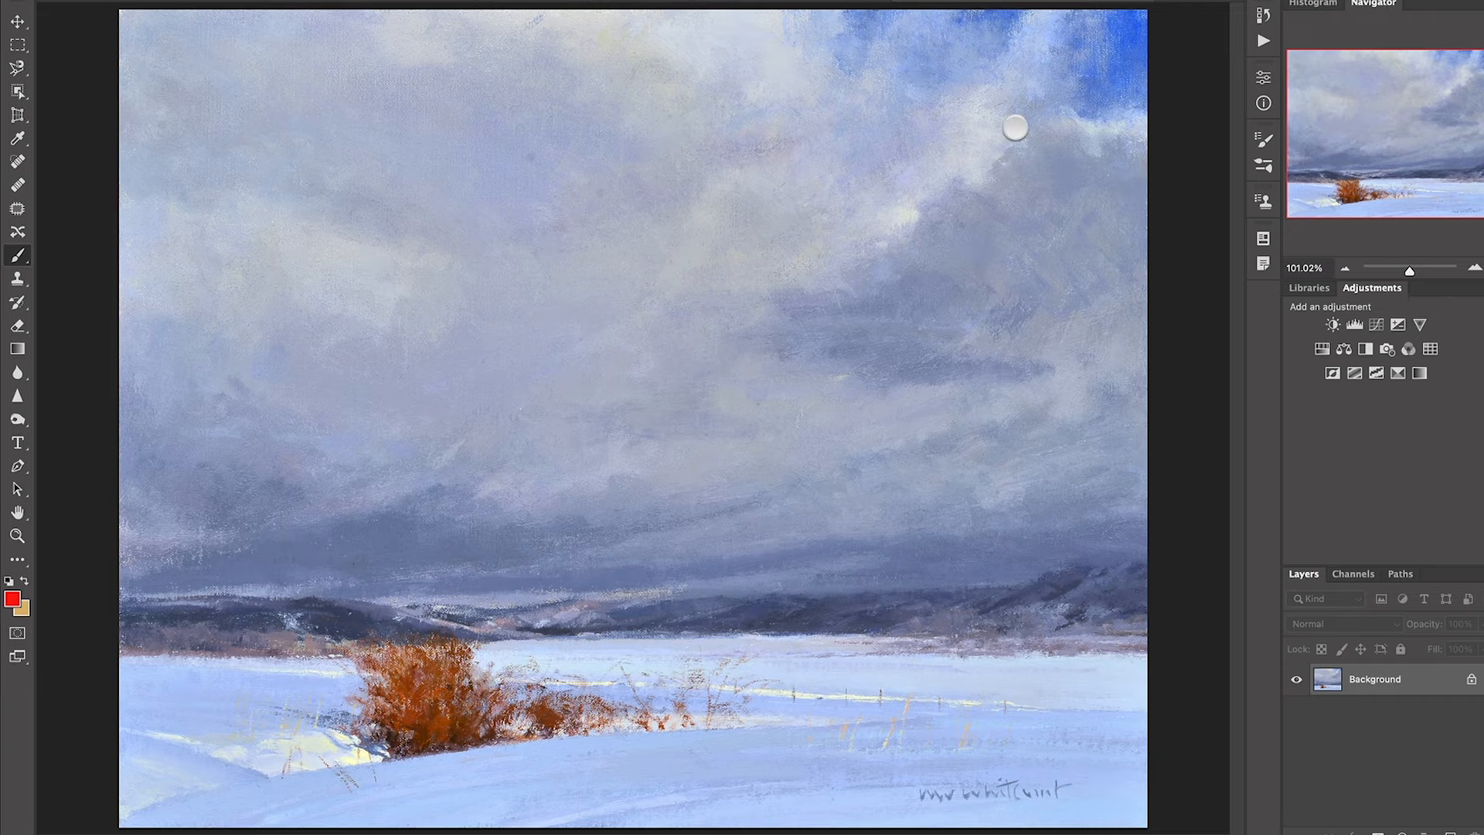